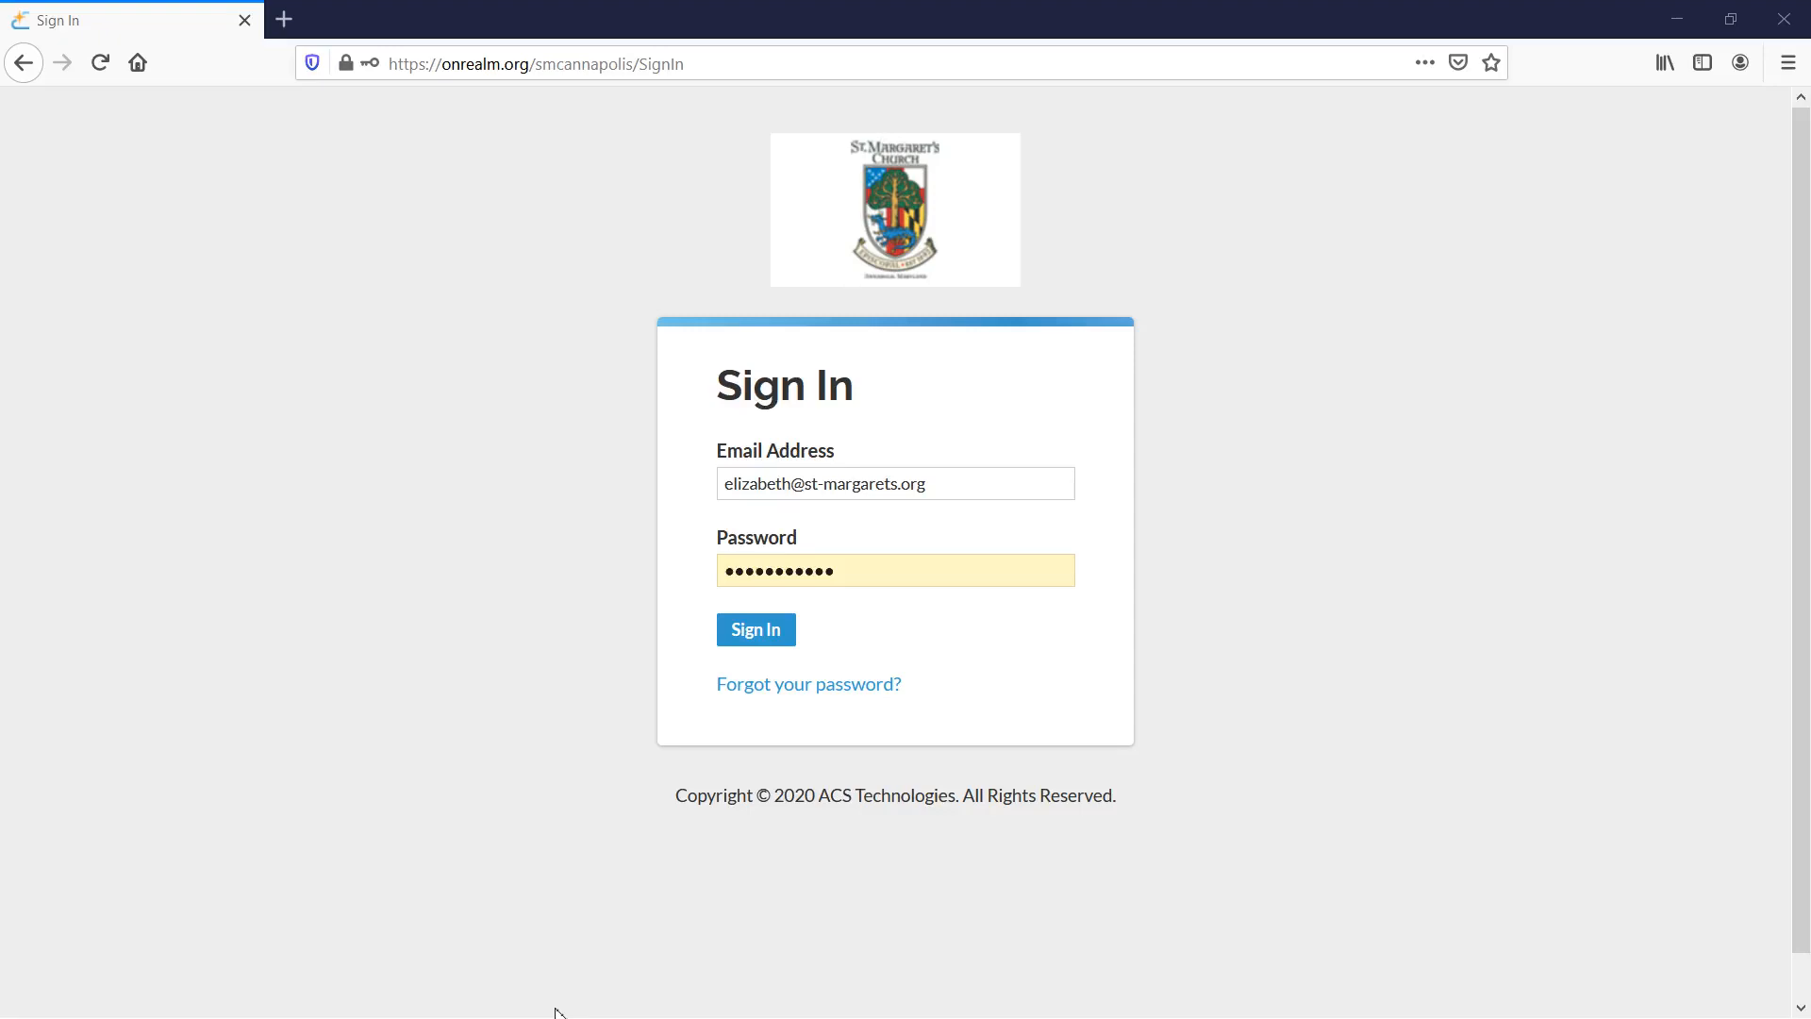
{"action": "mouse_move", "coordinate": [521, 1011]}
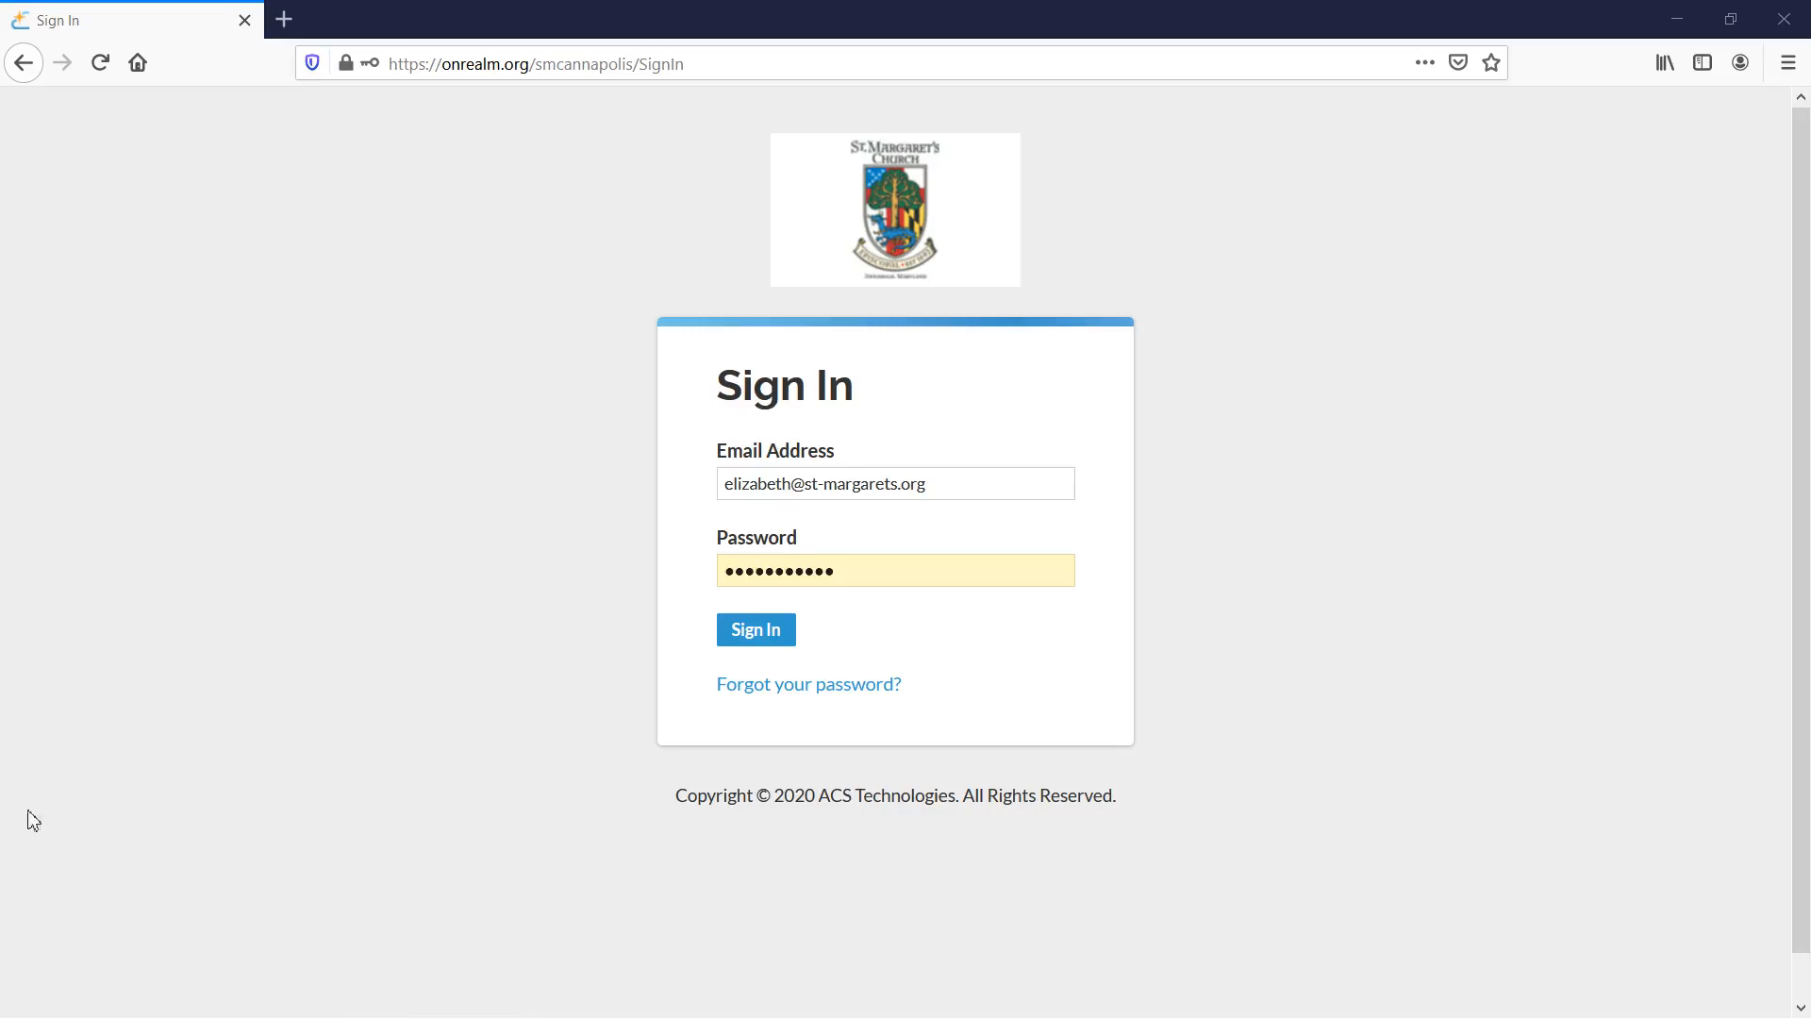
Sign in to Realm with the filled credentials, declining Firefox's save-login prompt.
{"action": "left_click", "coordinate": [754, 631]}
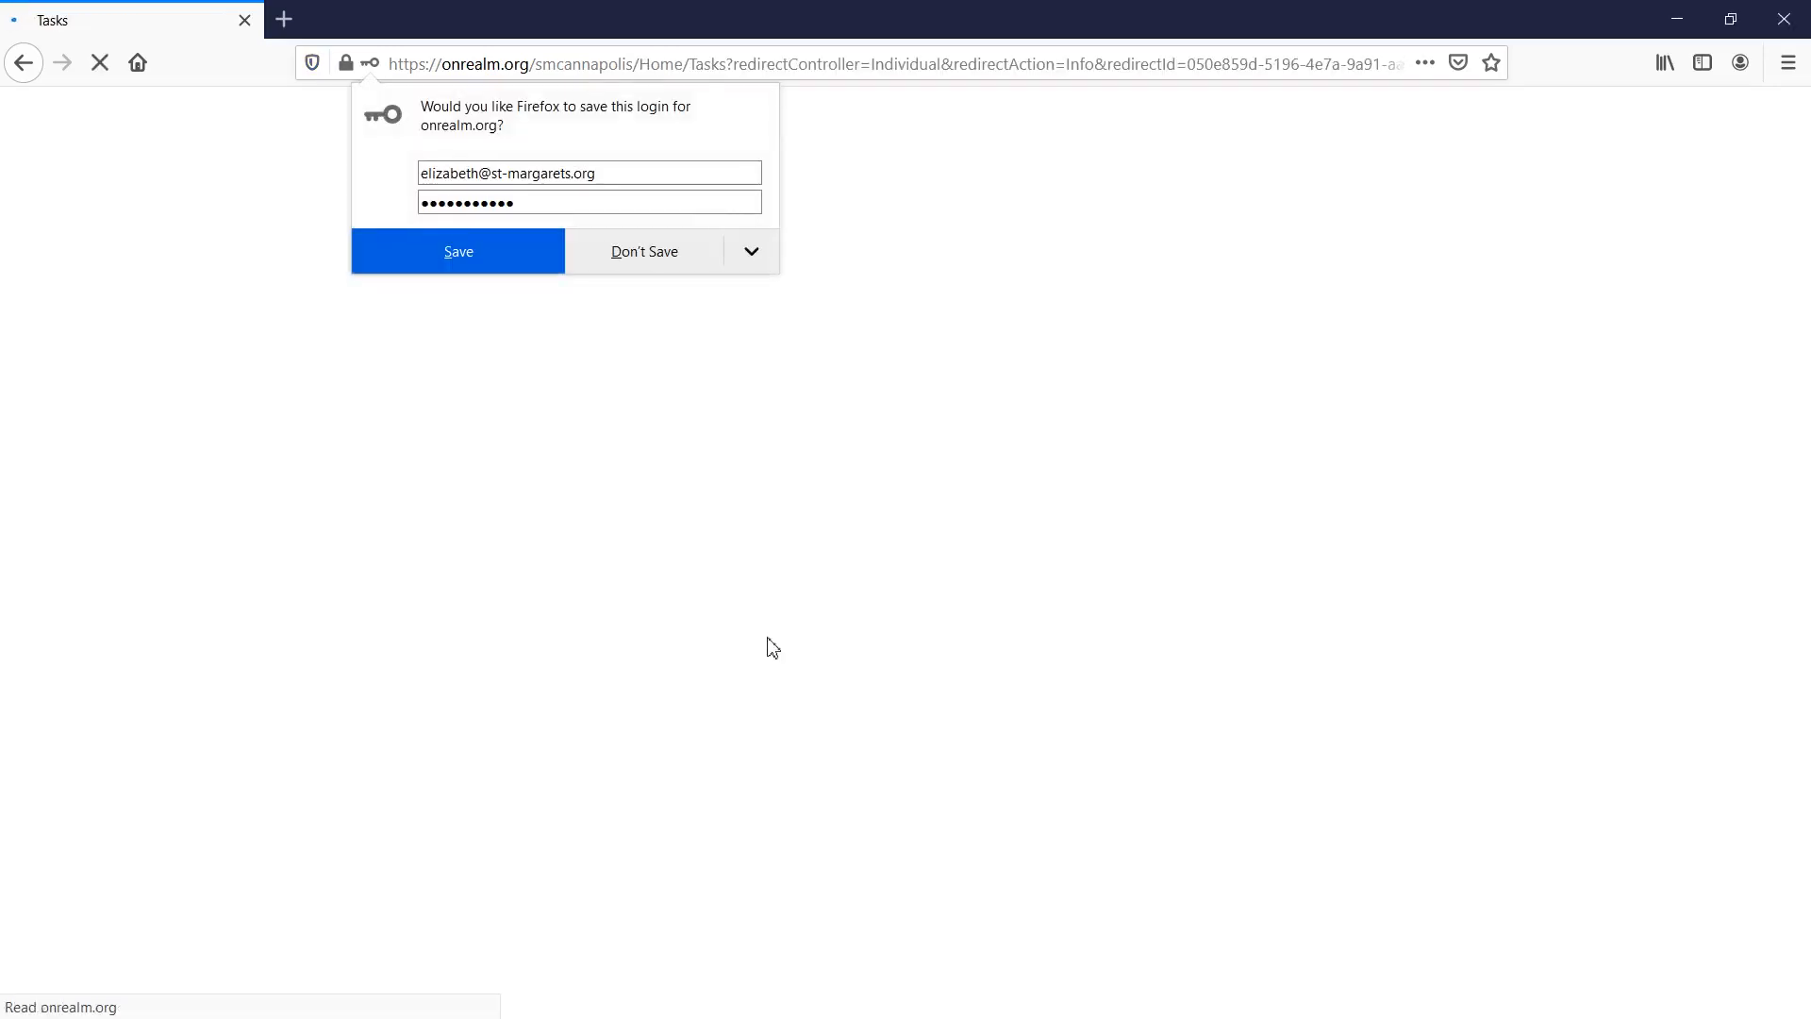
{"action": "left_click", "coordinate": [643, 251]}
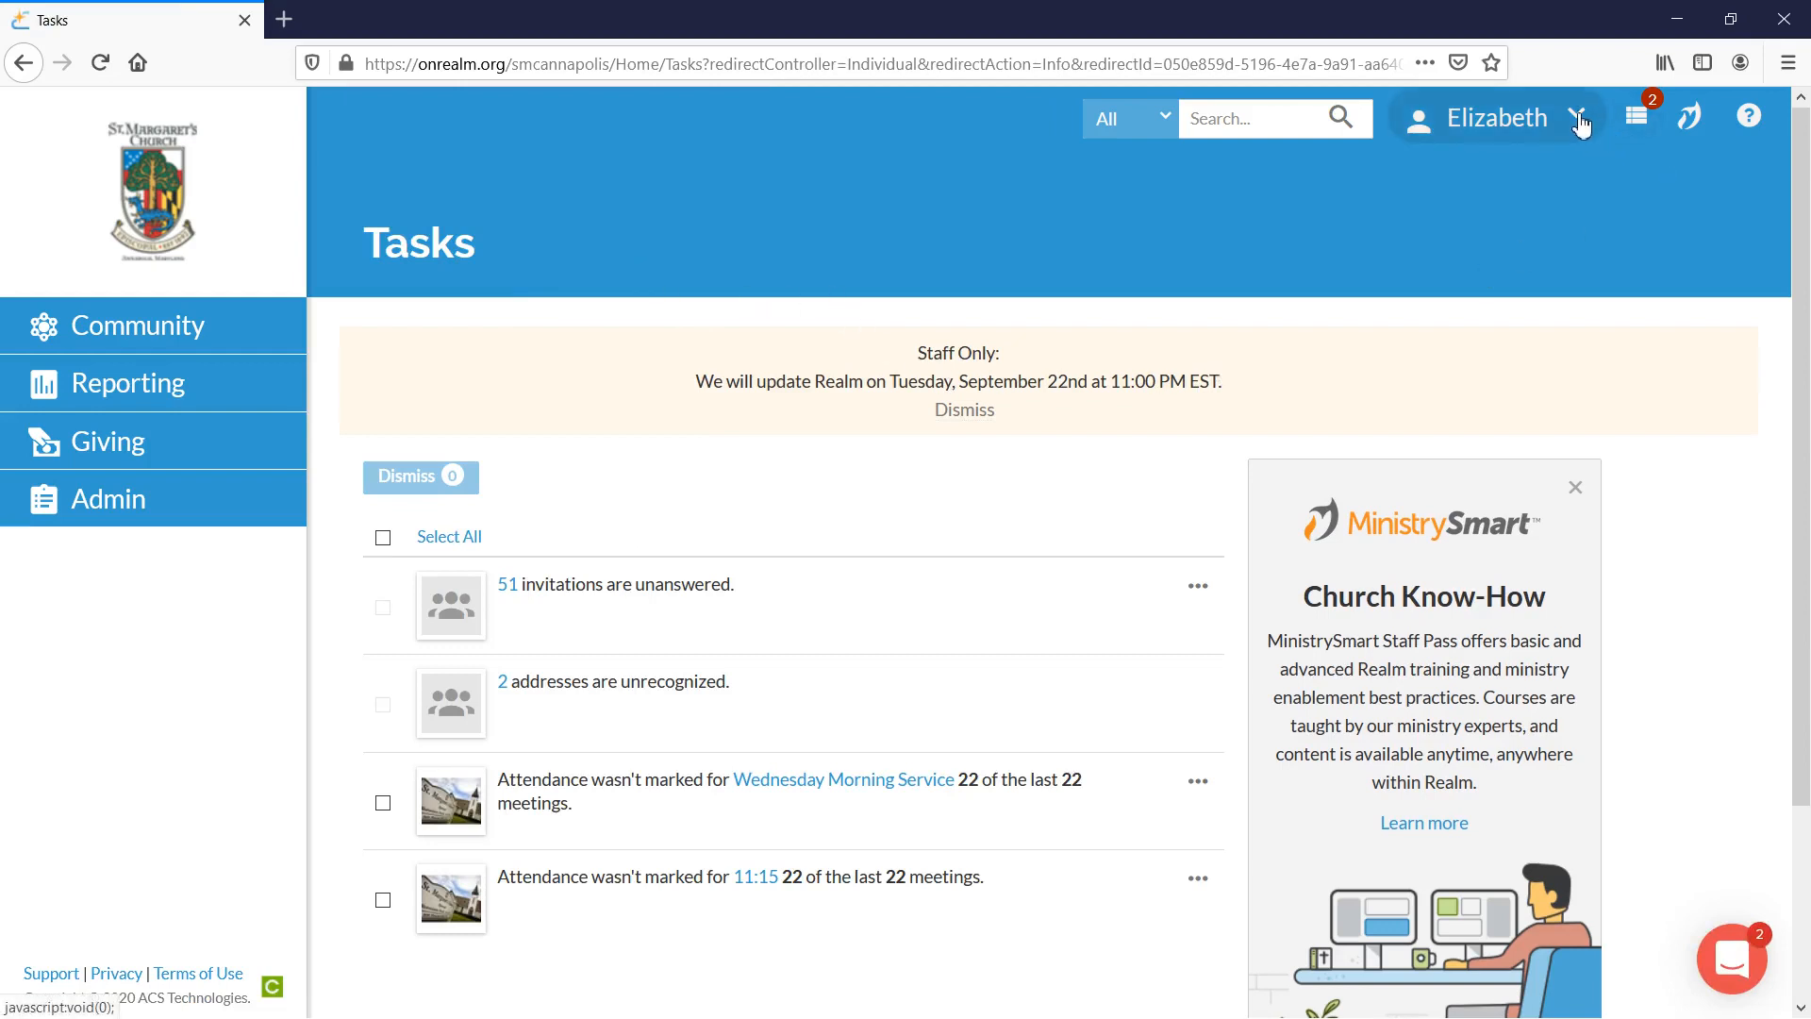
Go to My Profile from the account dropdown at the top right.
{"action": "left_click", "coordinate": [1582, 117]}
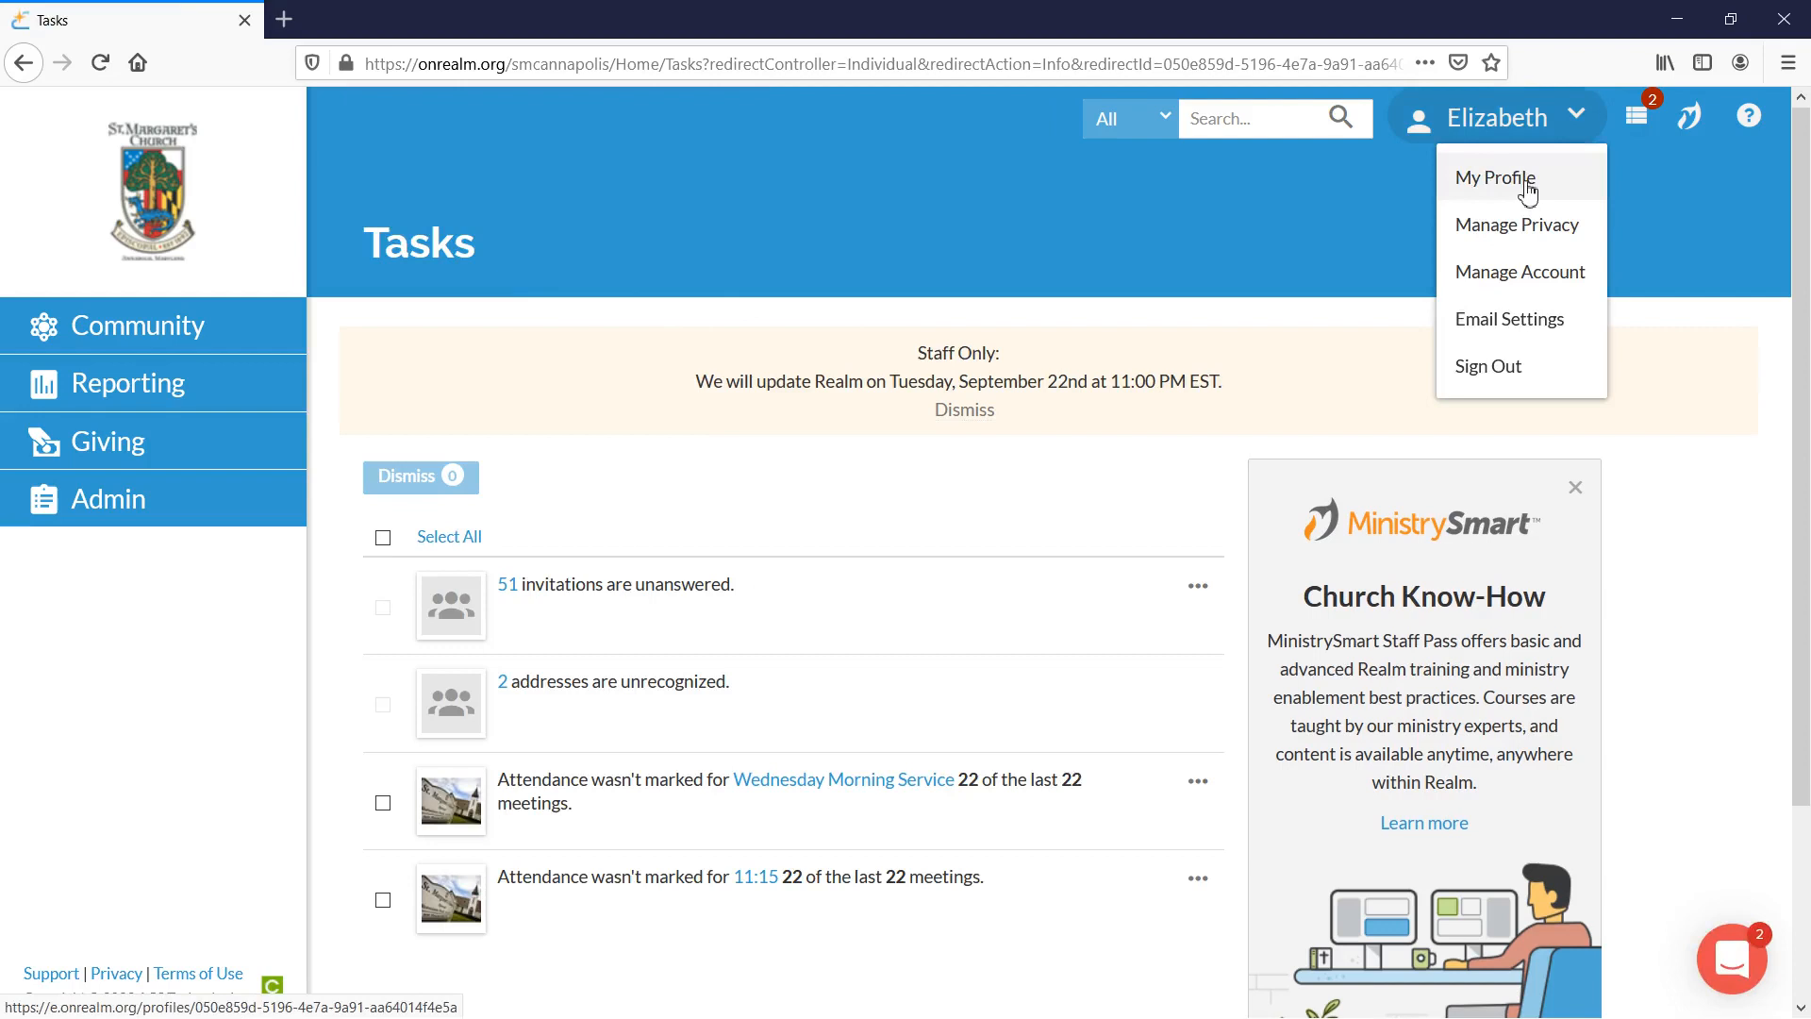
{"action": "left_click", "coordinate": [1494, 178]}
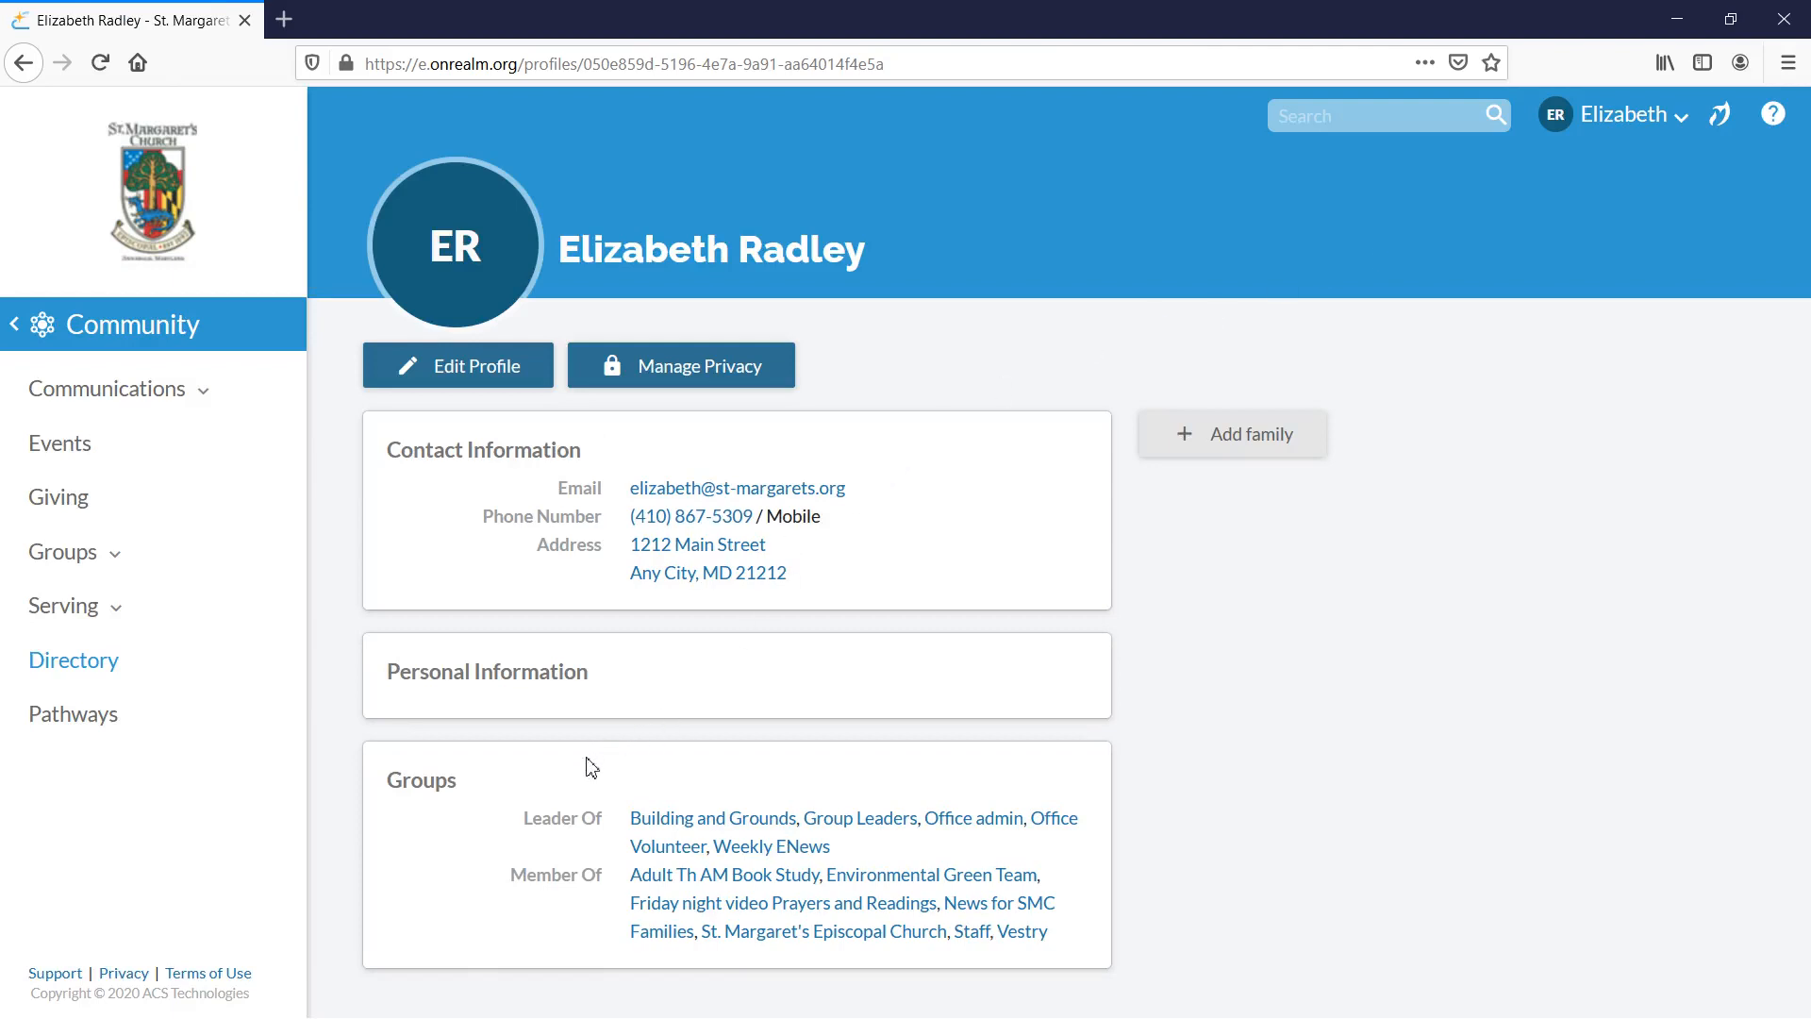
{"action": "mouse_move", "coordinate": [577, 719]}
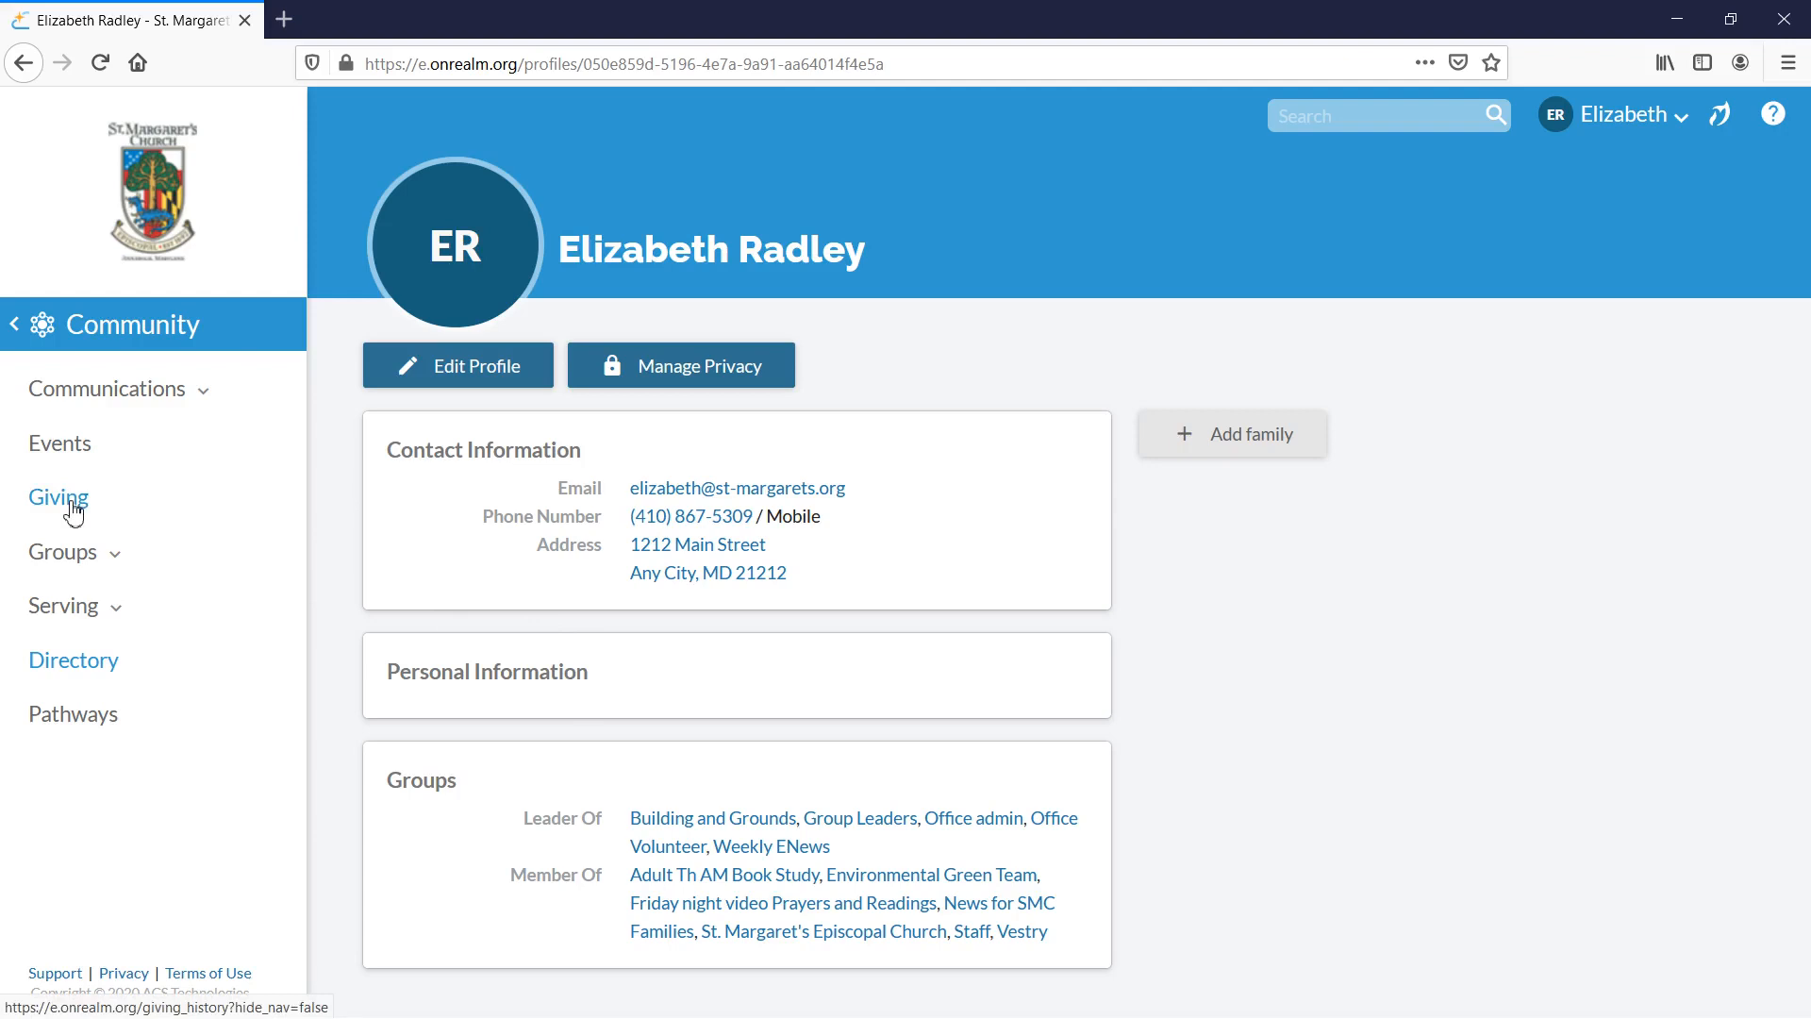
Go to the Giving page from the Community side navigation.
{"action": "left_click", "coordinate": [59, 498]}
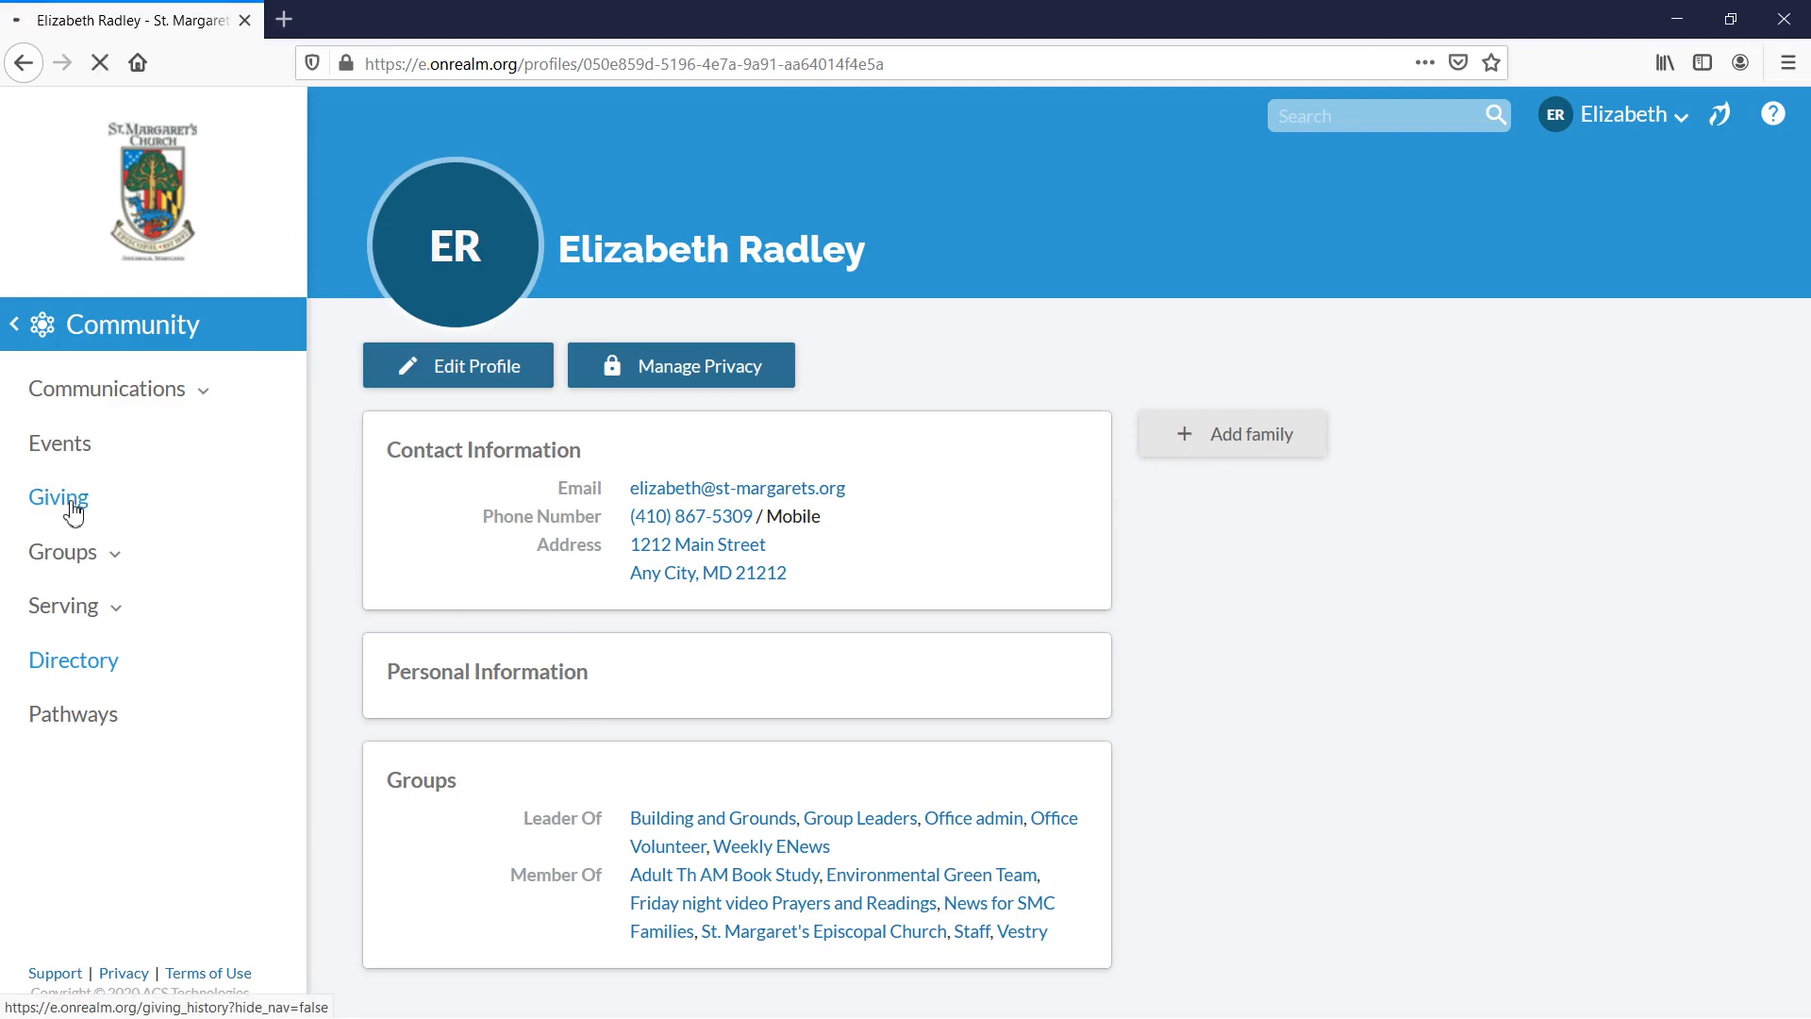
{"action": "left_click", "coordinate": [57, 498]}
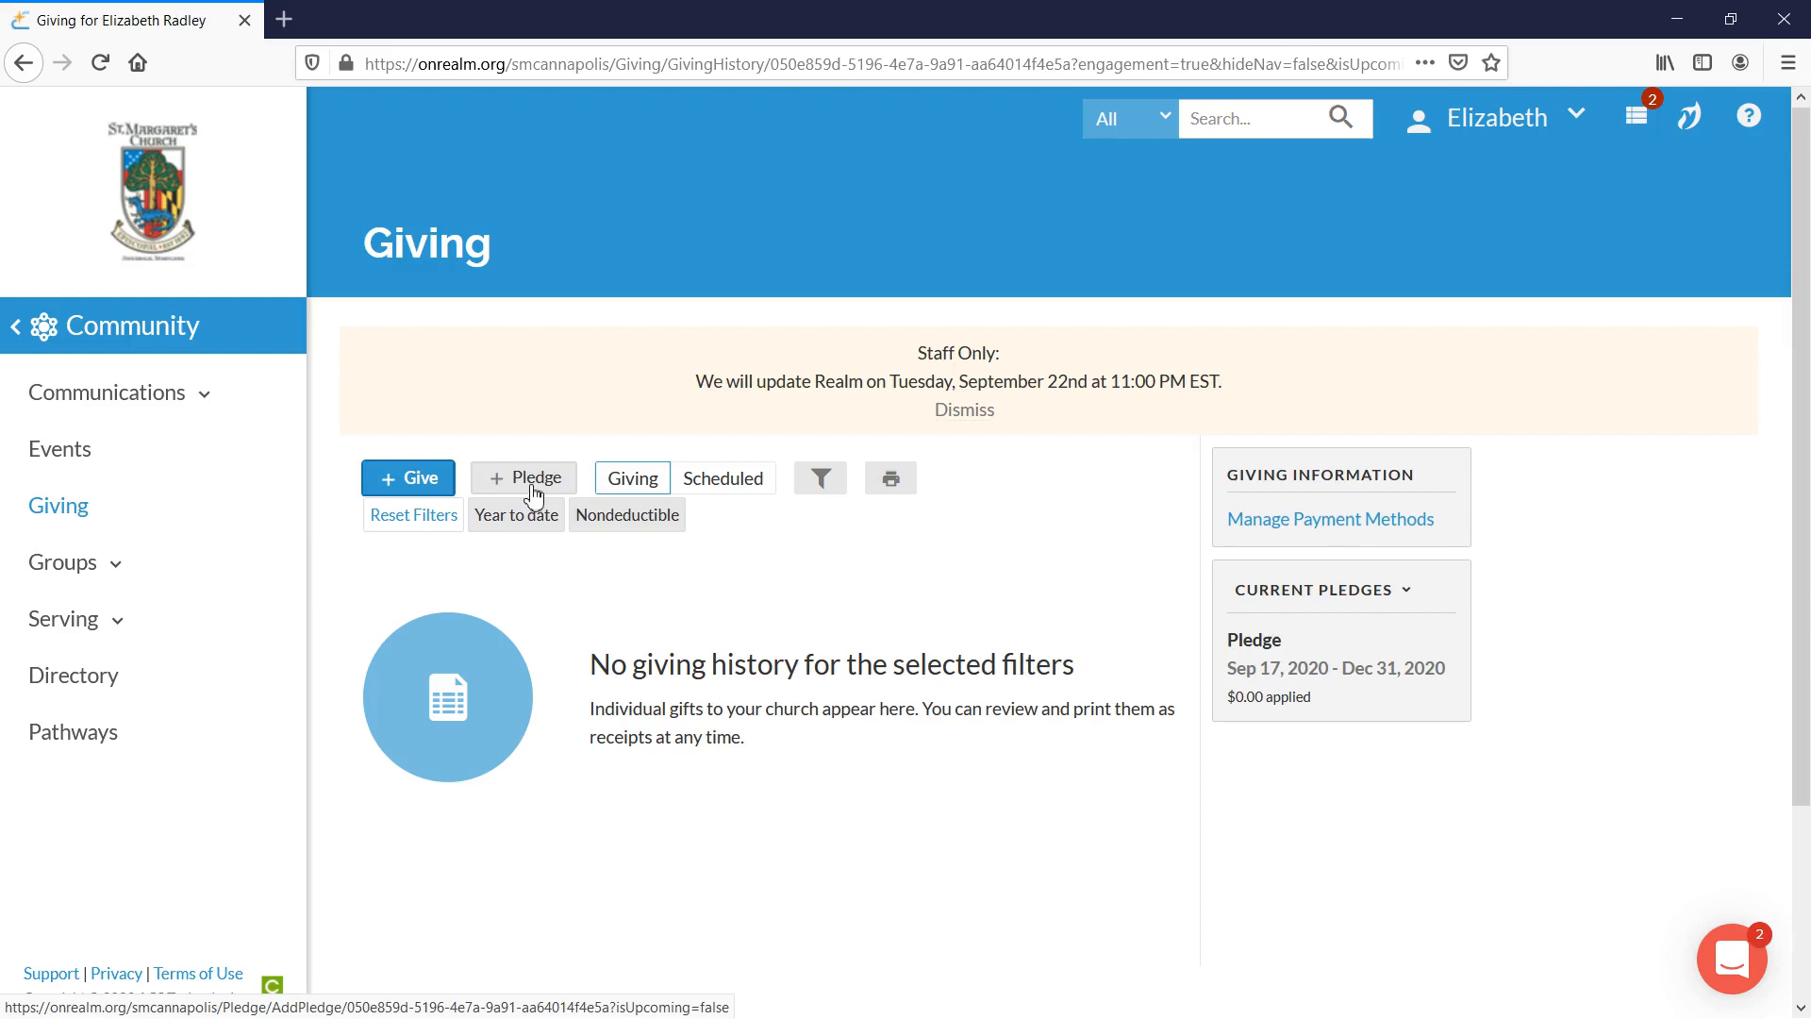
Start a new 2021 pledge with an amount of 10.00.
{"action": "left_click", "coordinate": [523, 477]}
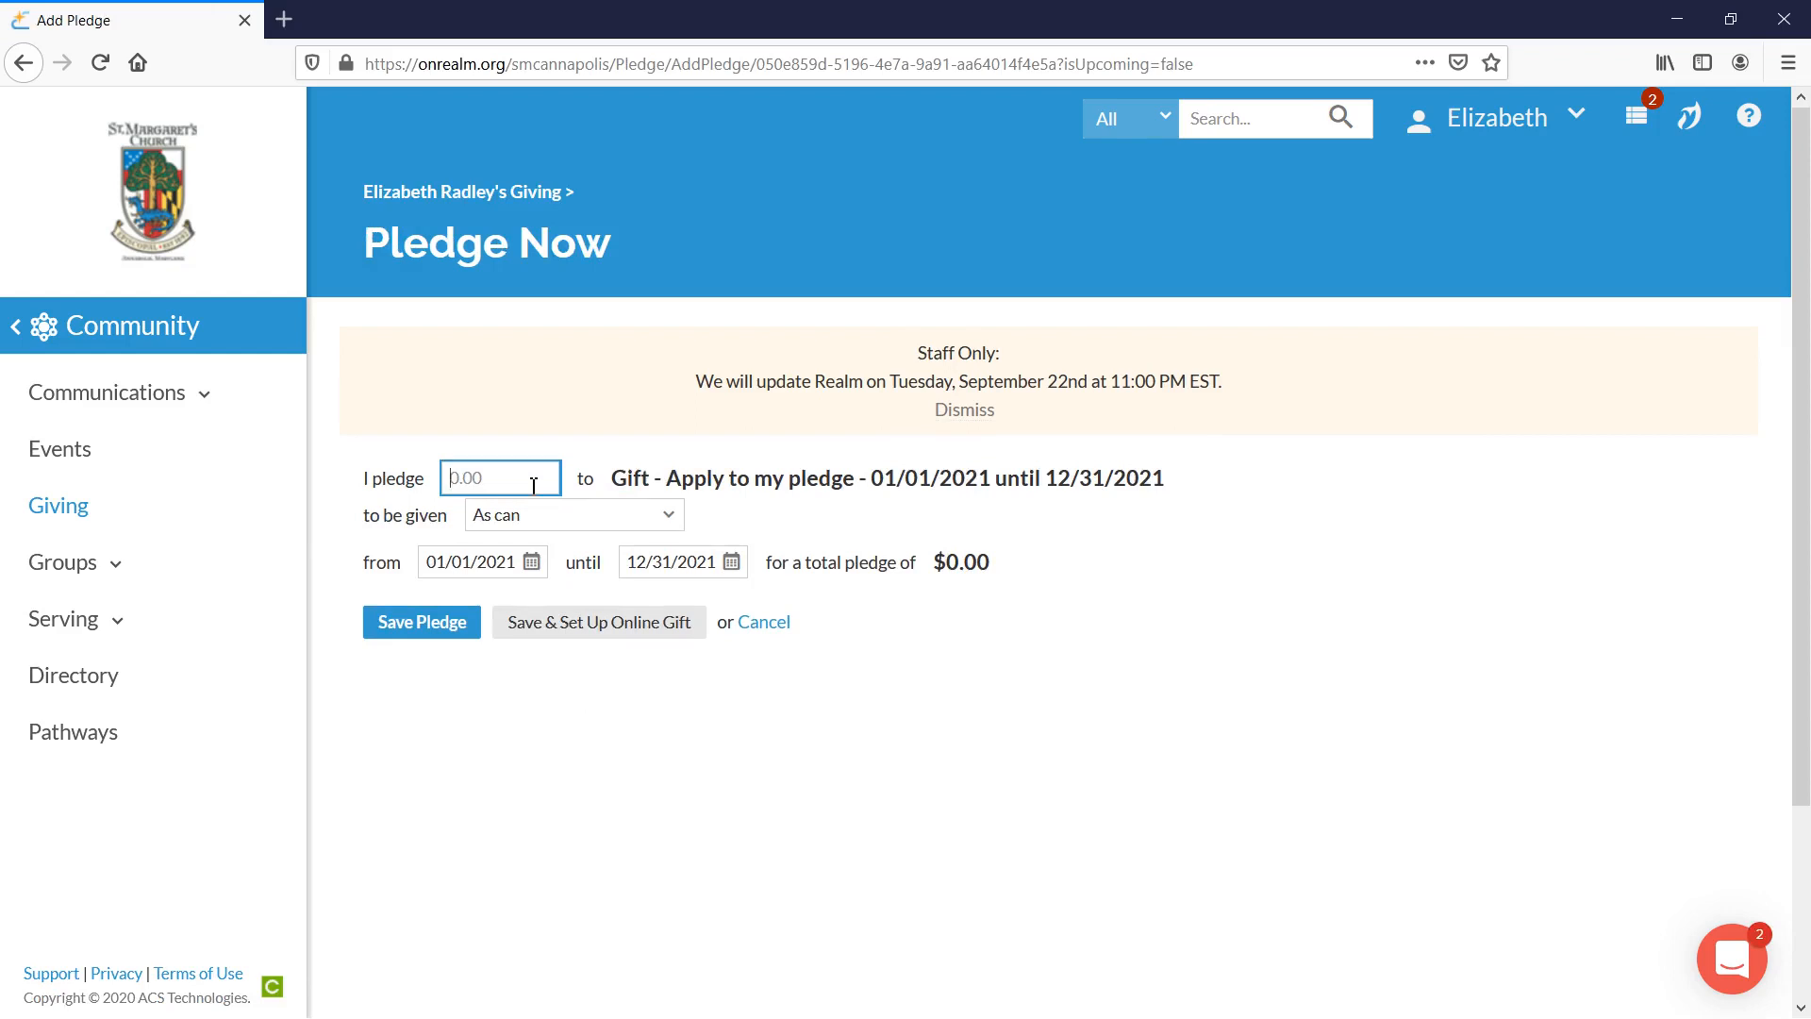
{"action": "type", "text": "10.00"}
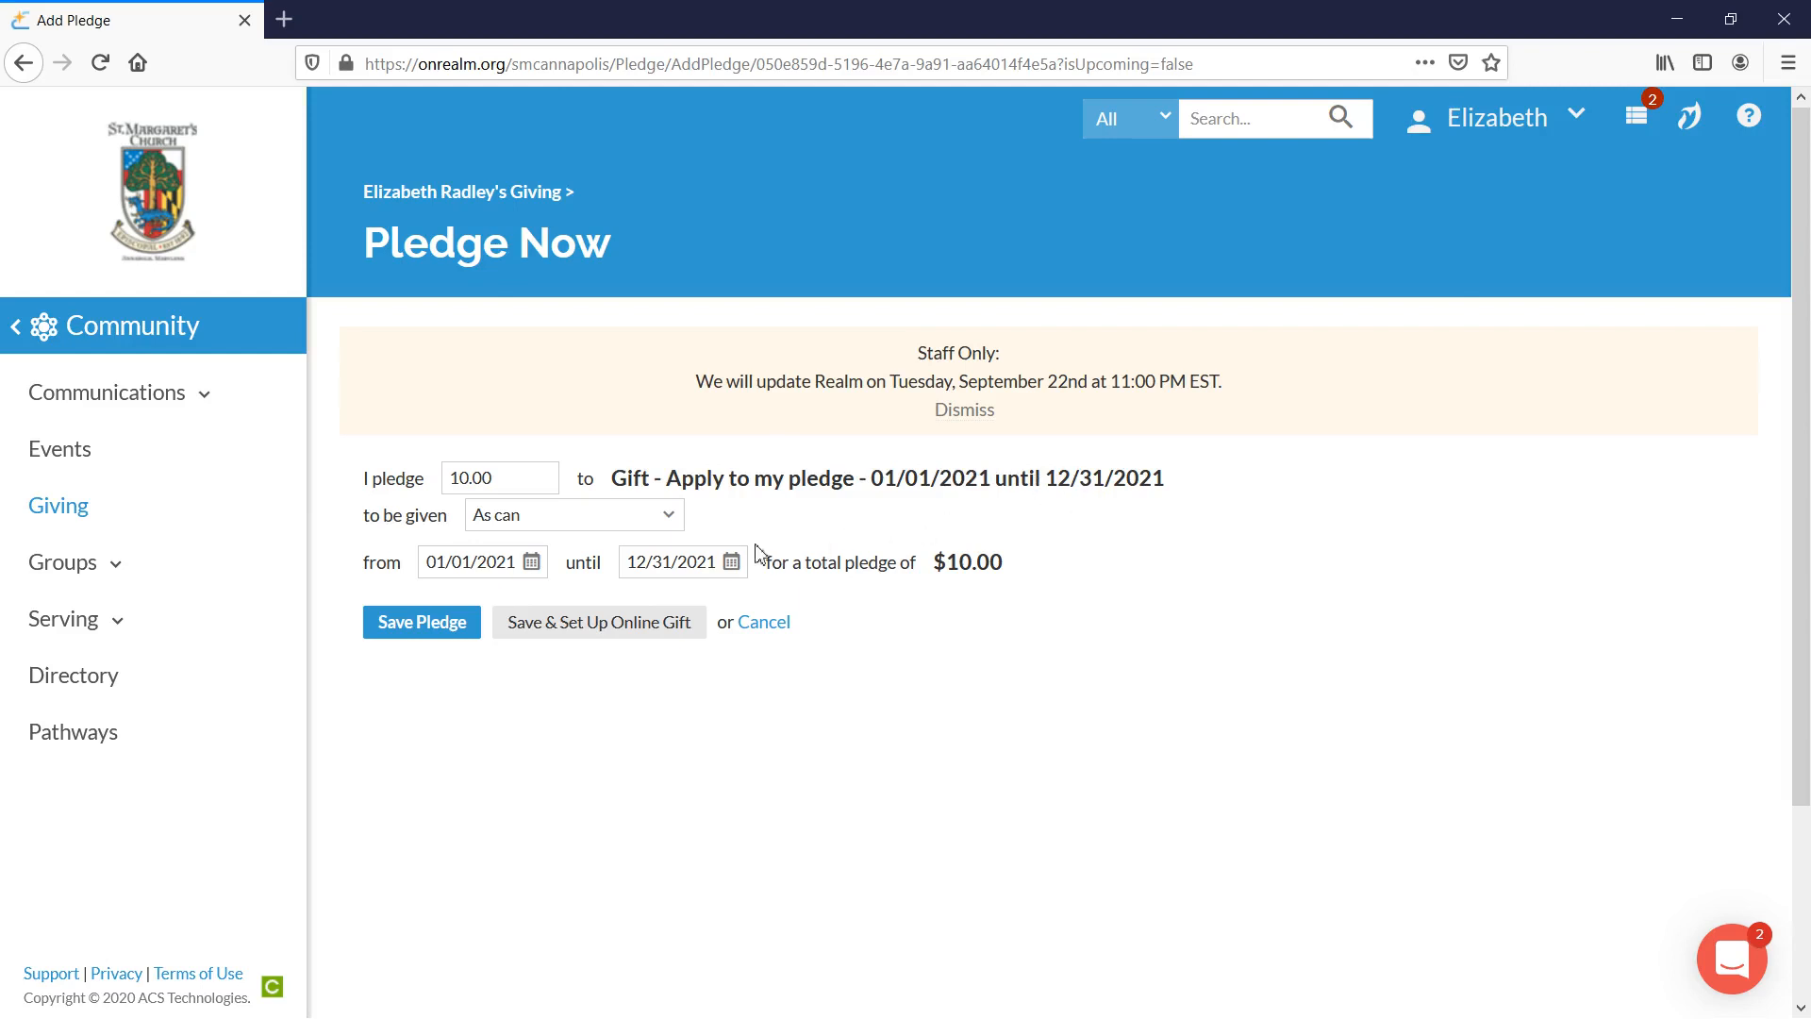
{"action": "mouse_move", "coordinate": [674, 526]}
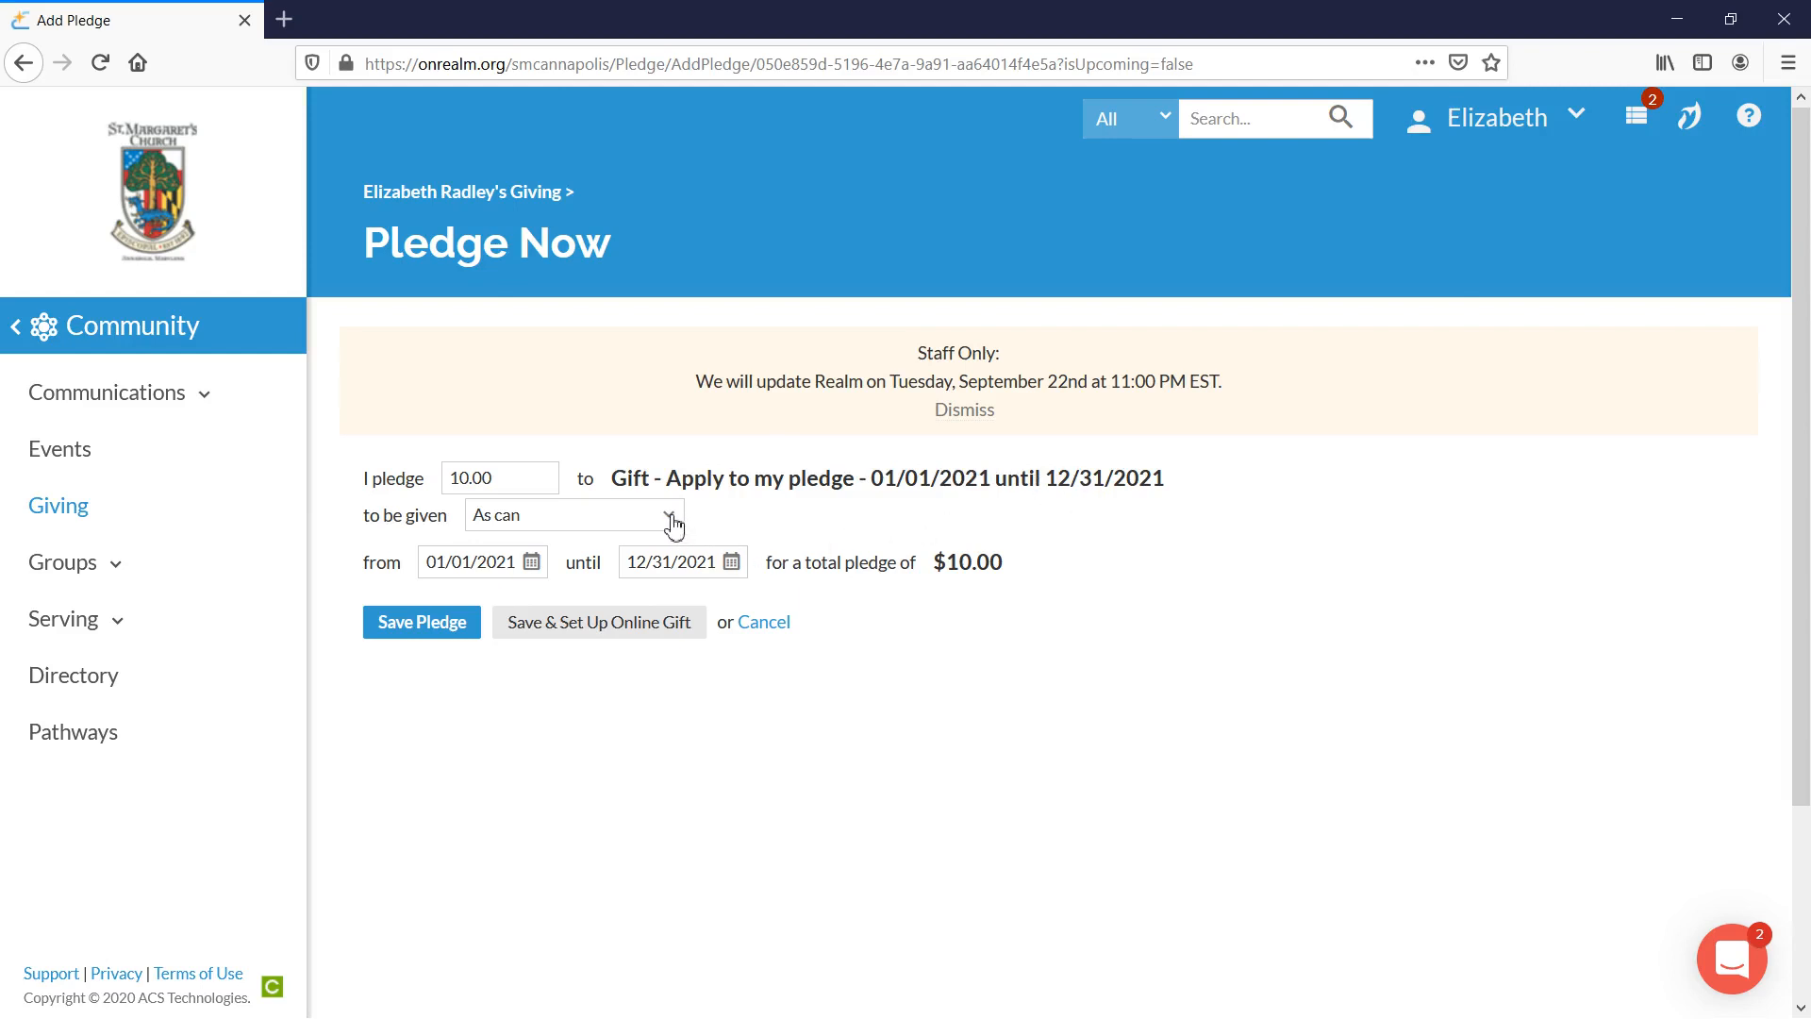
Try giving frequencies Once a month, Annually and As can, settling on once a month for $120.00.
{"action": "left_click", "coordinate": [572, 513]}
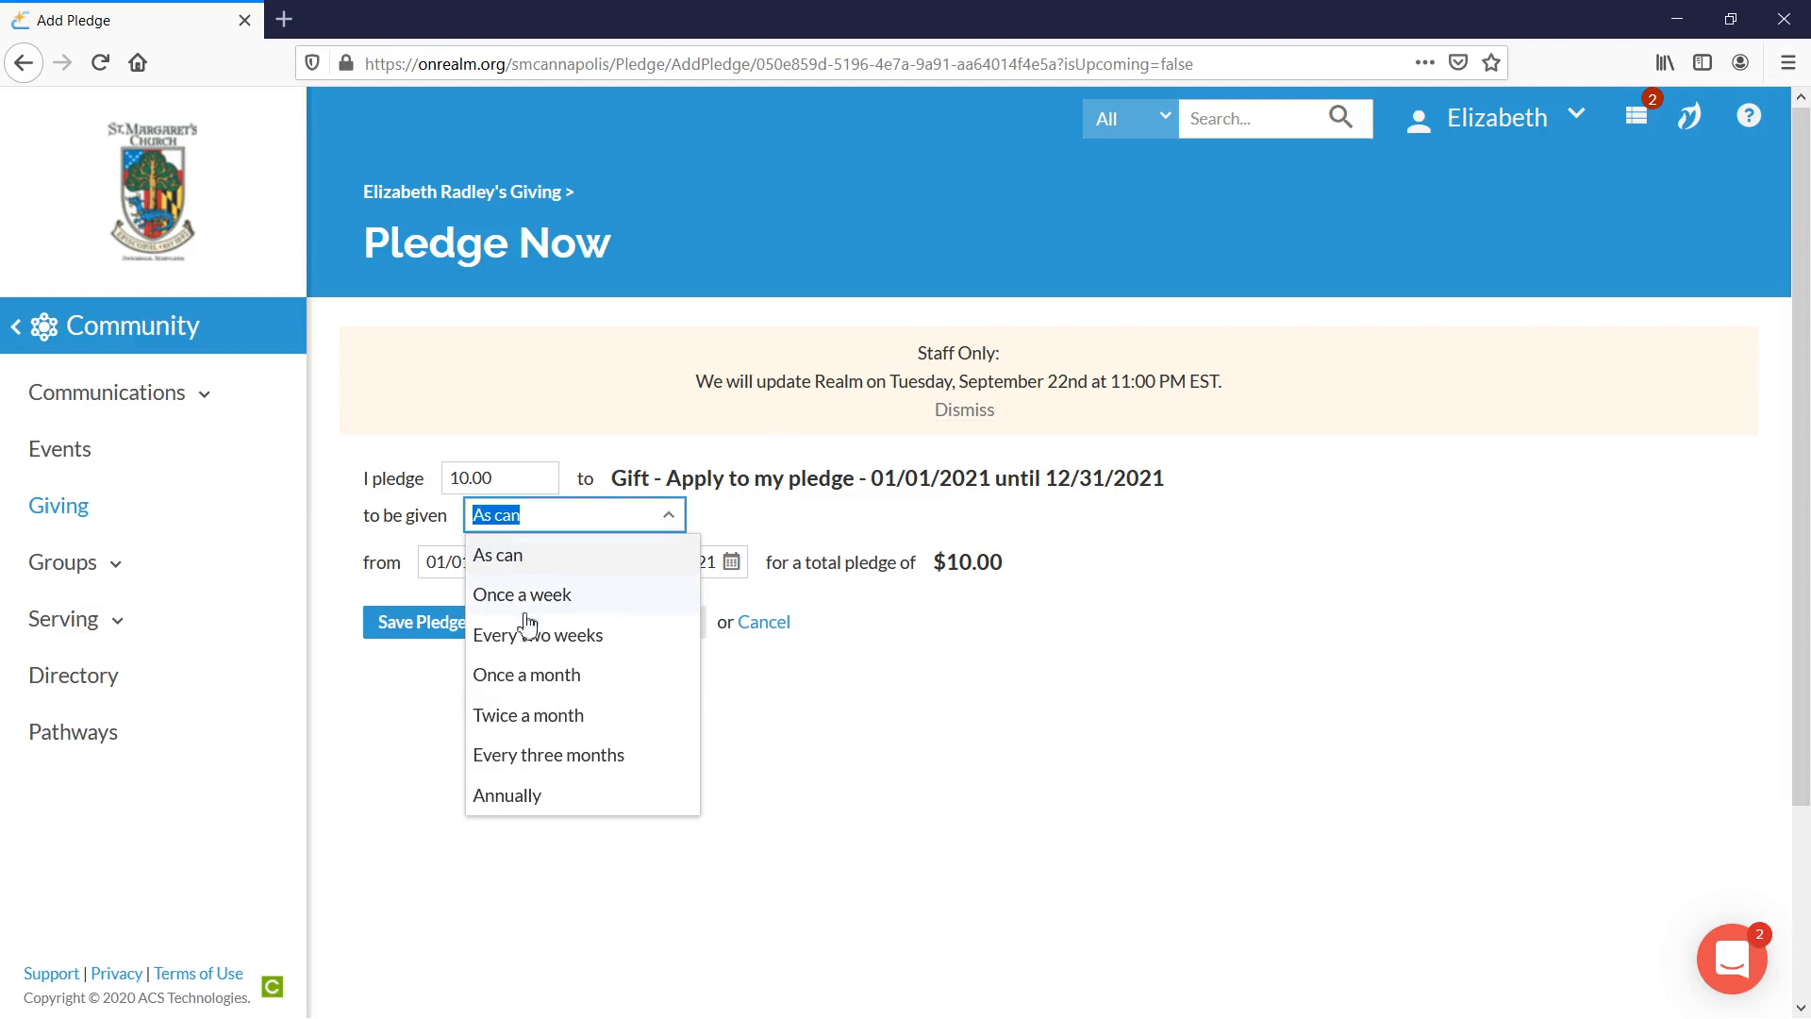
{"action": "left_click", "coordinate": [527, 674]}
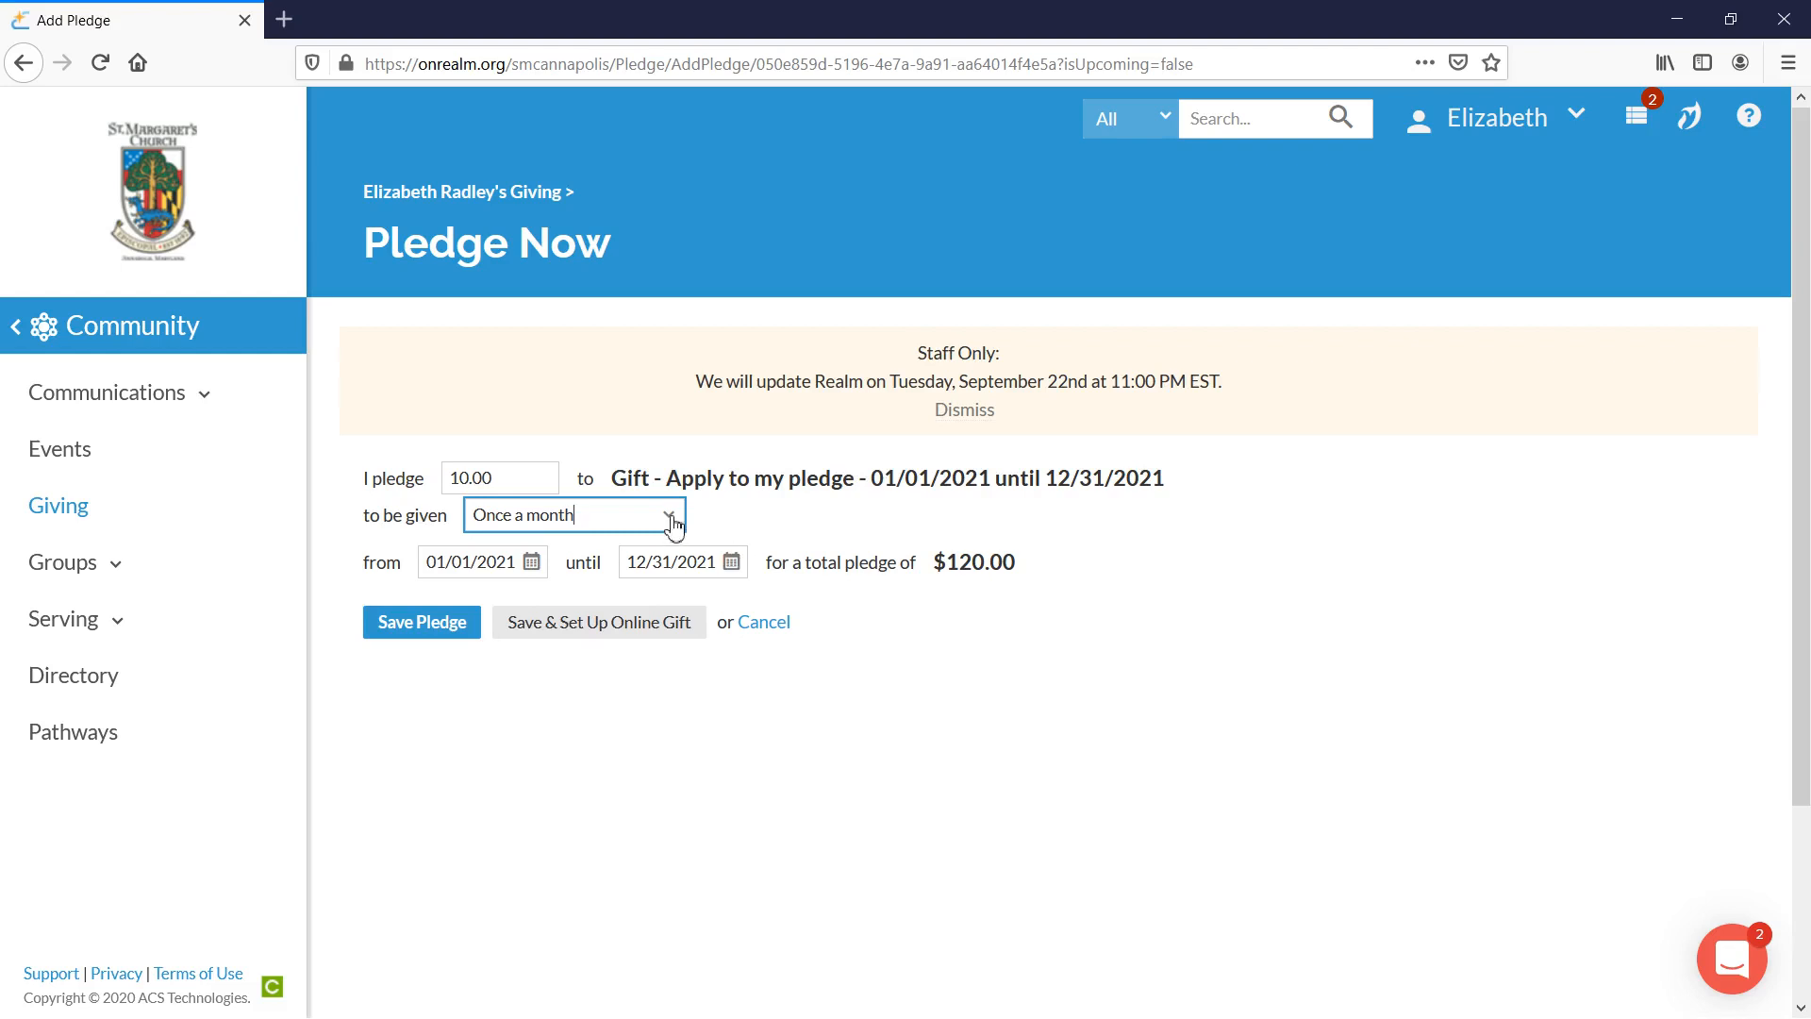
{"action": "left_click", "coordinate": [572, 513]}
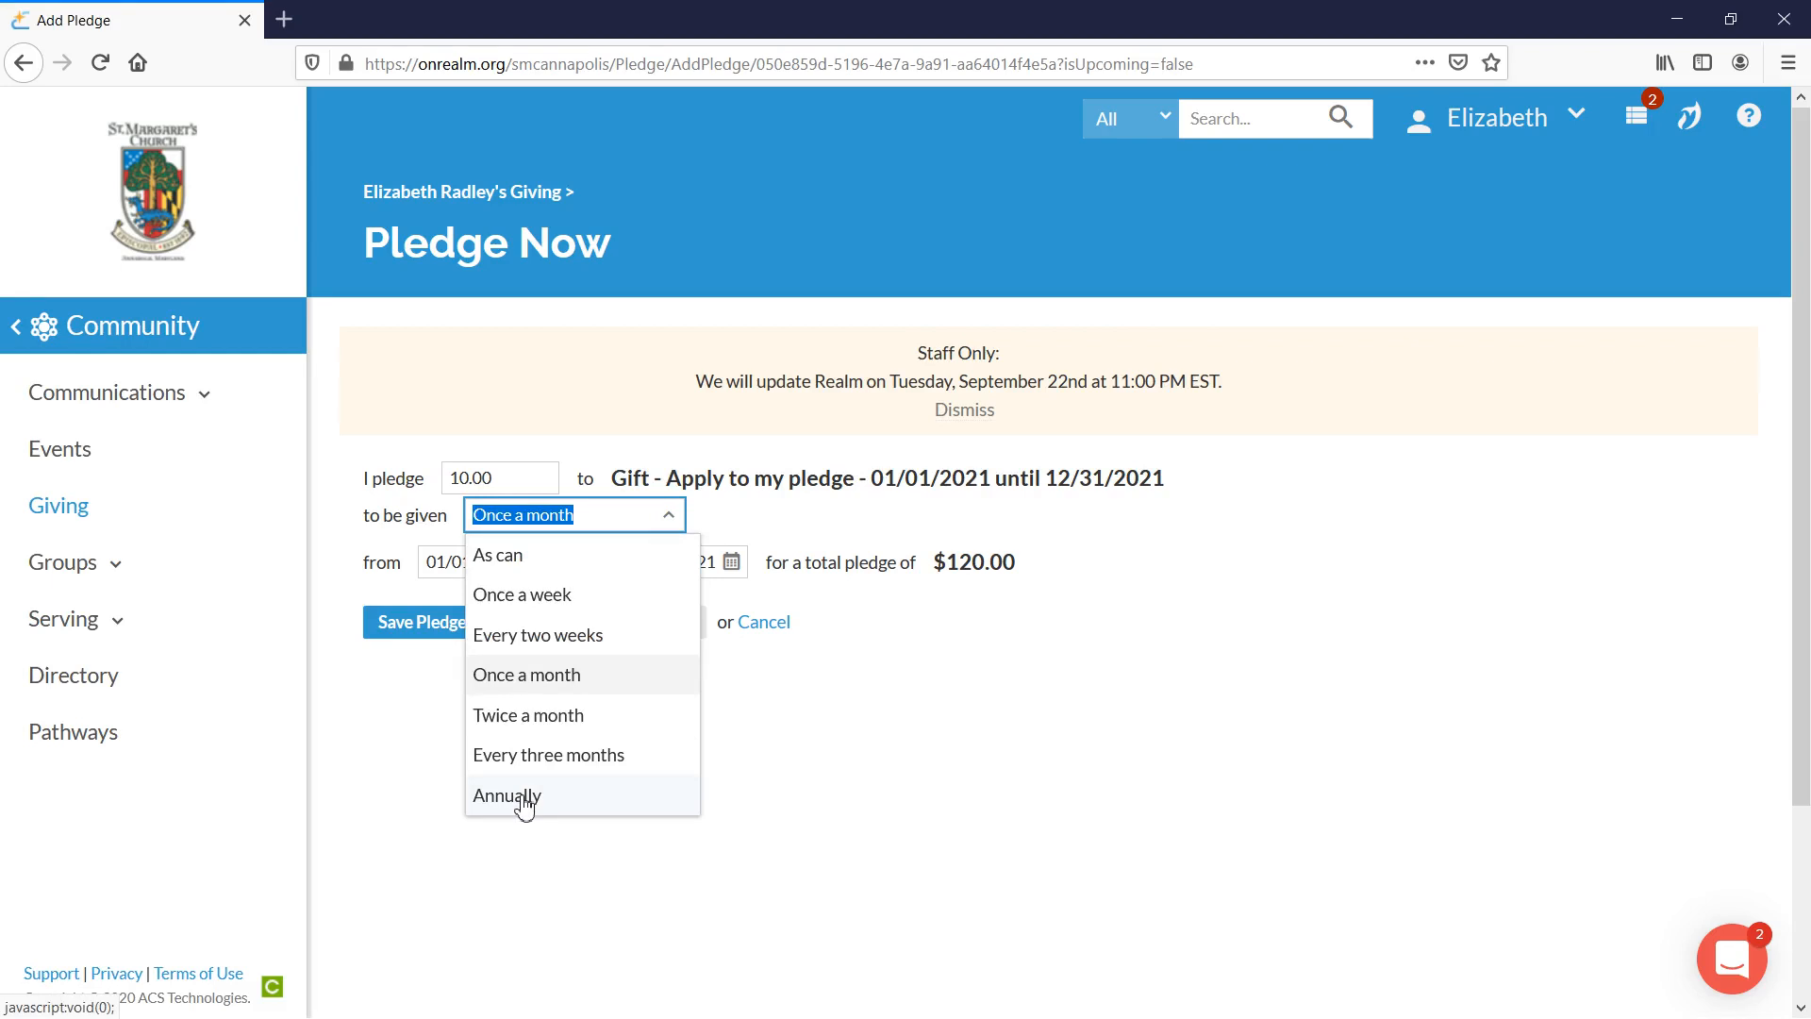
{"action": "left_click", "coordinate": [506, 795]}
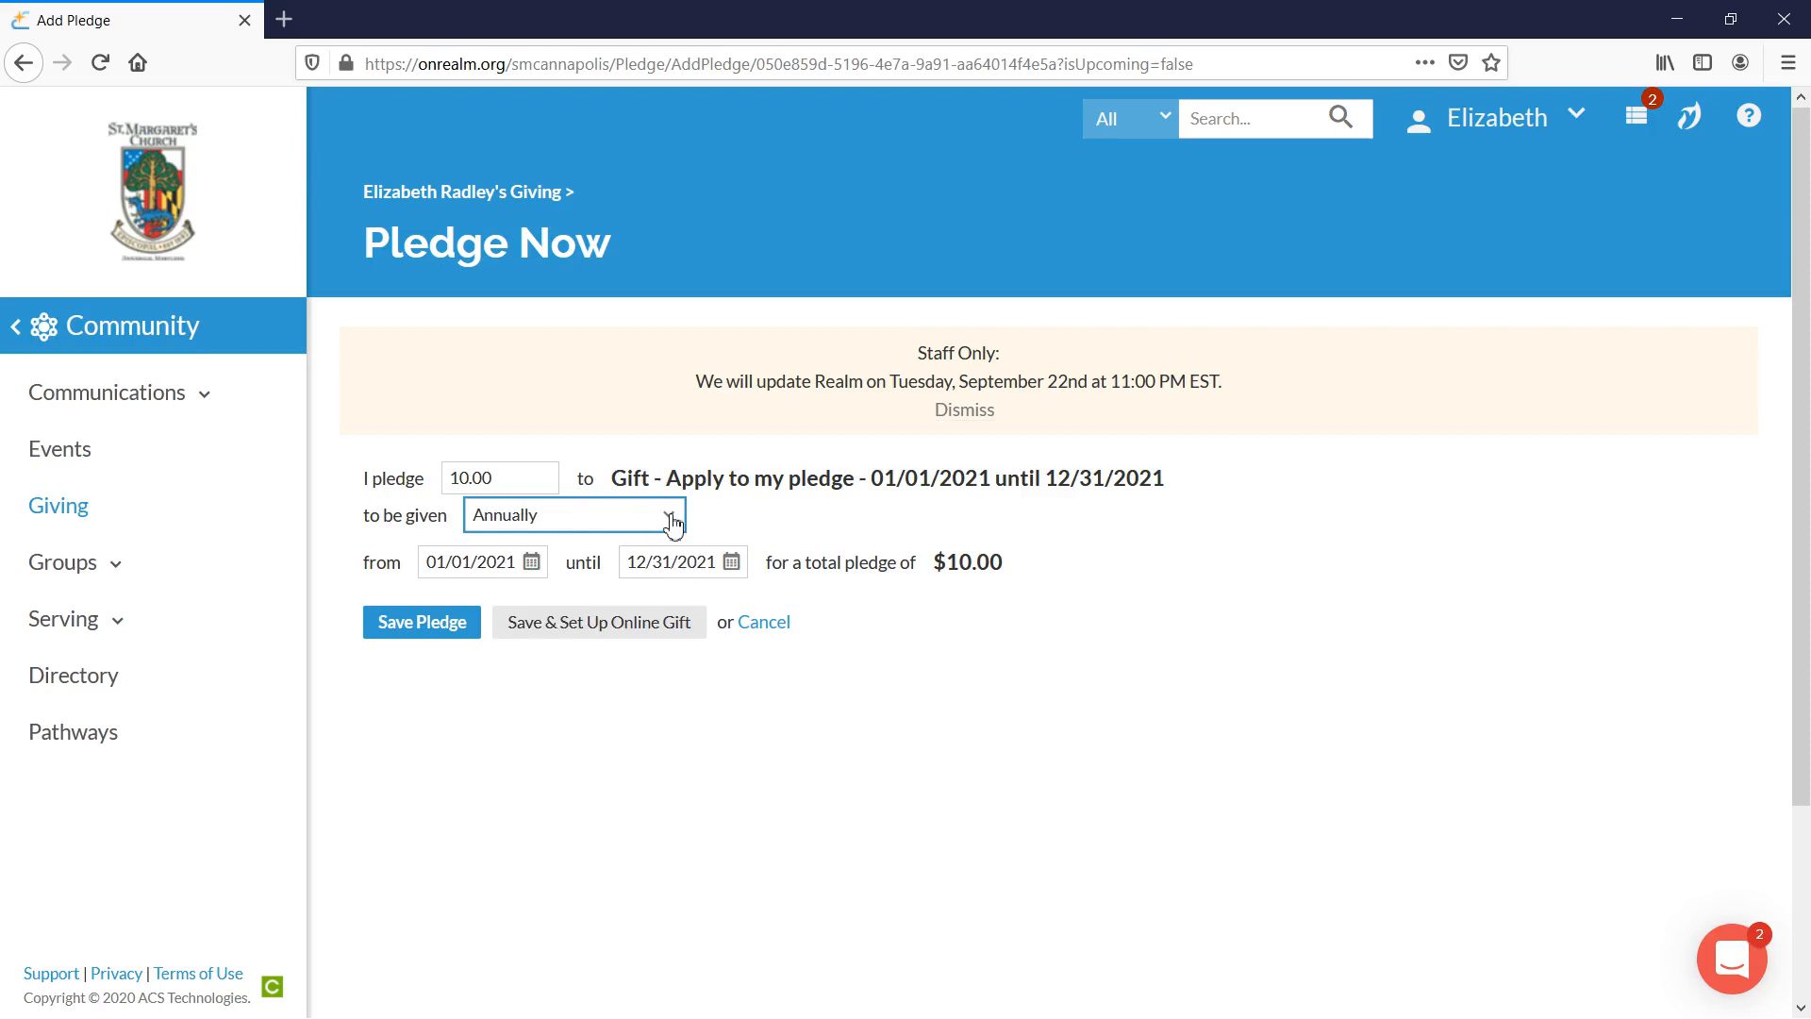
{"action": "left_click", "coordinate": [574, 514]}
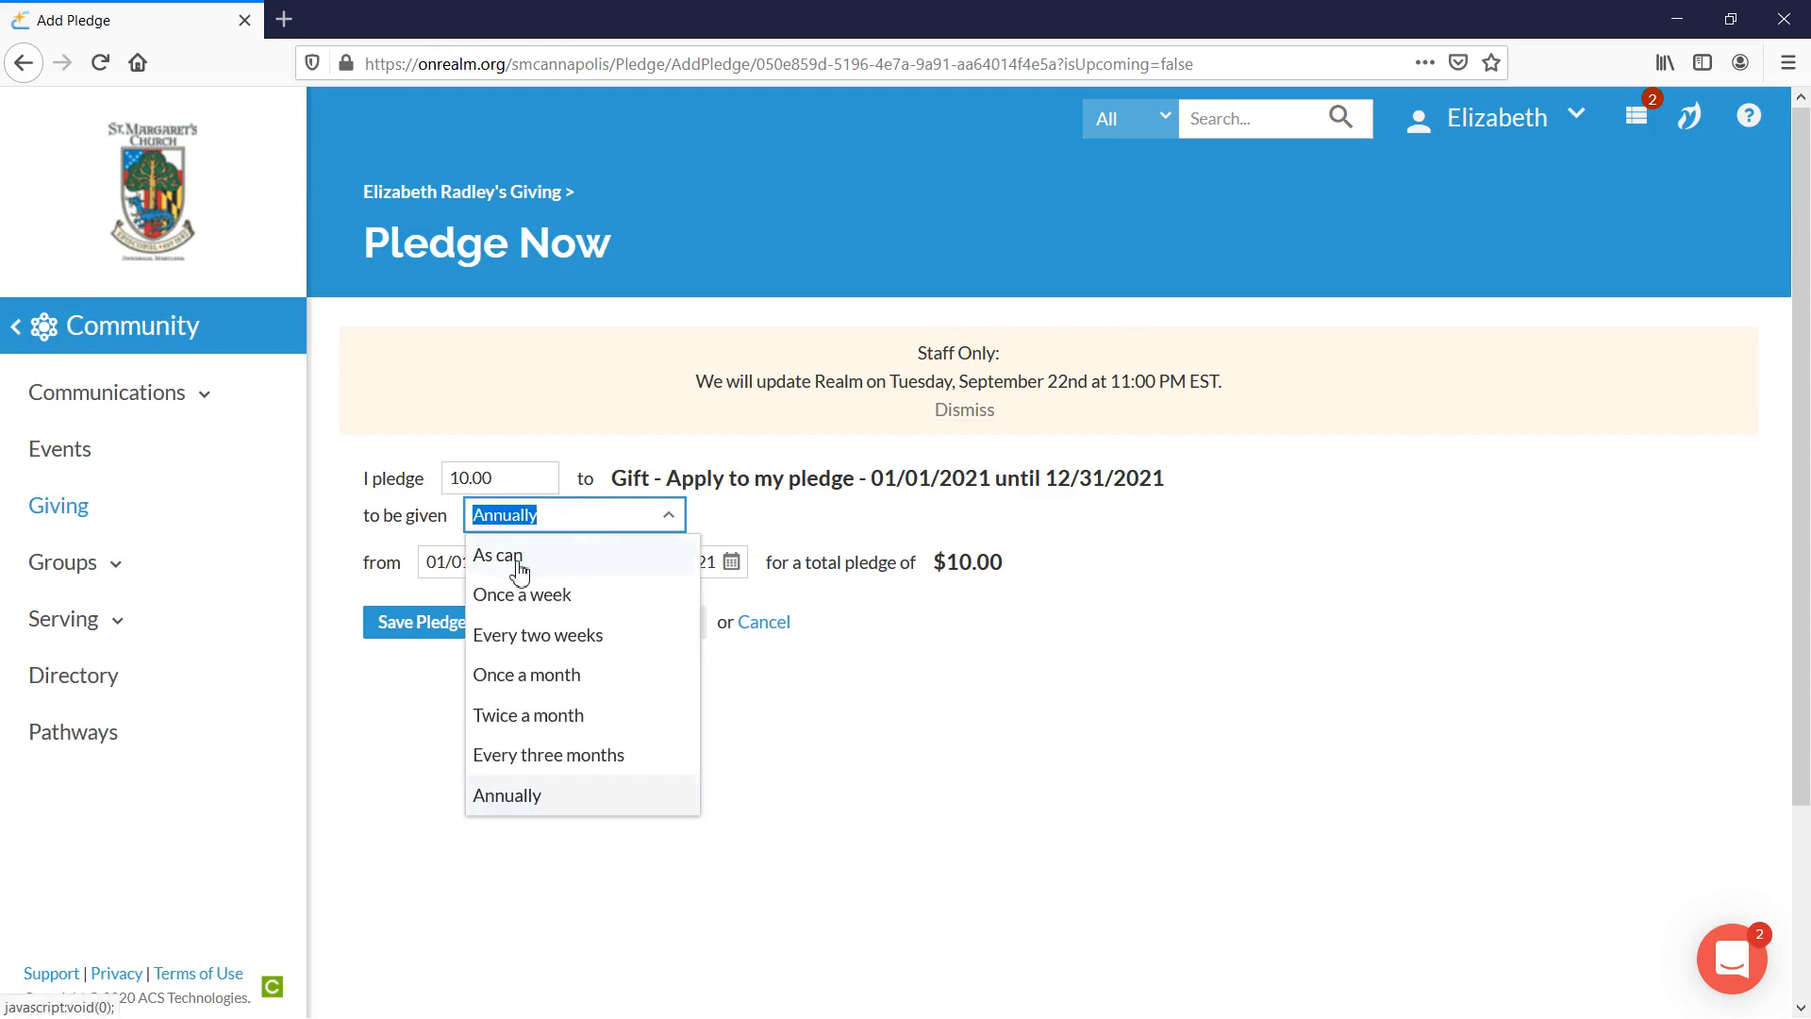
{"action": "left_click", "coordinate": [496, 554]}
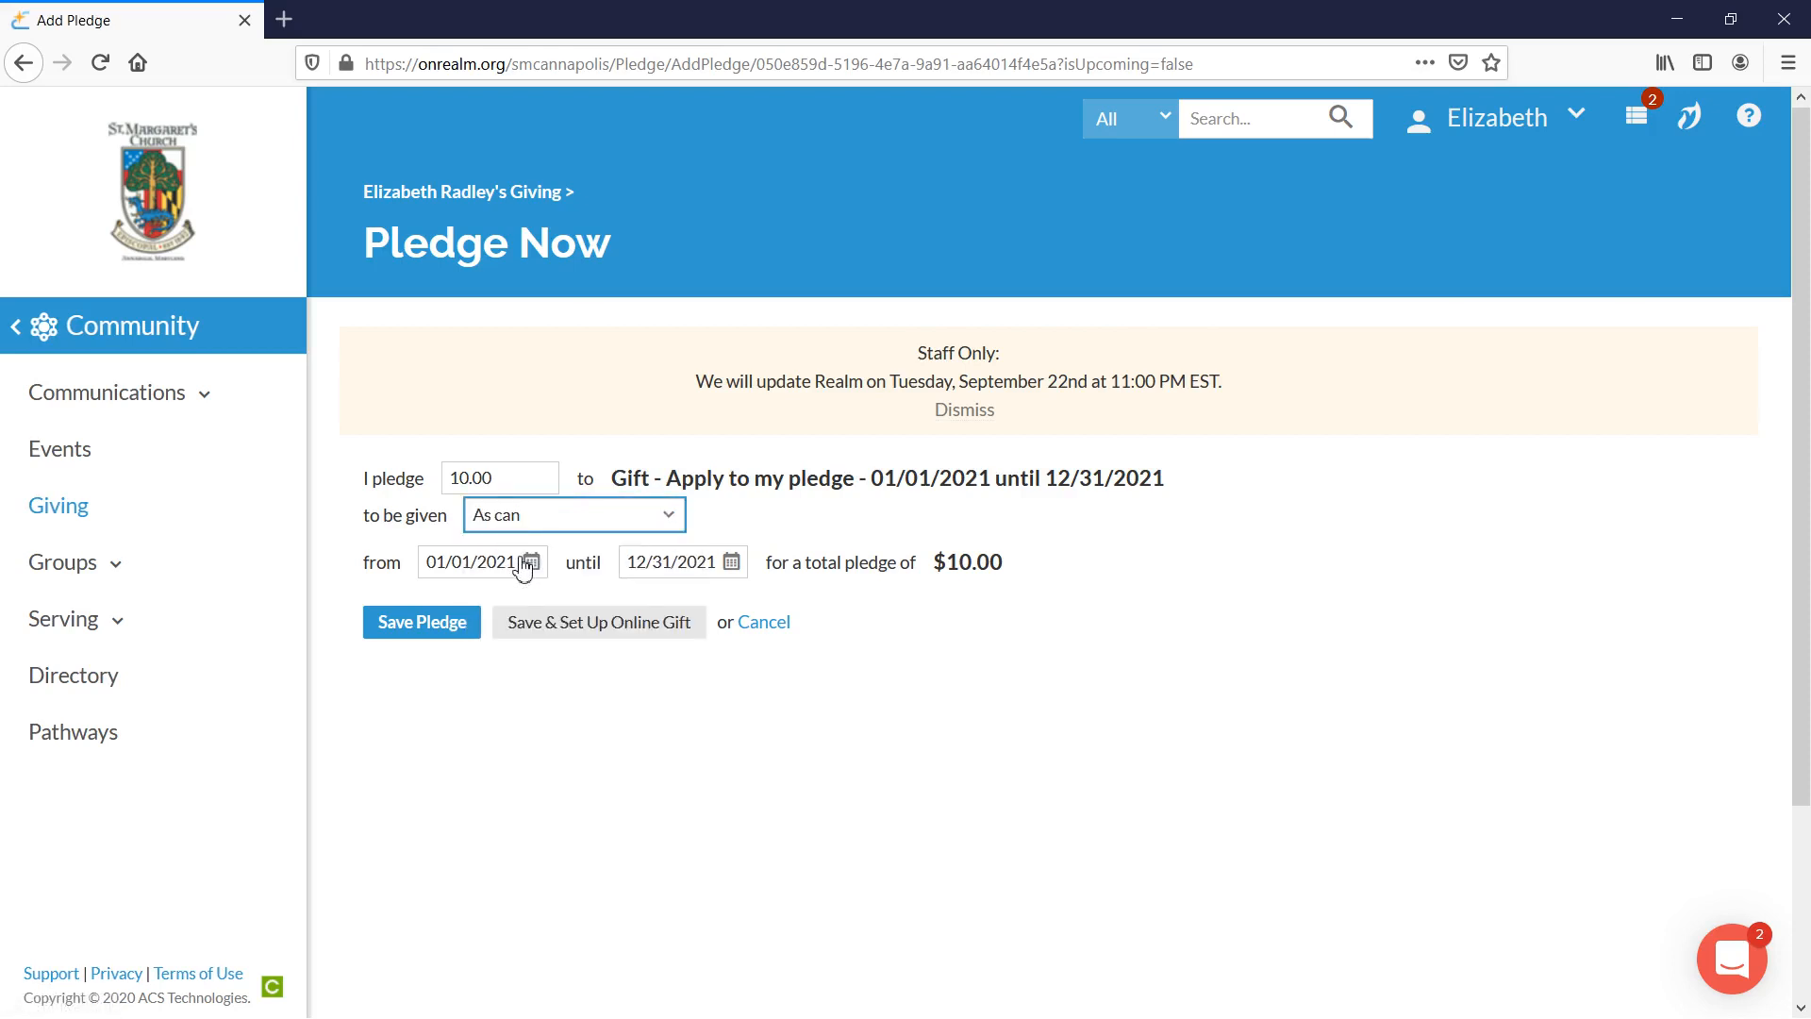
{"action": "left_click", "coordinate": [572, 513]}
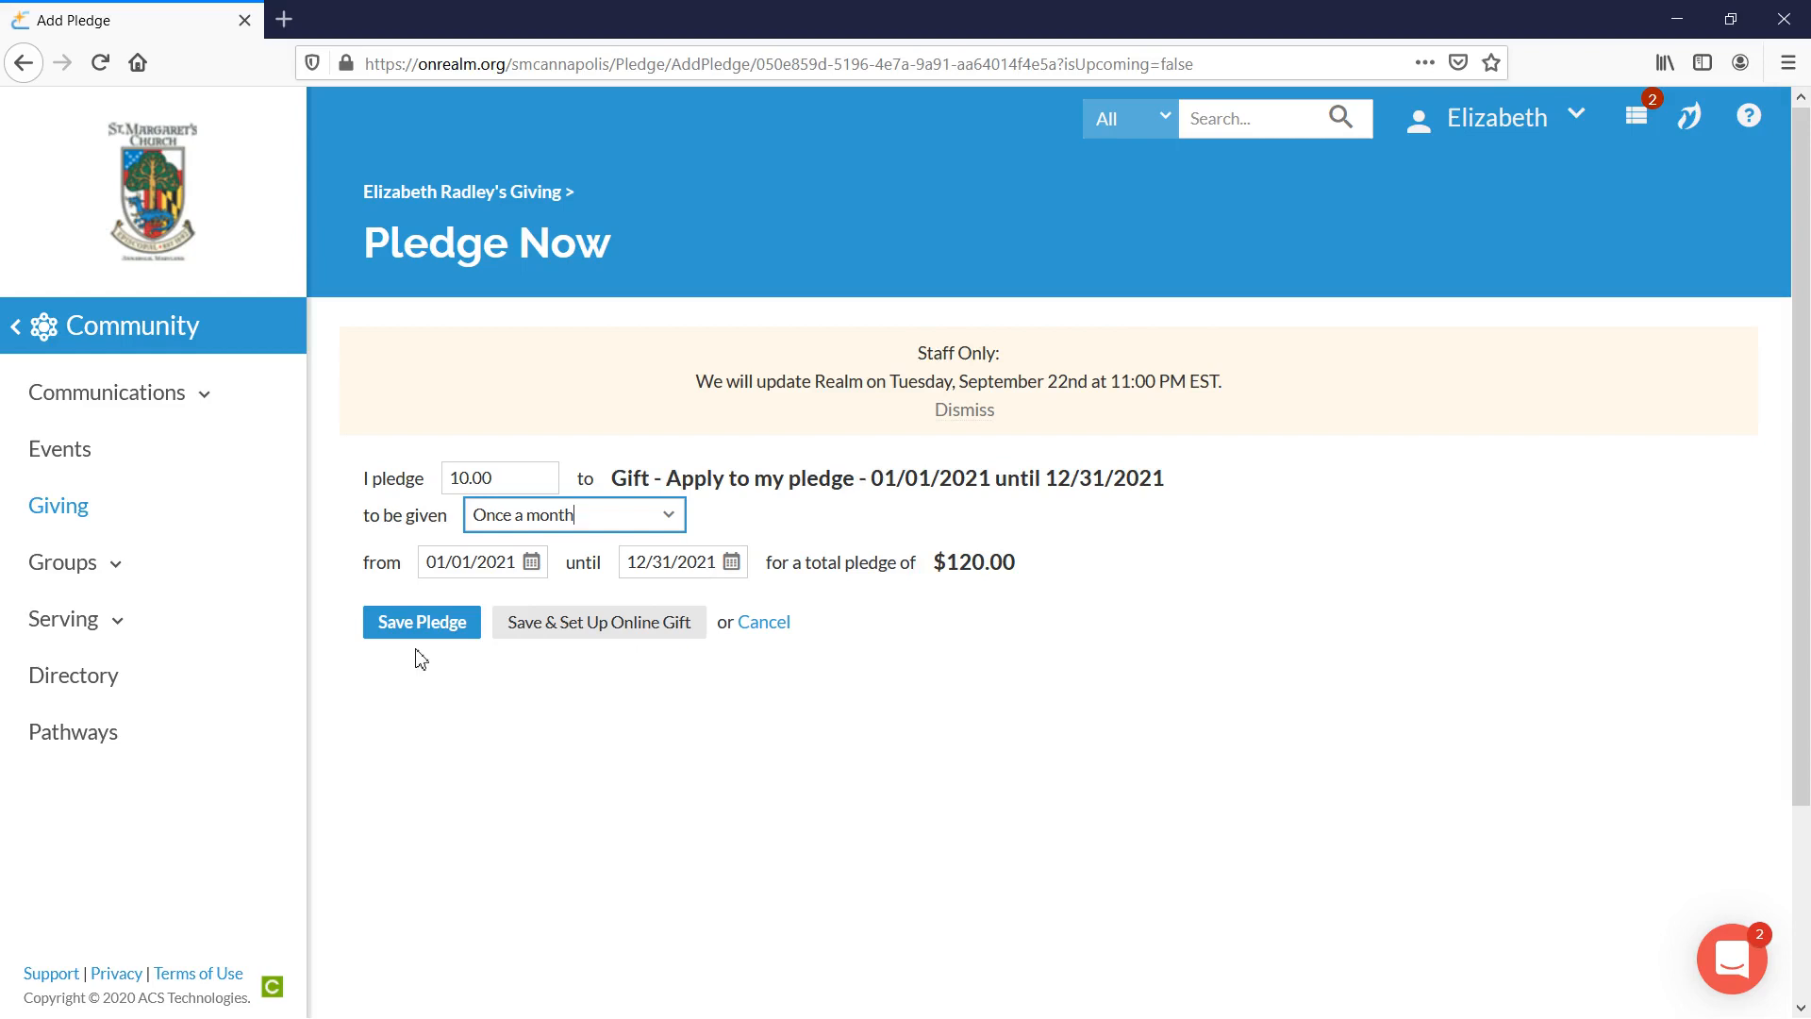
{"action": "mouse_move", "coordinate": [564, 654]}
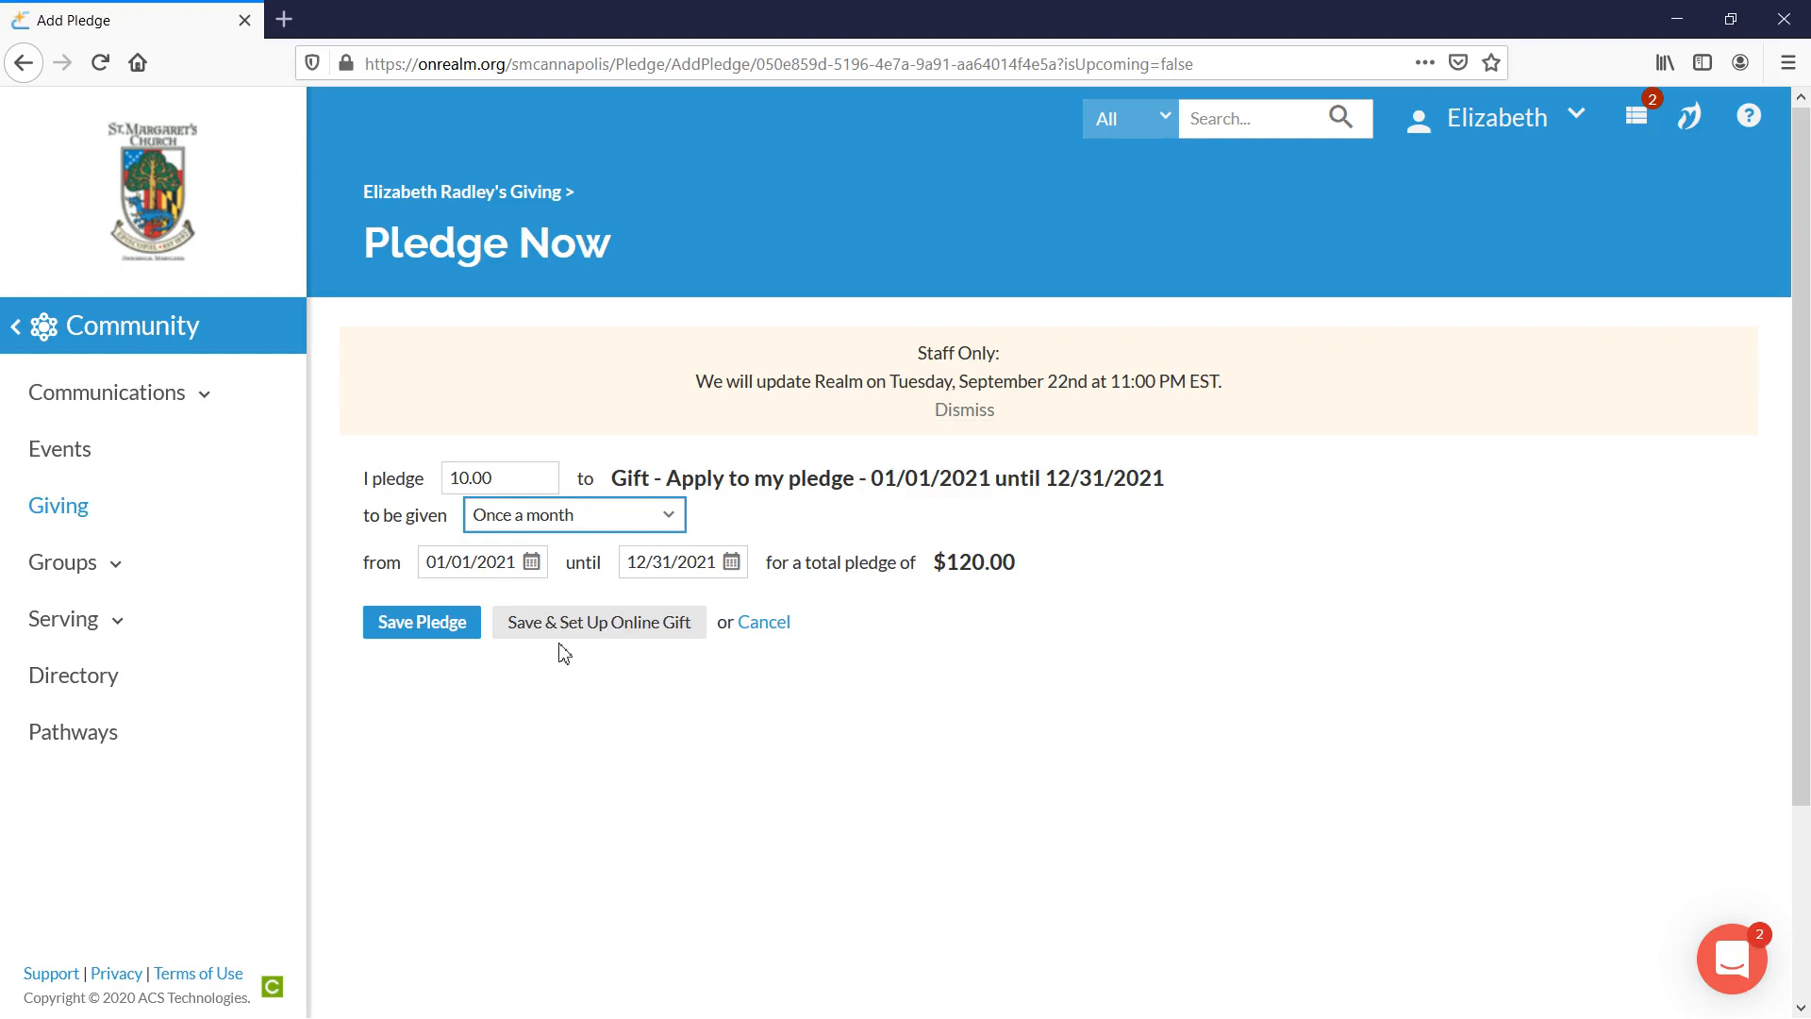
{"action": "mouse_move", "coordinate": [575, 662]}
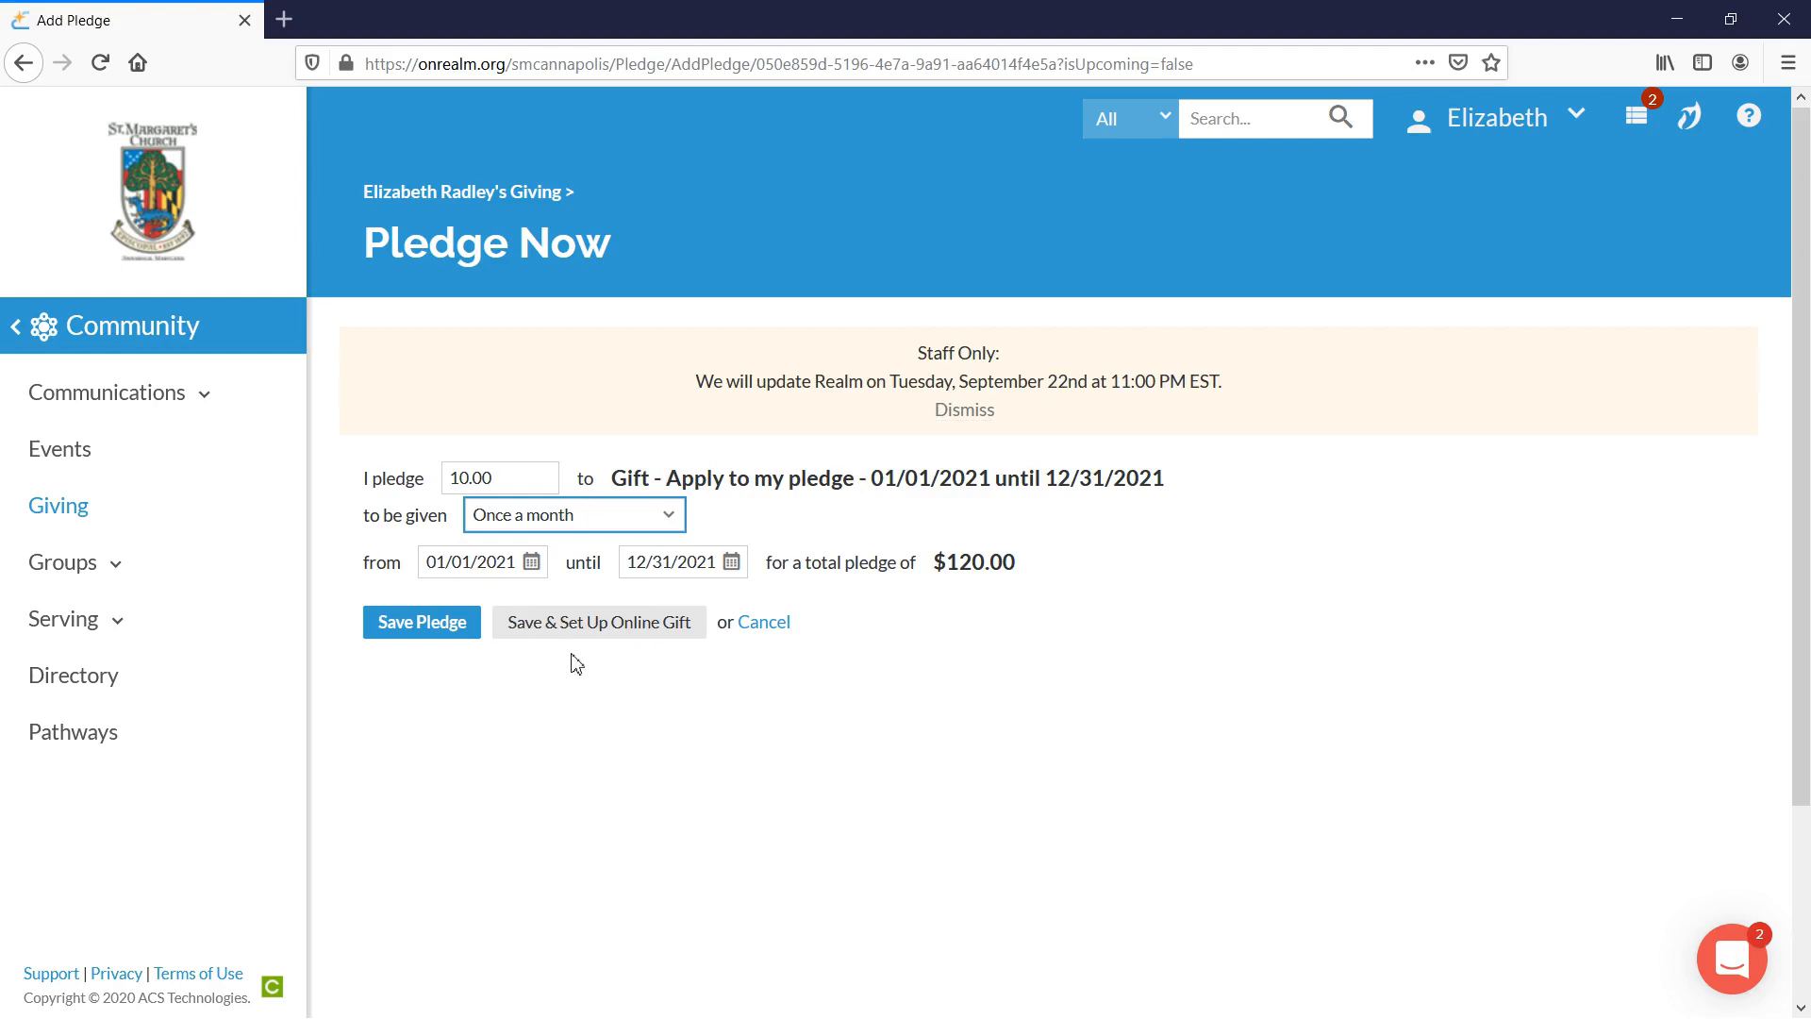
{"action": "mouse_move", "coordinate": [592, 640]}
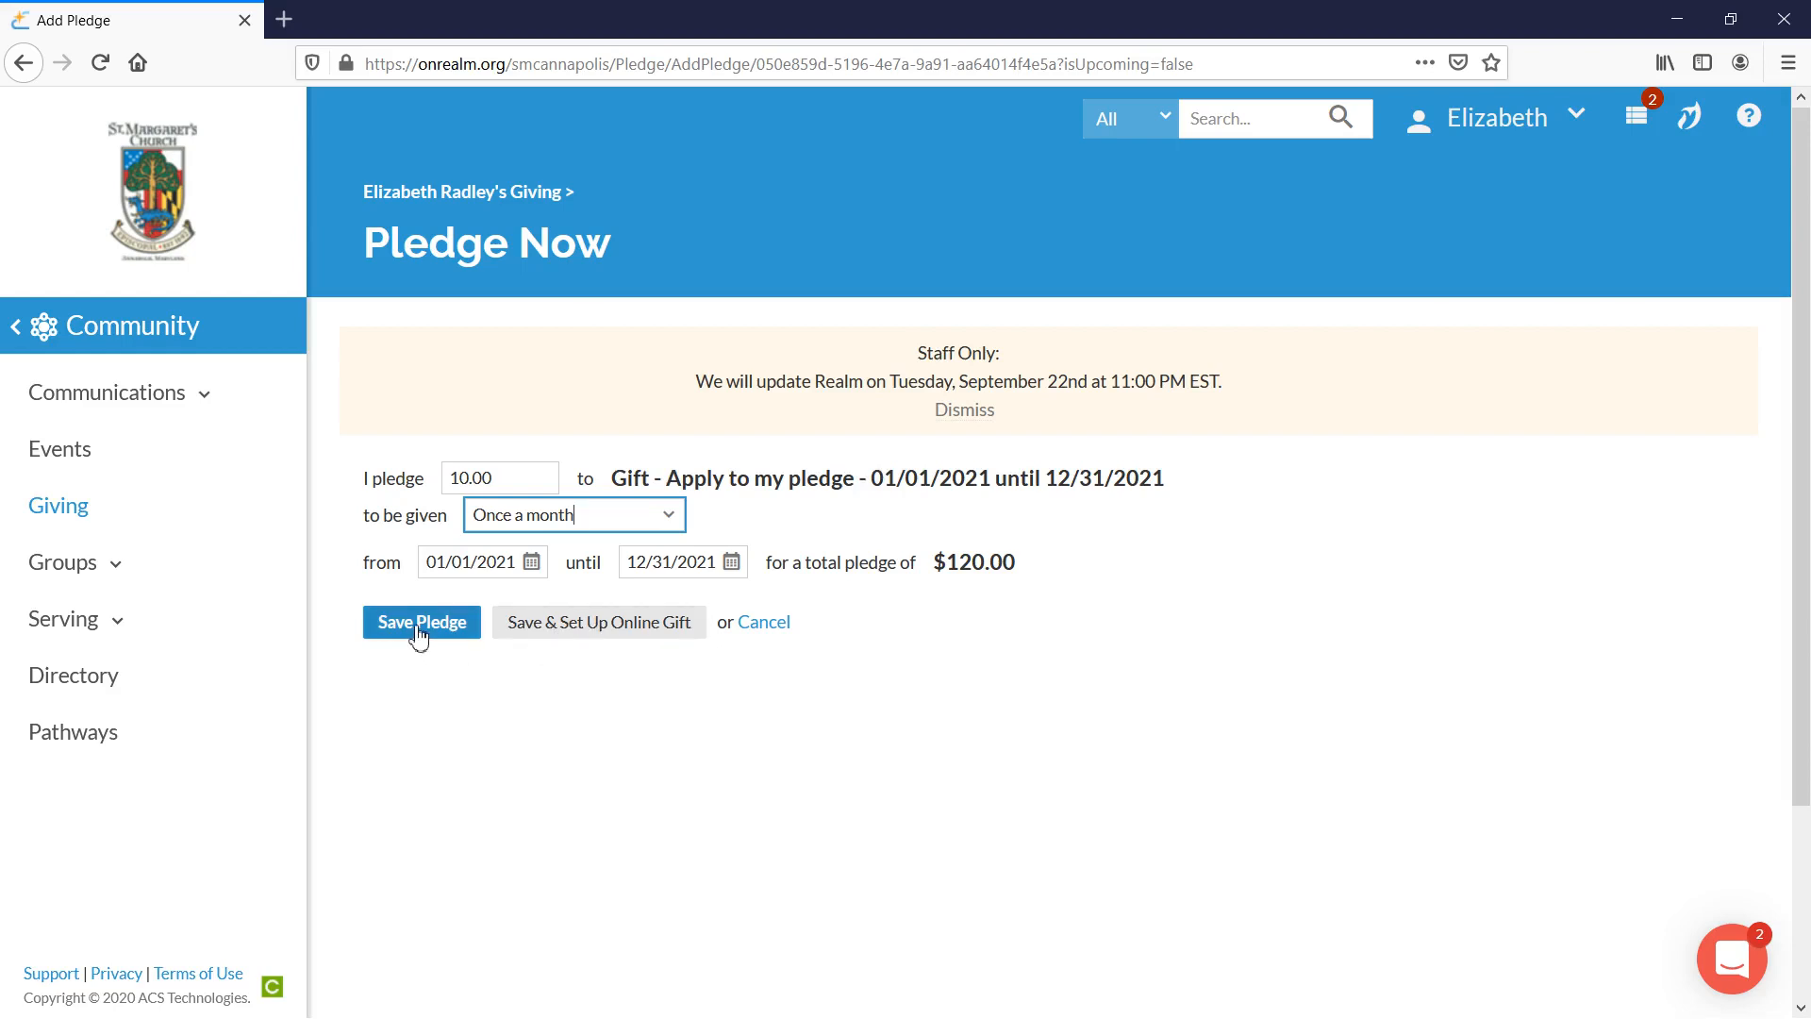
{"action": "left_click", "coordinate": [420, 620]}
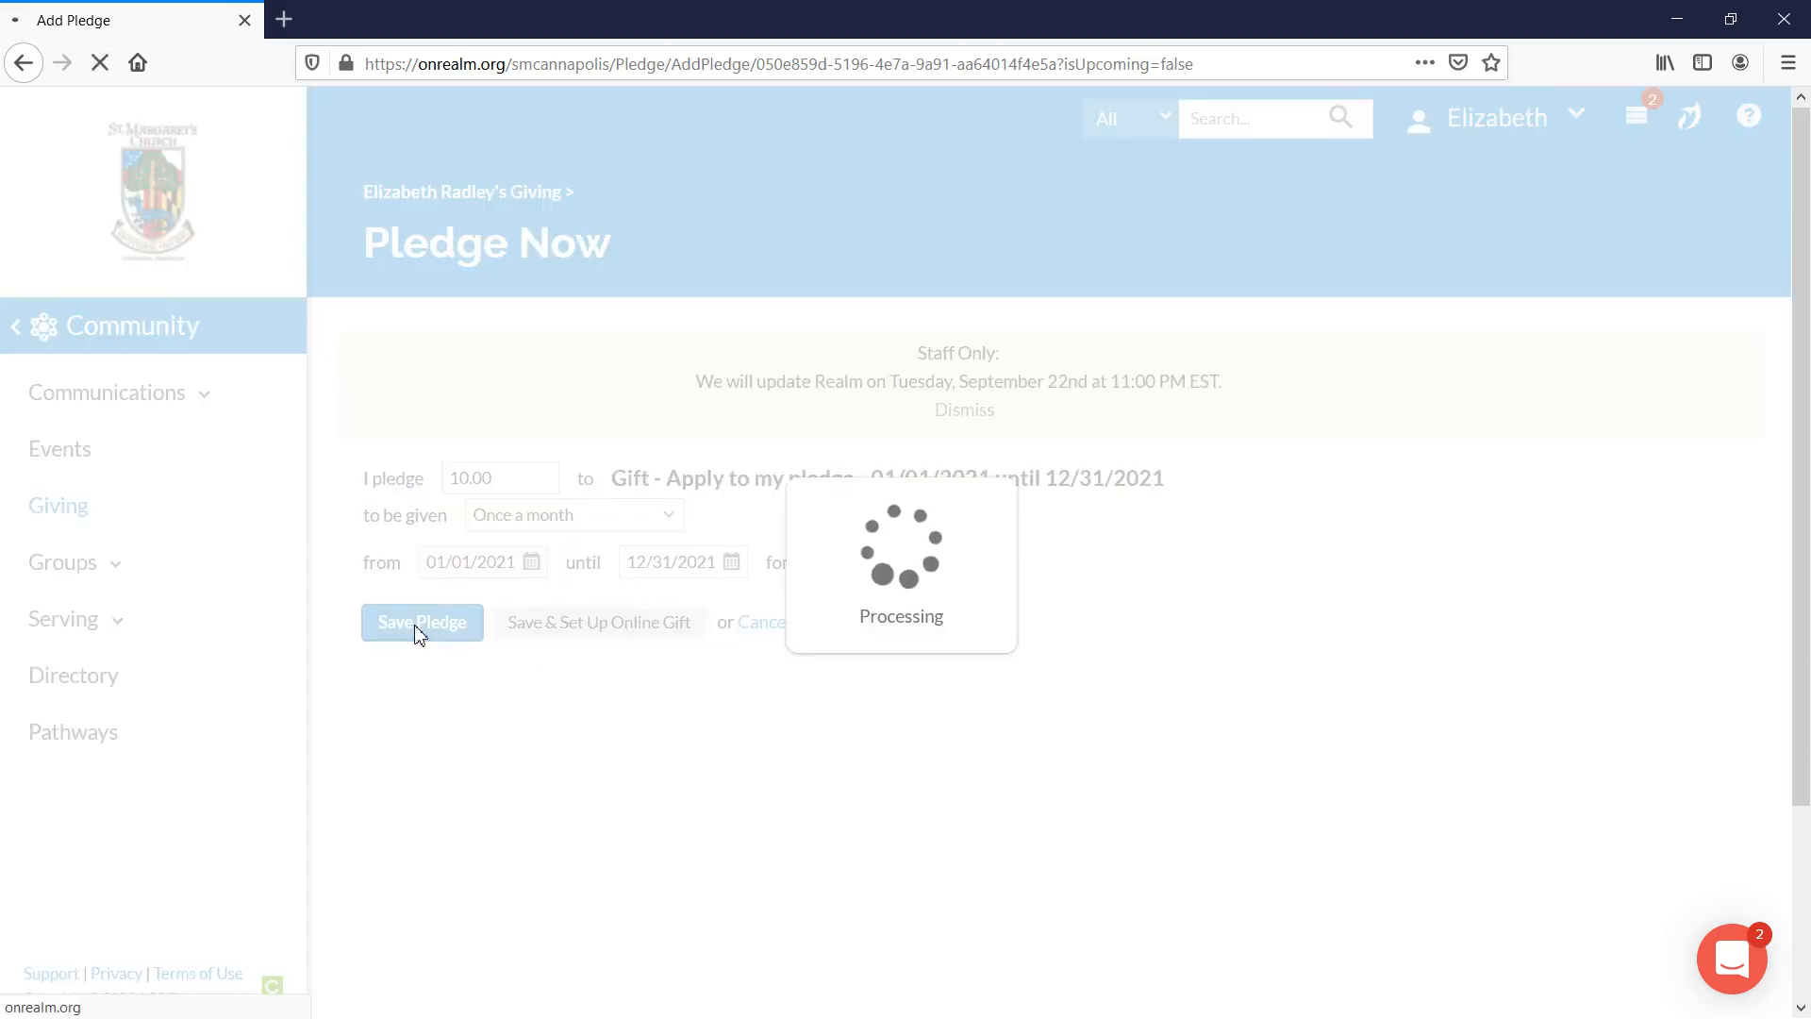
Save the pledge and return to the Giving page's pledge list options.
{"action": "left_click", "coordinate": [420, 621]}
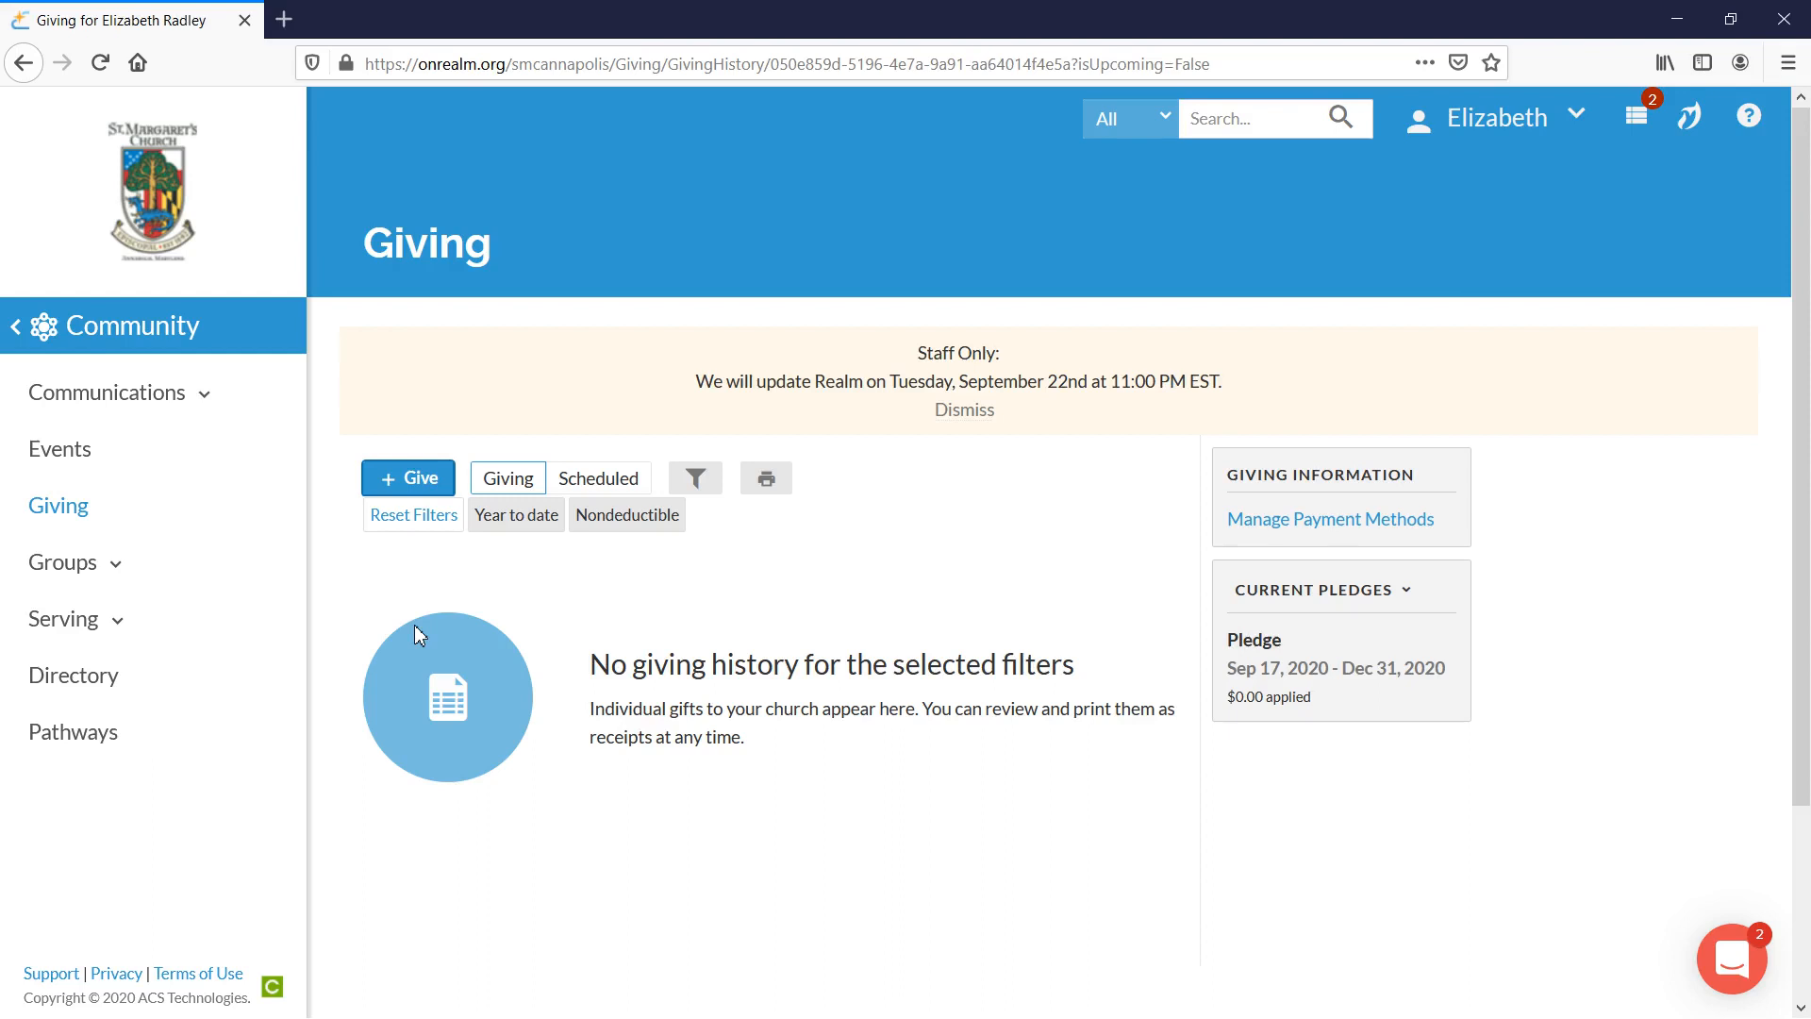
{"action": "mouse_move", "coordinate": [523, 655]}
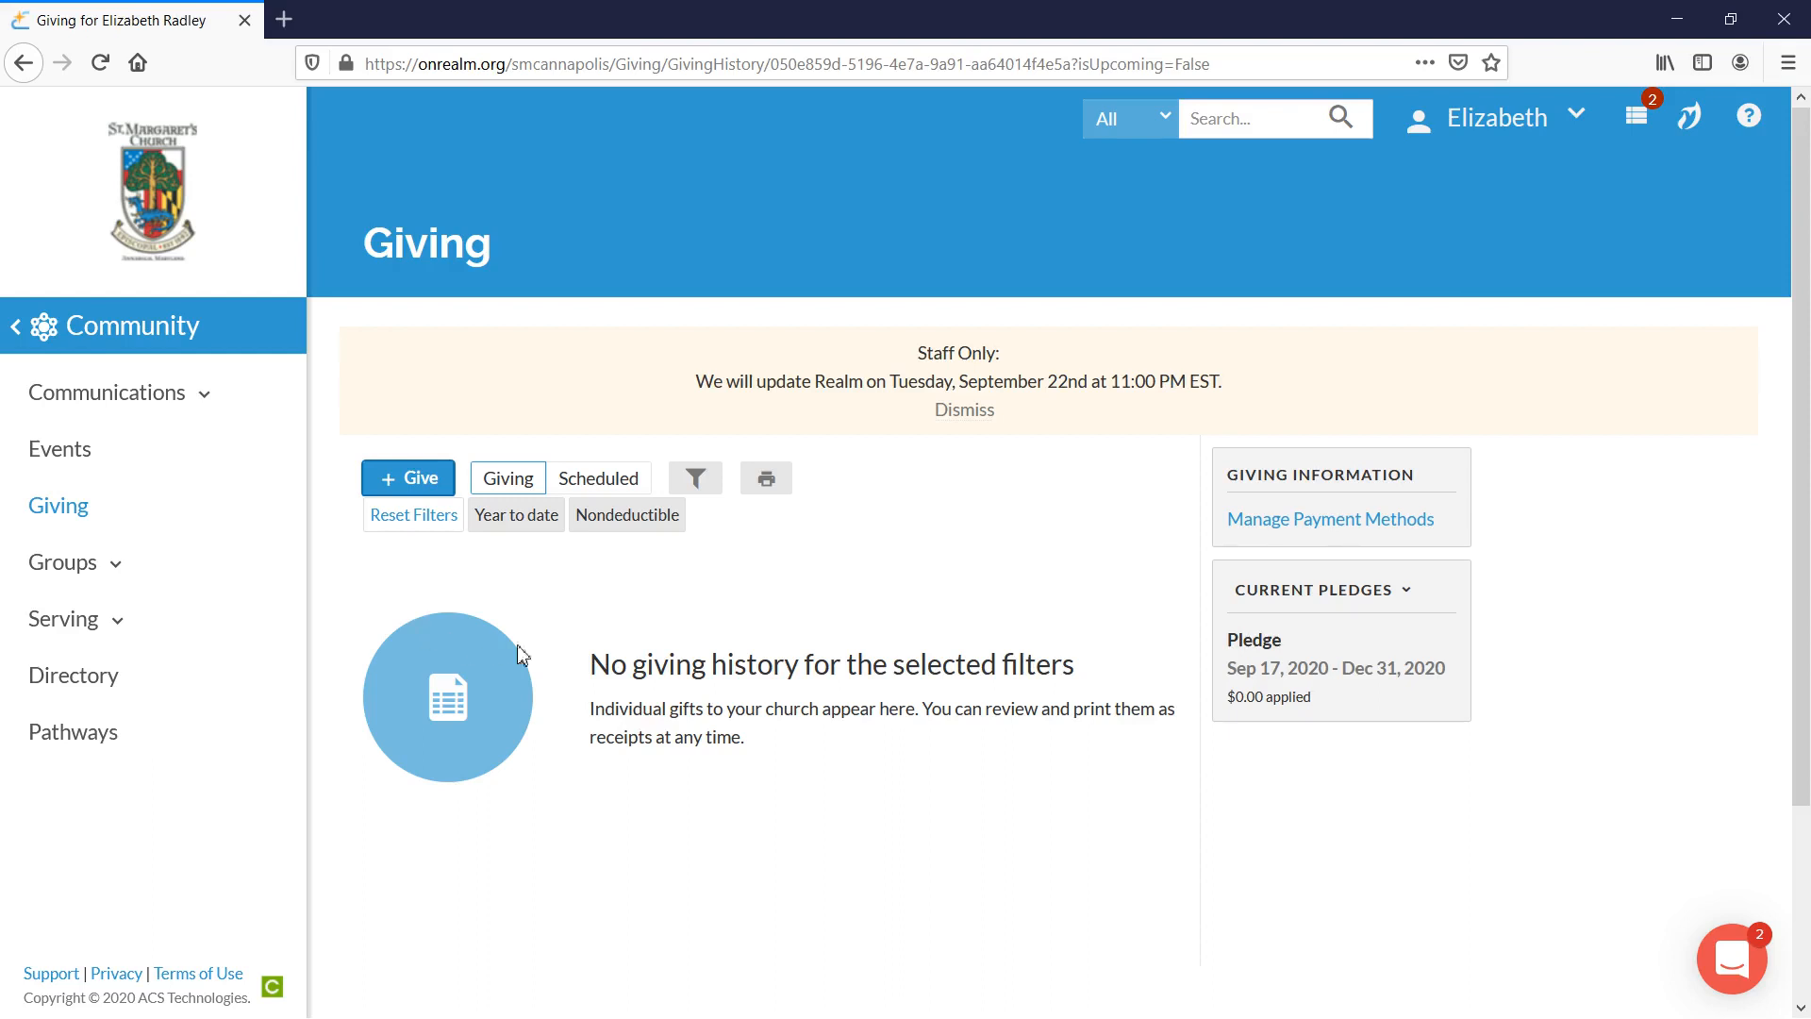
{"action": "mouse_move", "coordinate": [1341, 698]}
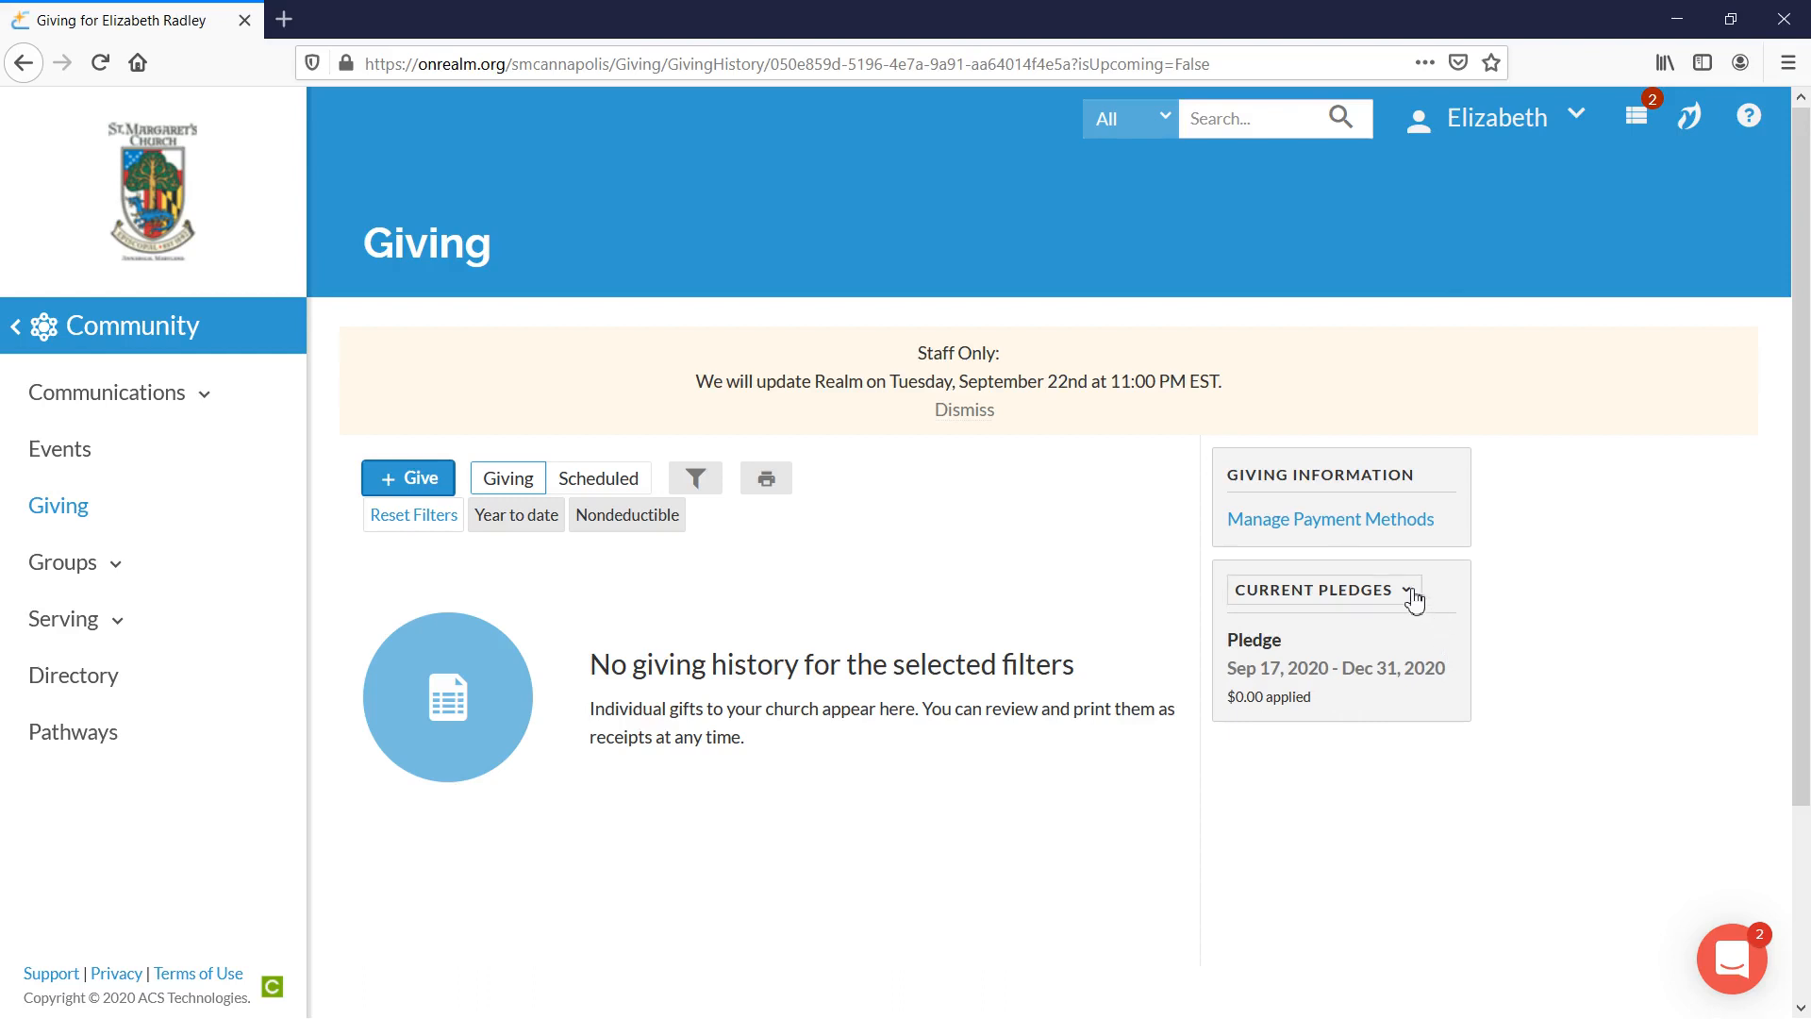
{"action": "left_click", "coordinate": [1320, 591]}
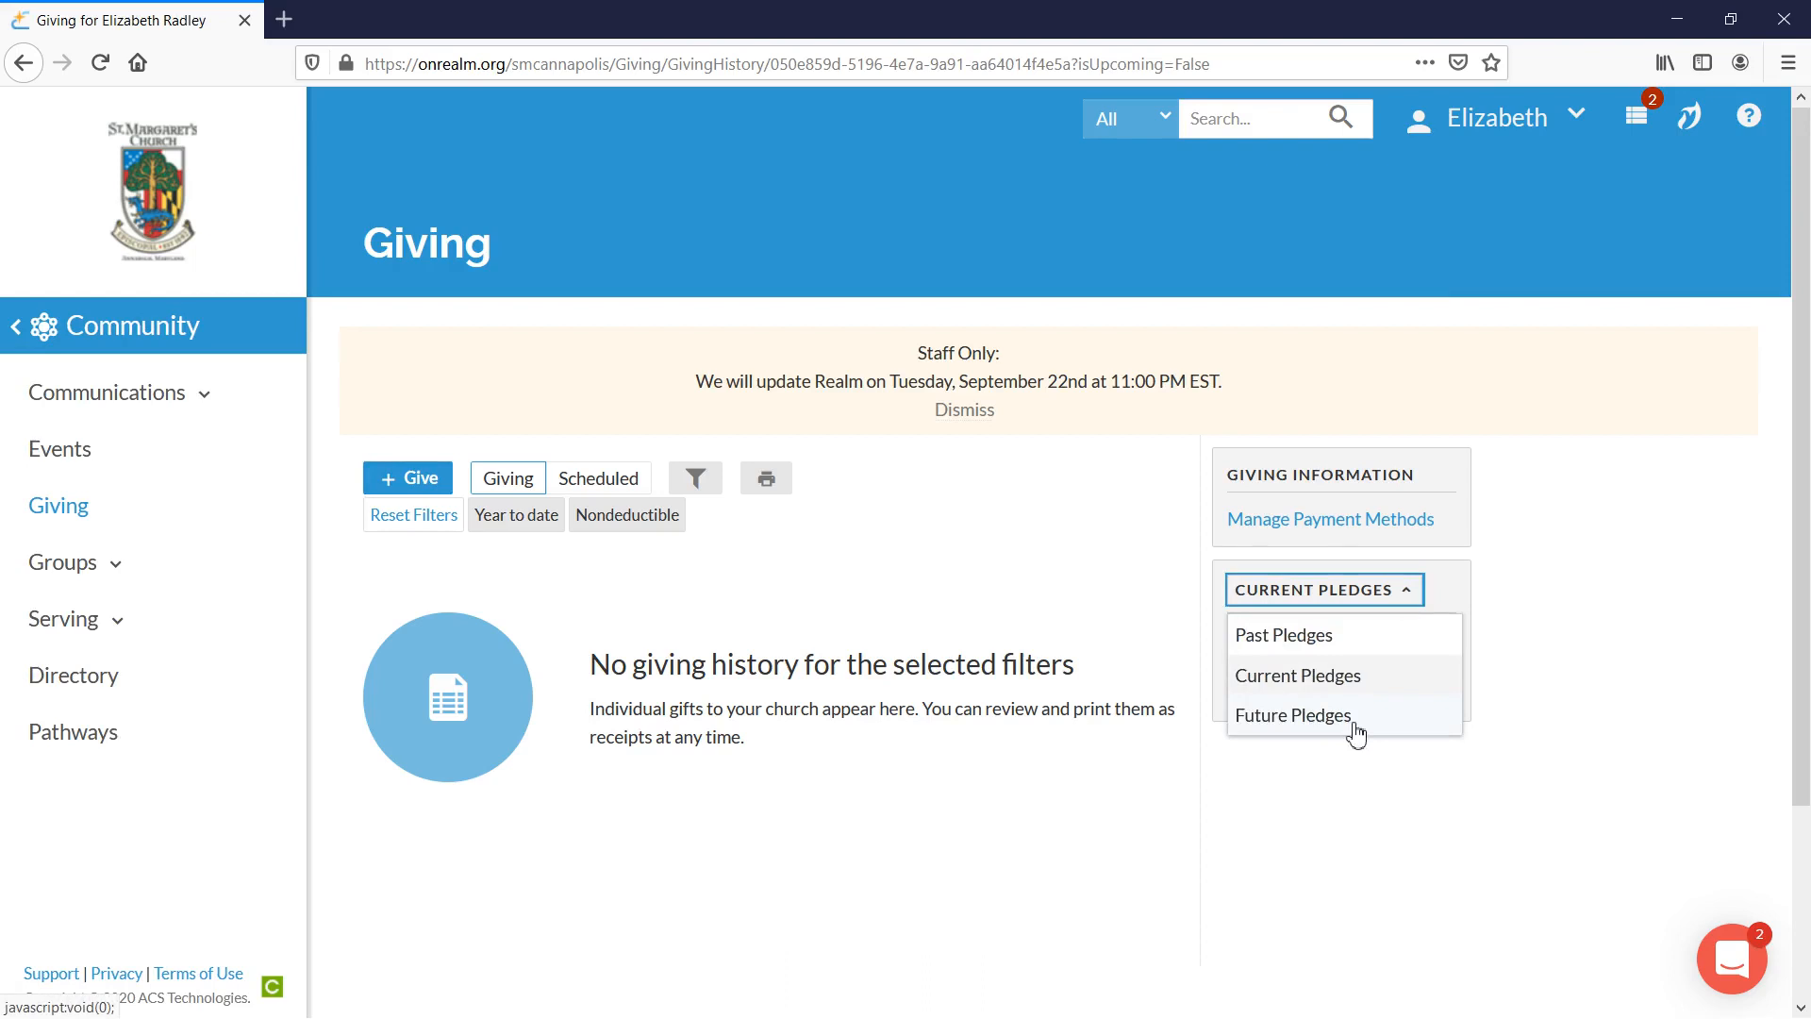
{"action": "mouse_move", "coordinate": [1343, 734]}
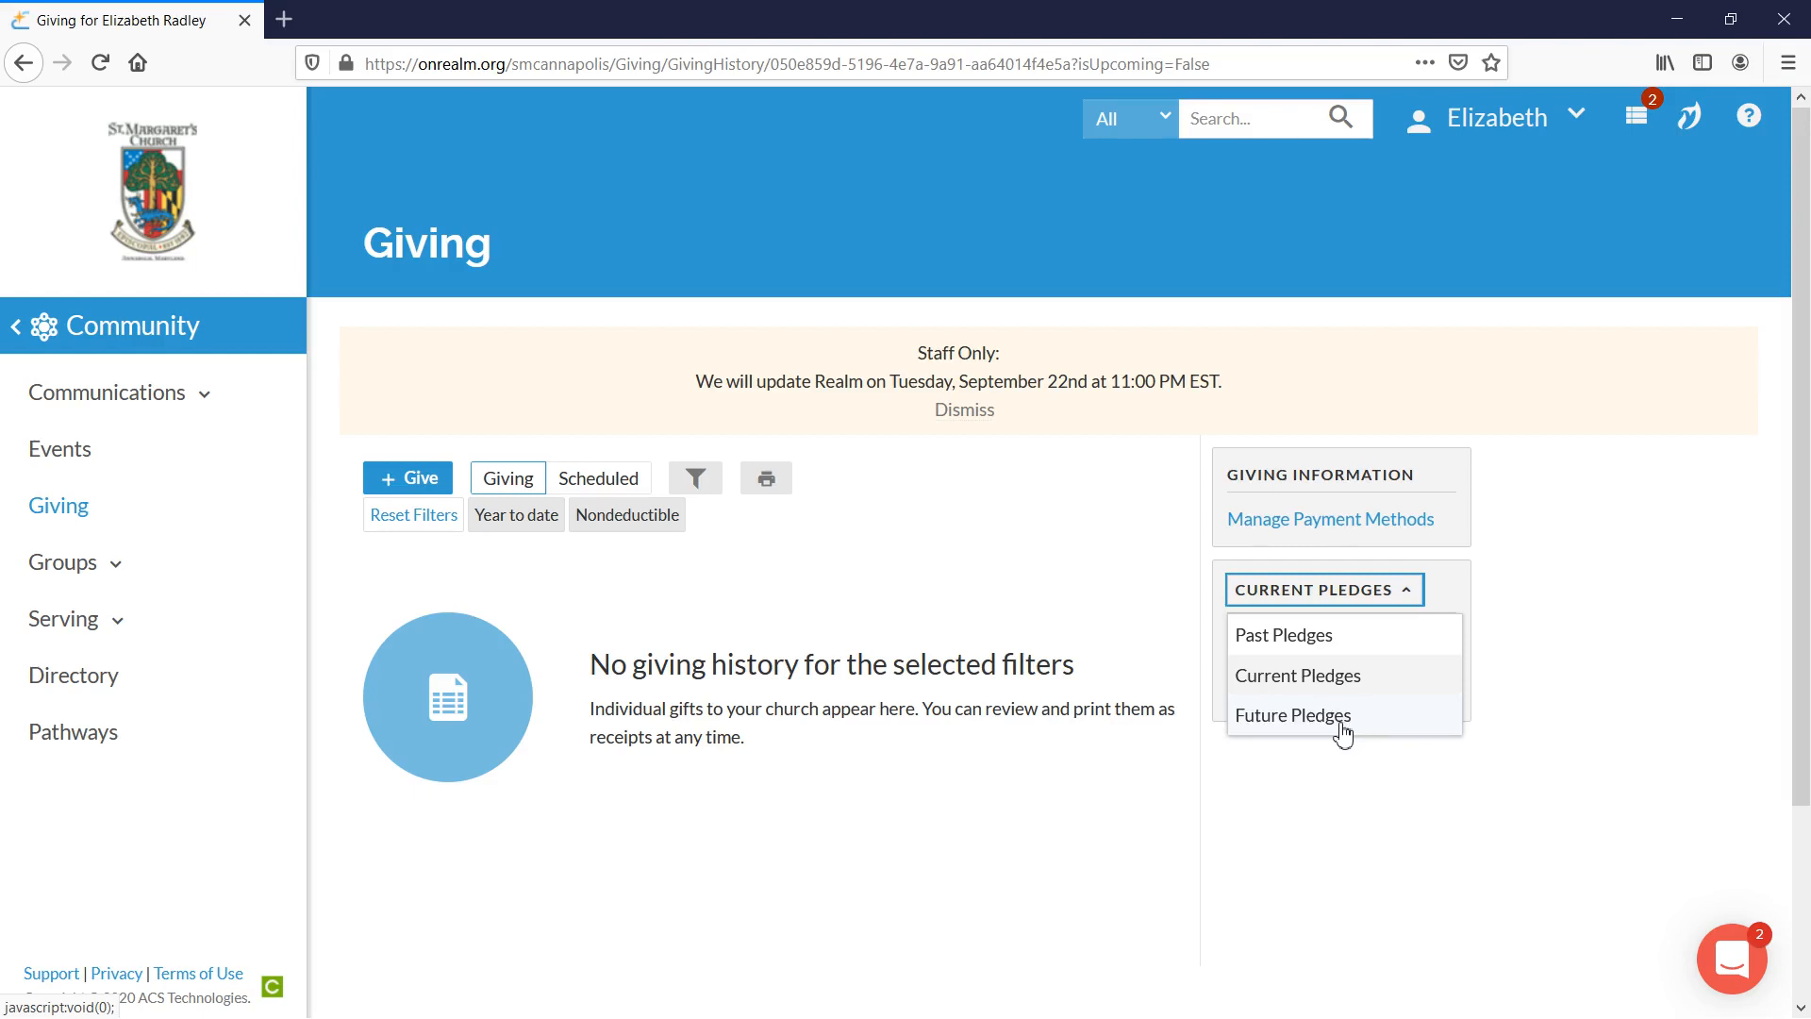
{"action": "mouse_move", "coordinate": [1338, 724]}
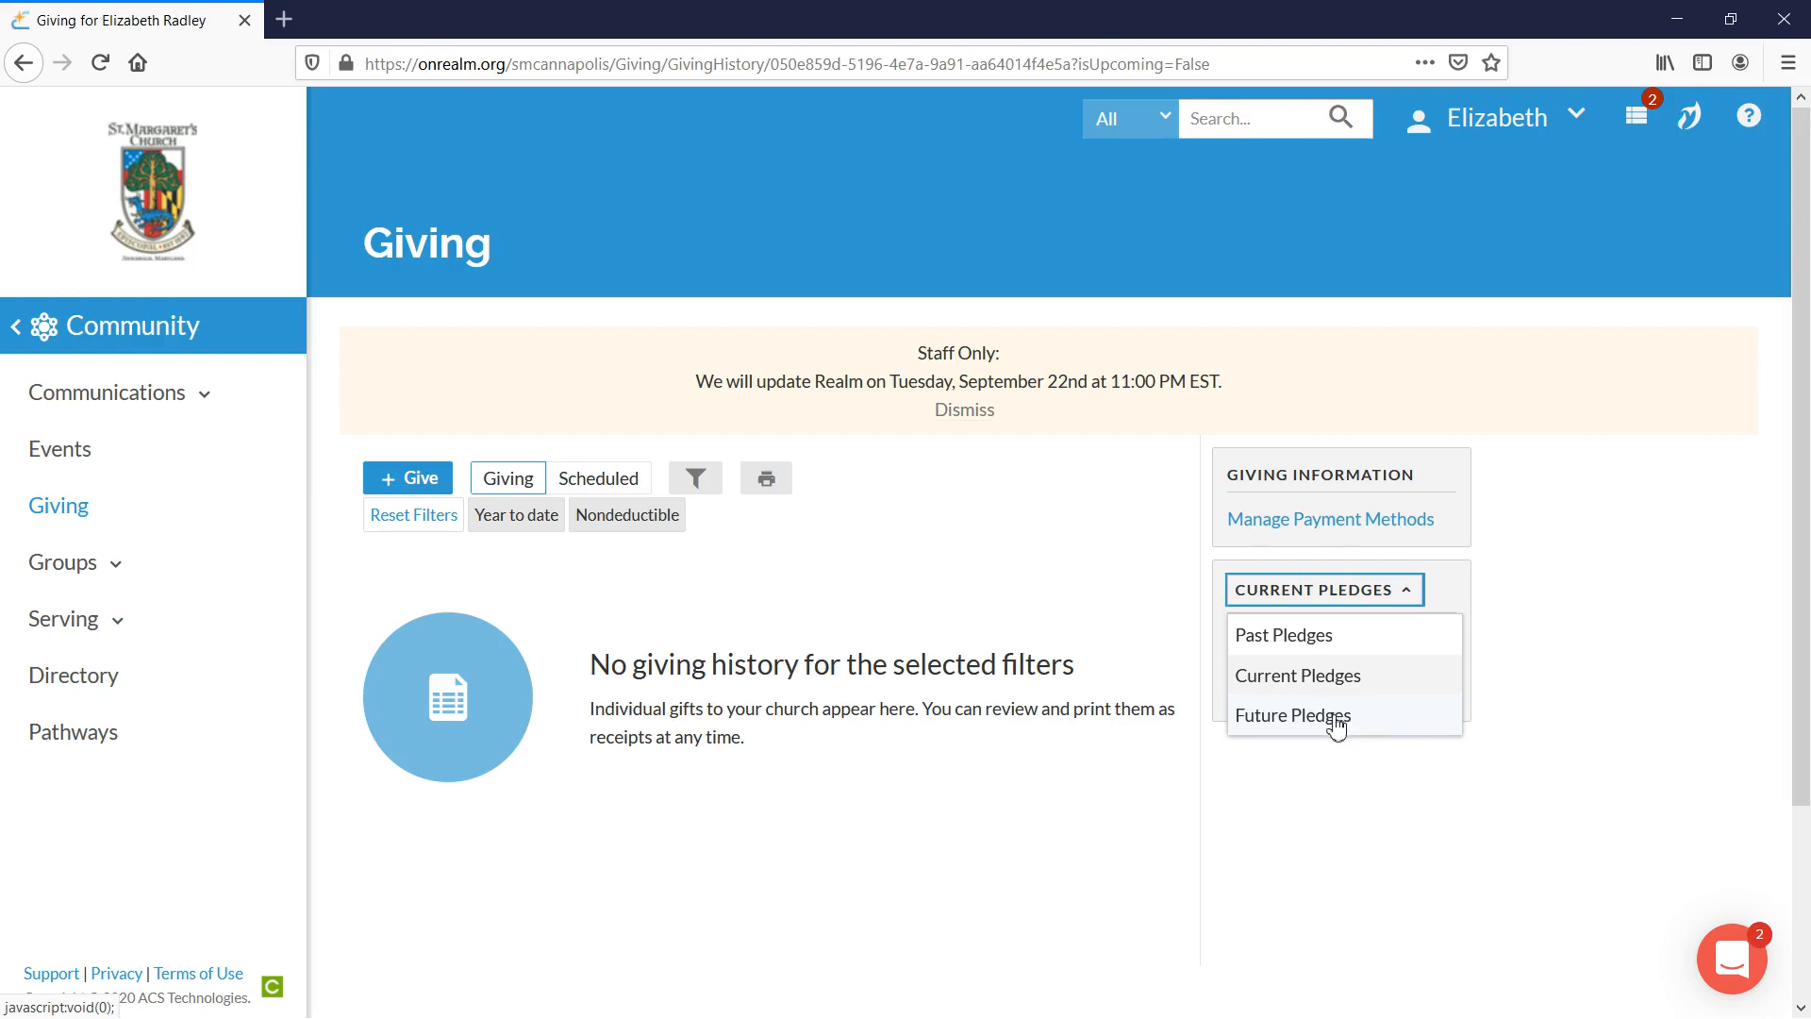
{"action": "left_click", "coordinate": [1292, 713]}
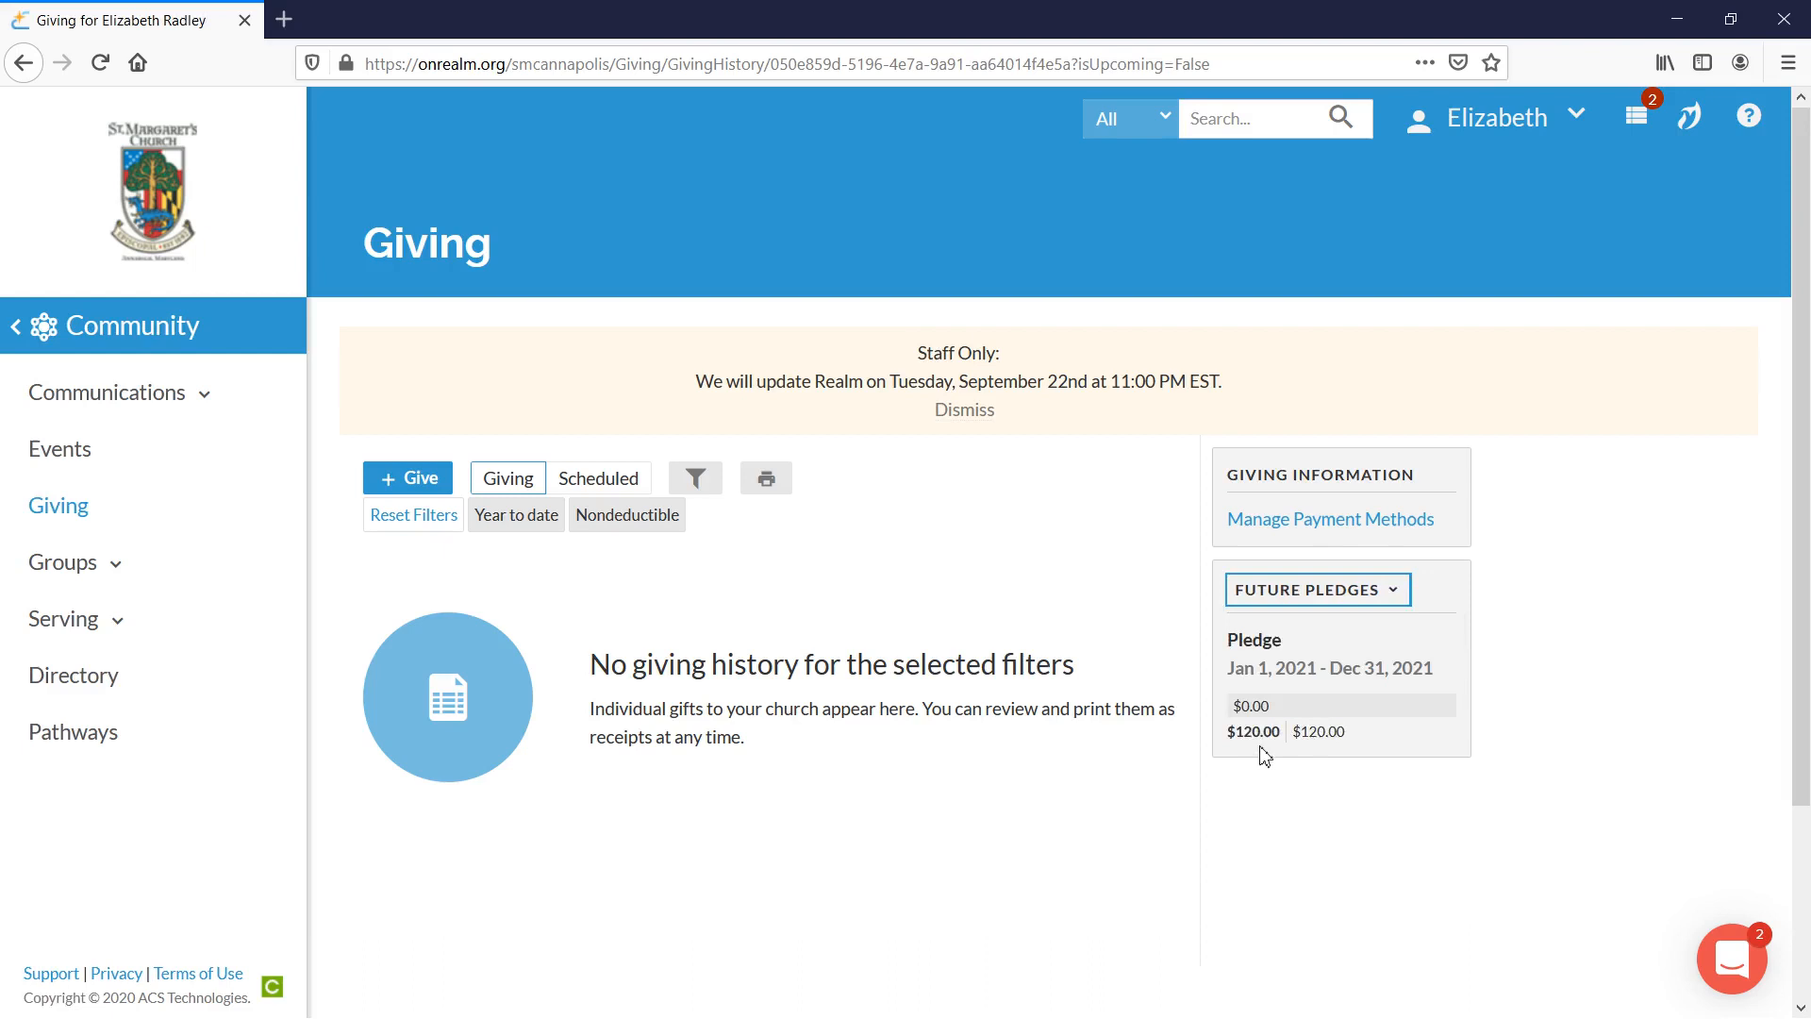
{"action": "mouse_move", "coordinate": [1396, 649]}
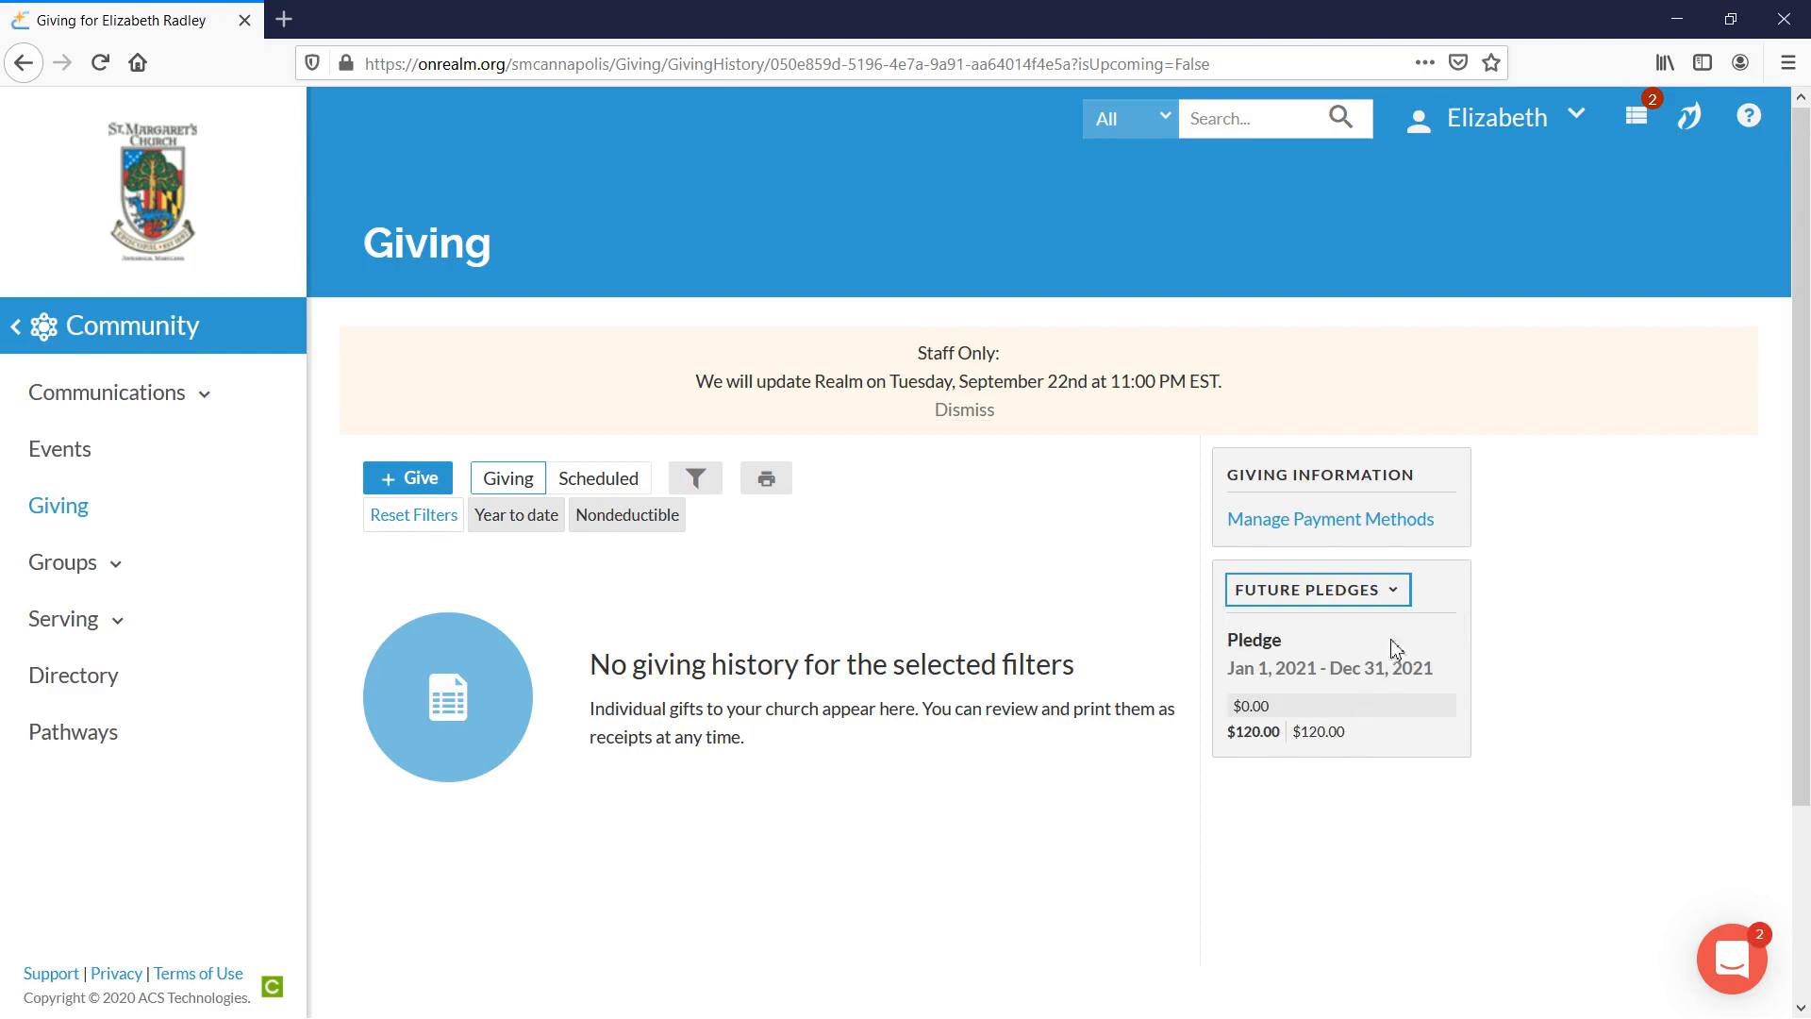
{"action": "left_click", "coordinate": [1315, 589]}
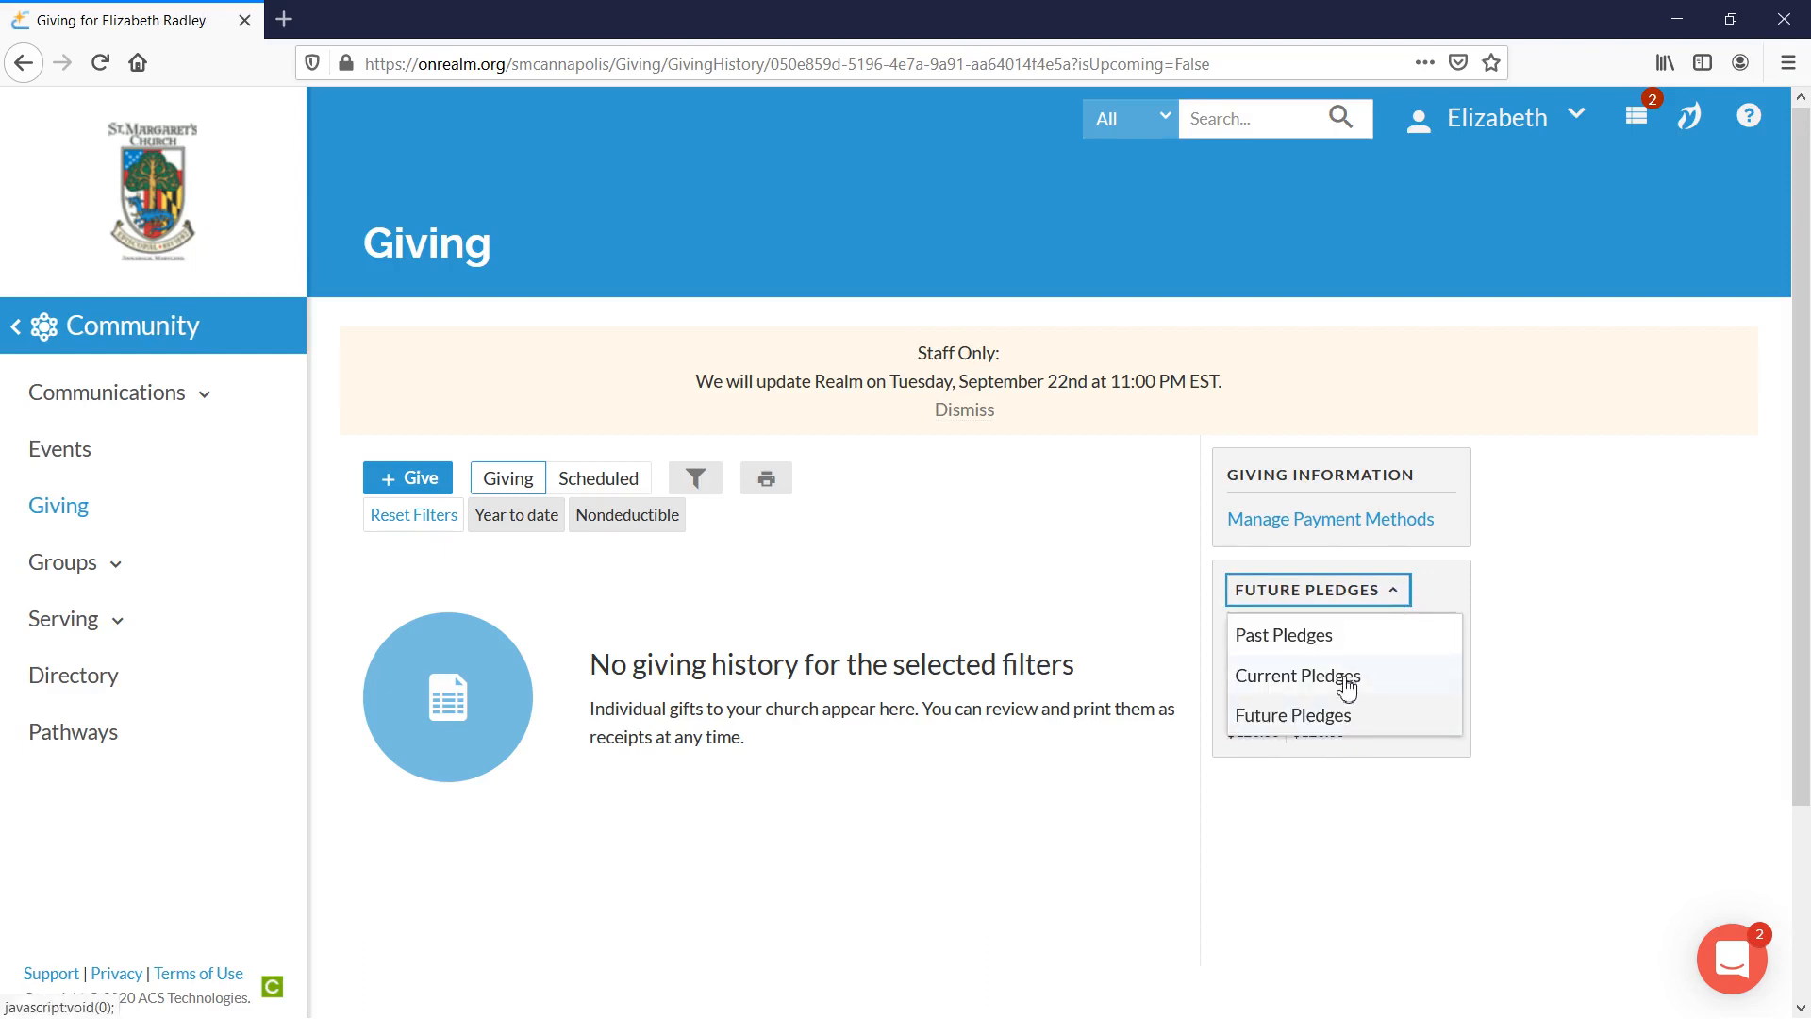
{"action": "left_click", "coordinate": [1298, 675]}
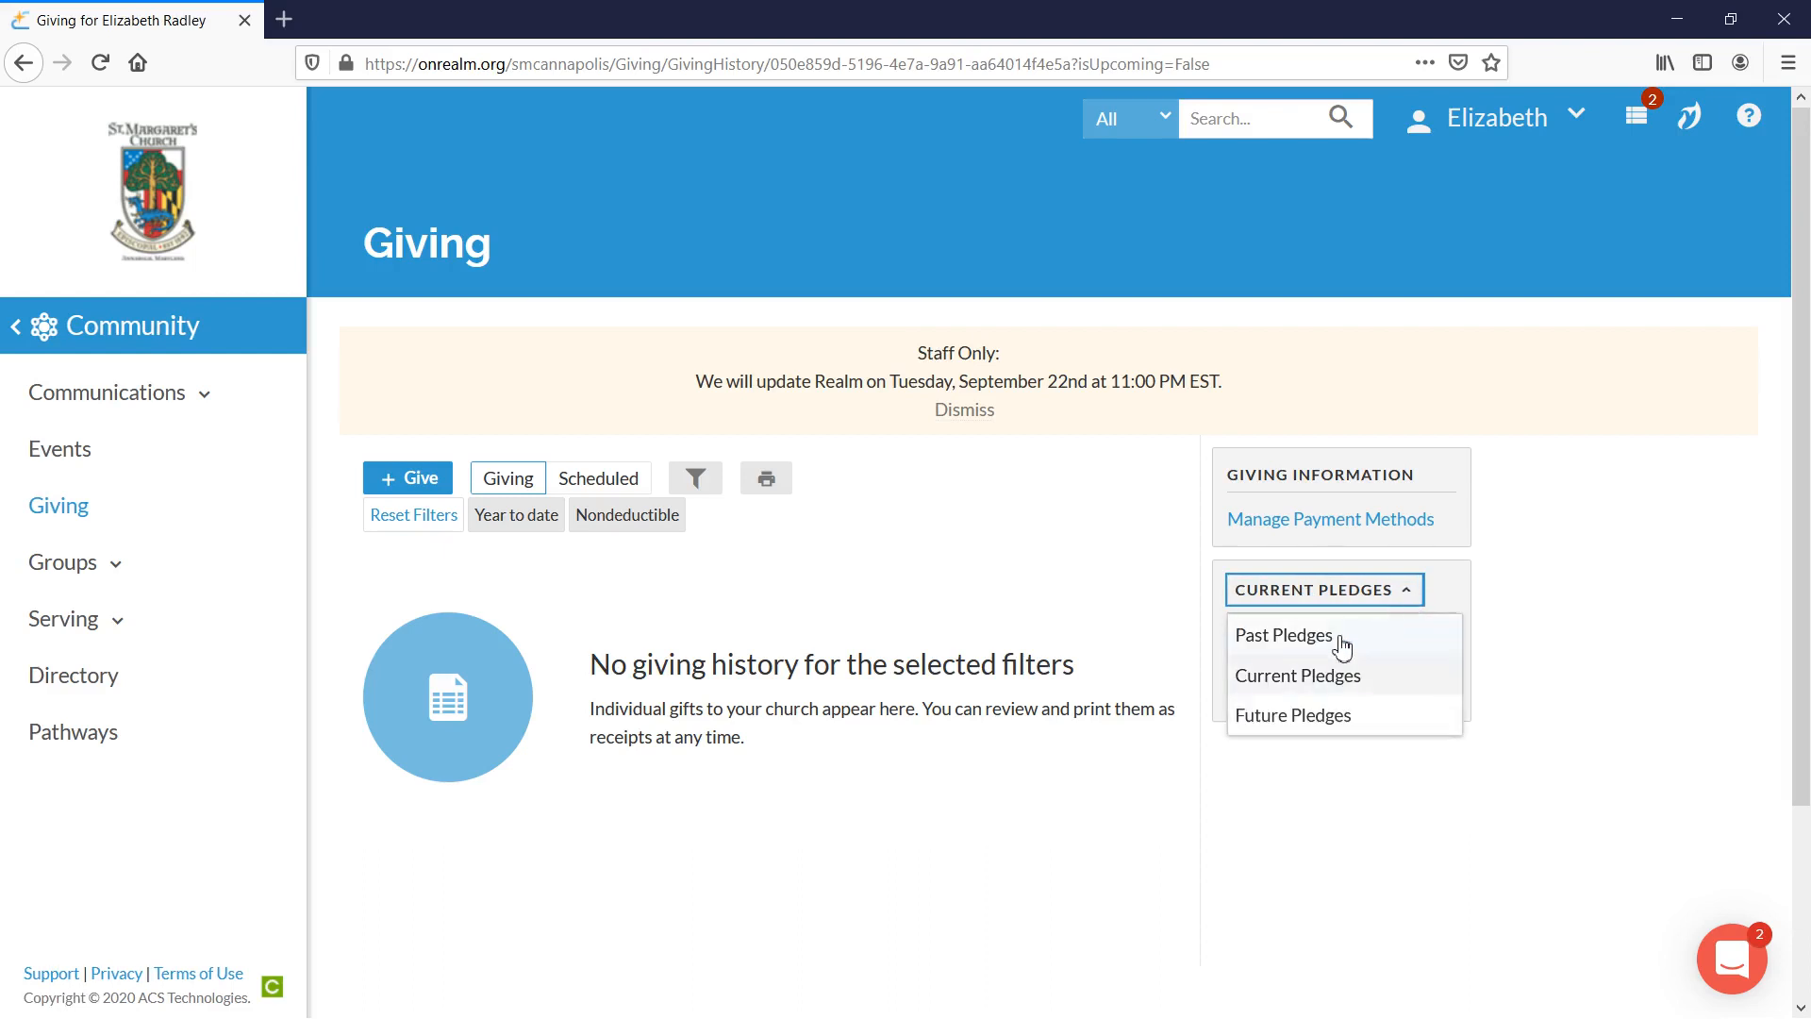
{"action": "left_click", "coordinate": [1283, 634]}
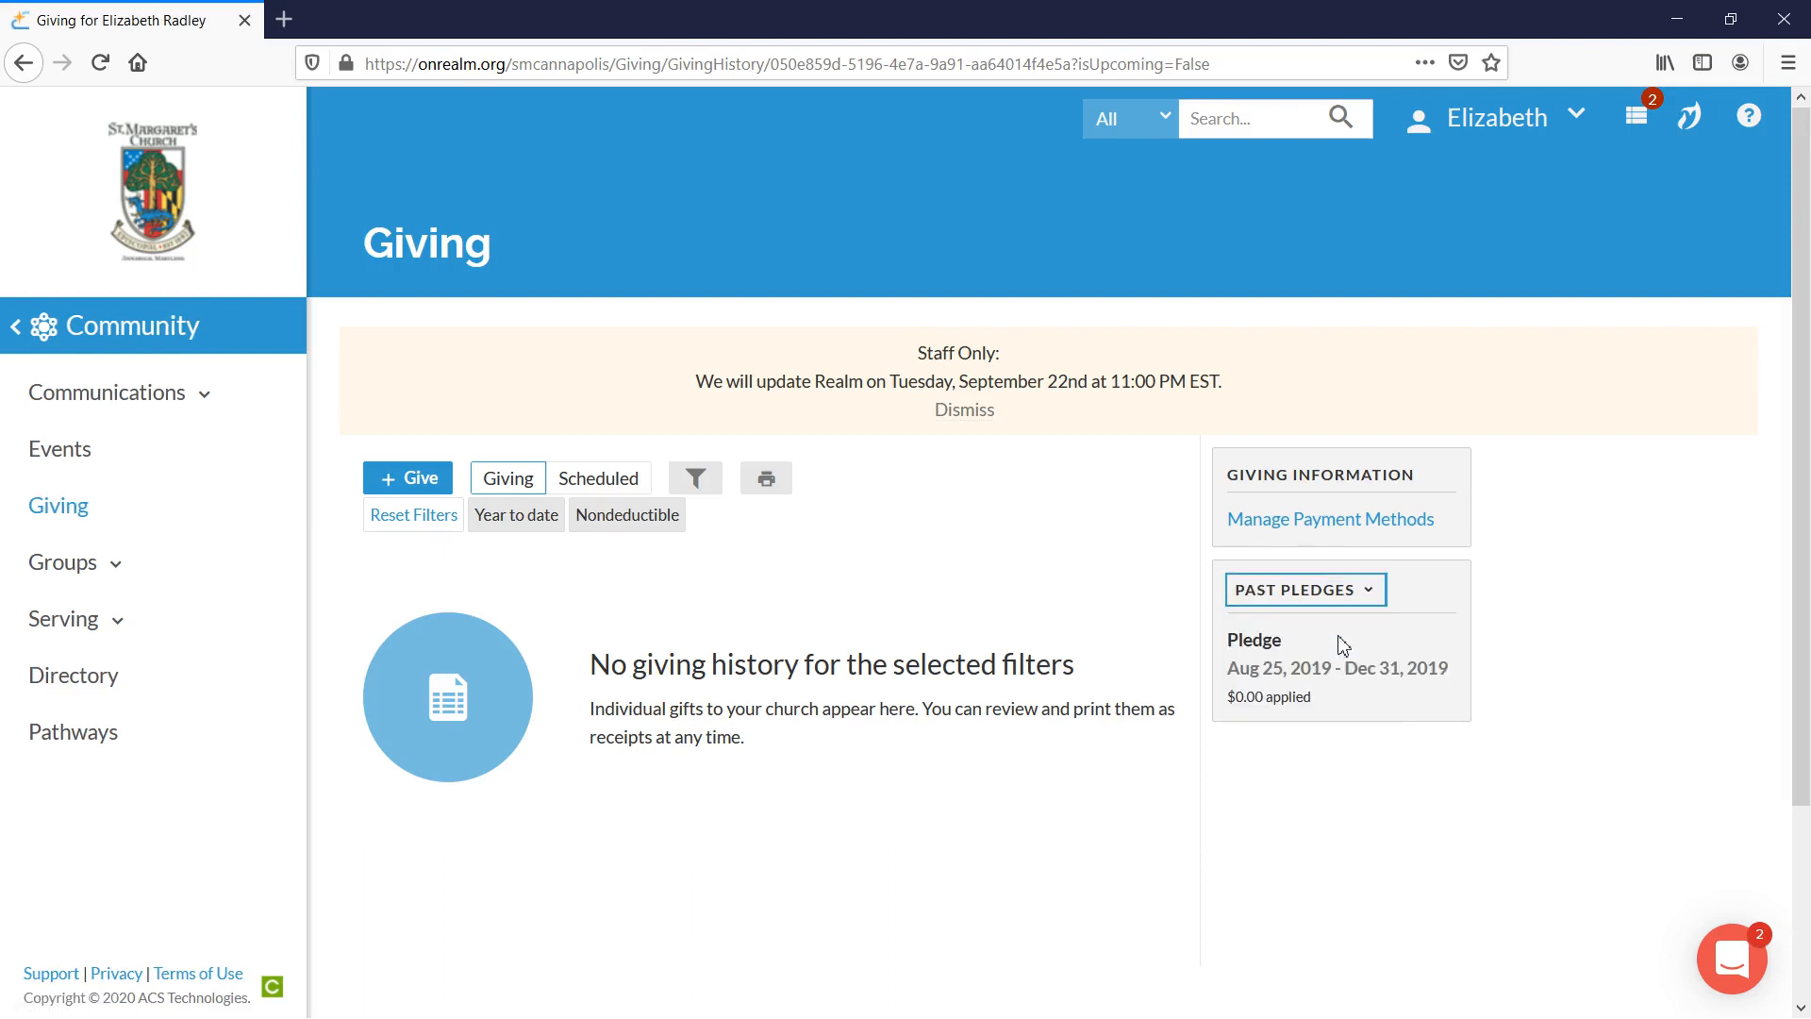
{"action": "left_click", "coordinate": [1303, 589]}
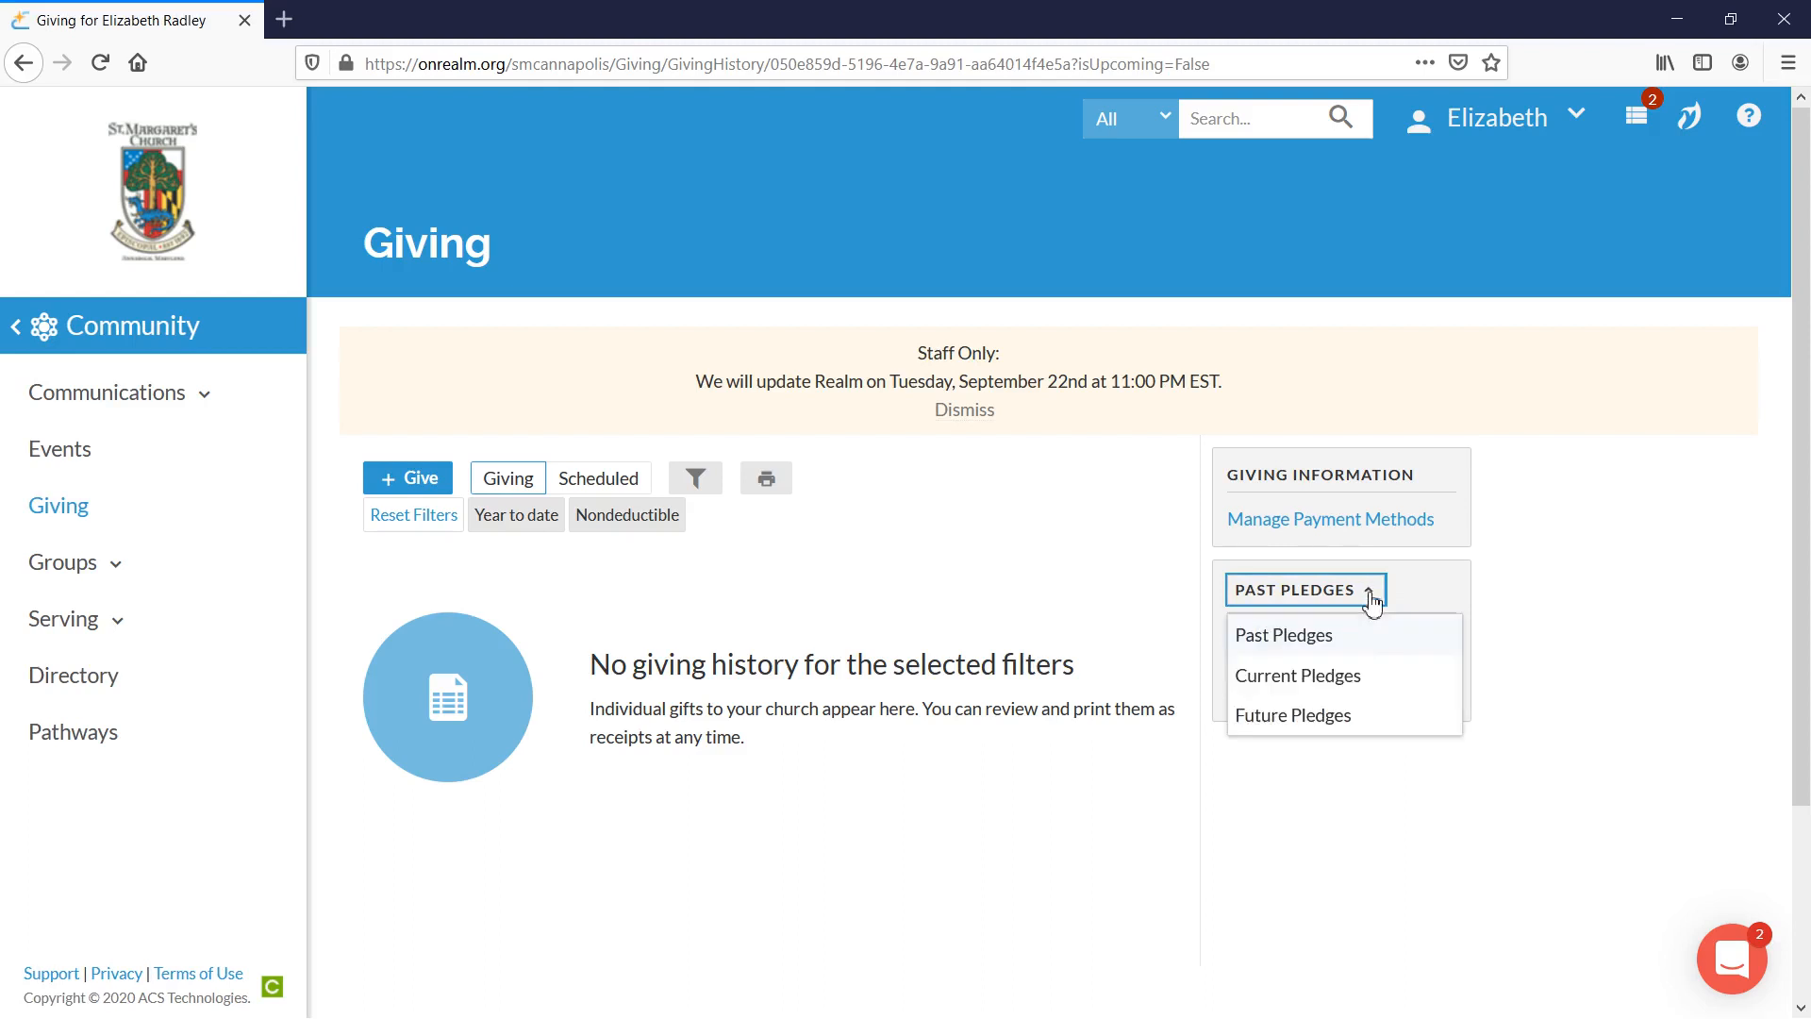
{"action": "left_click", "coordinate": [1298, 675]}
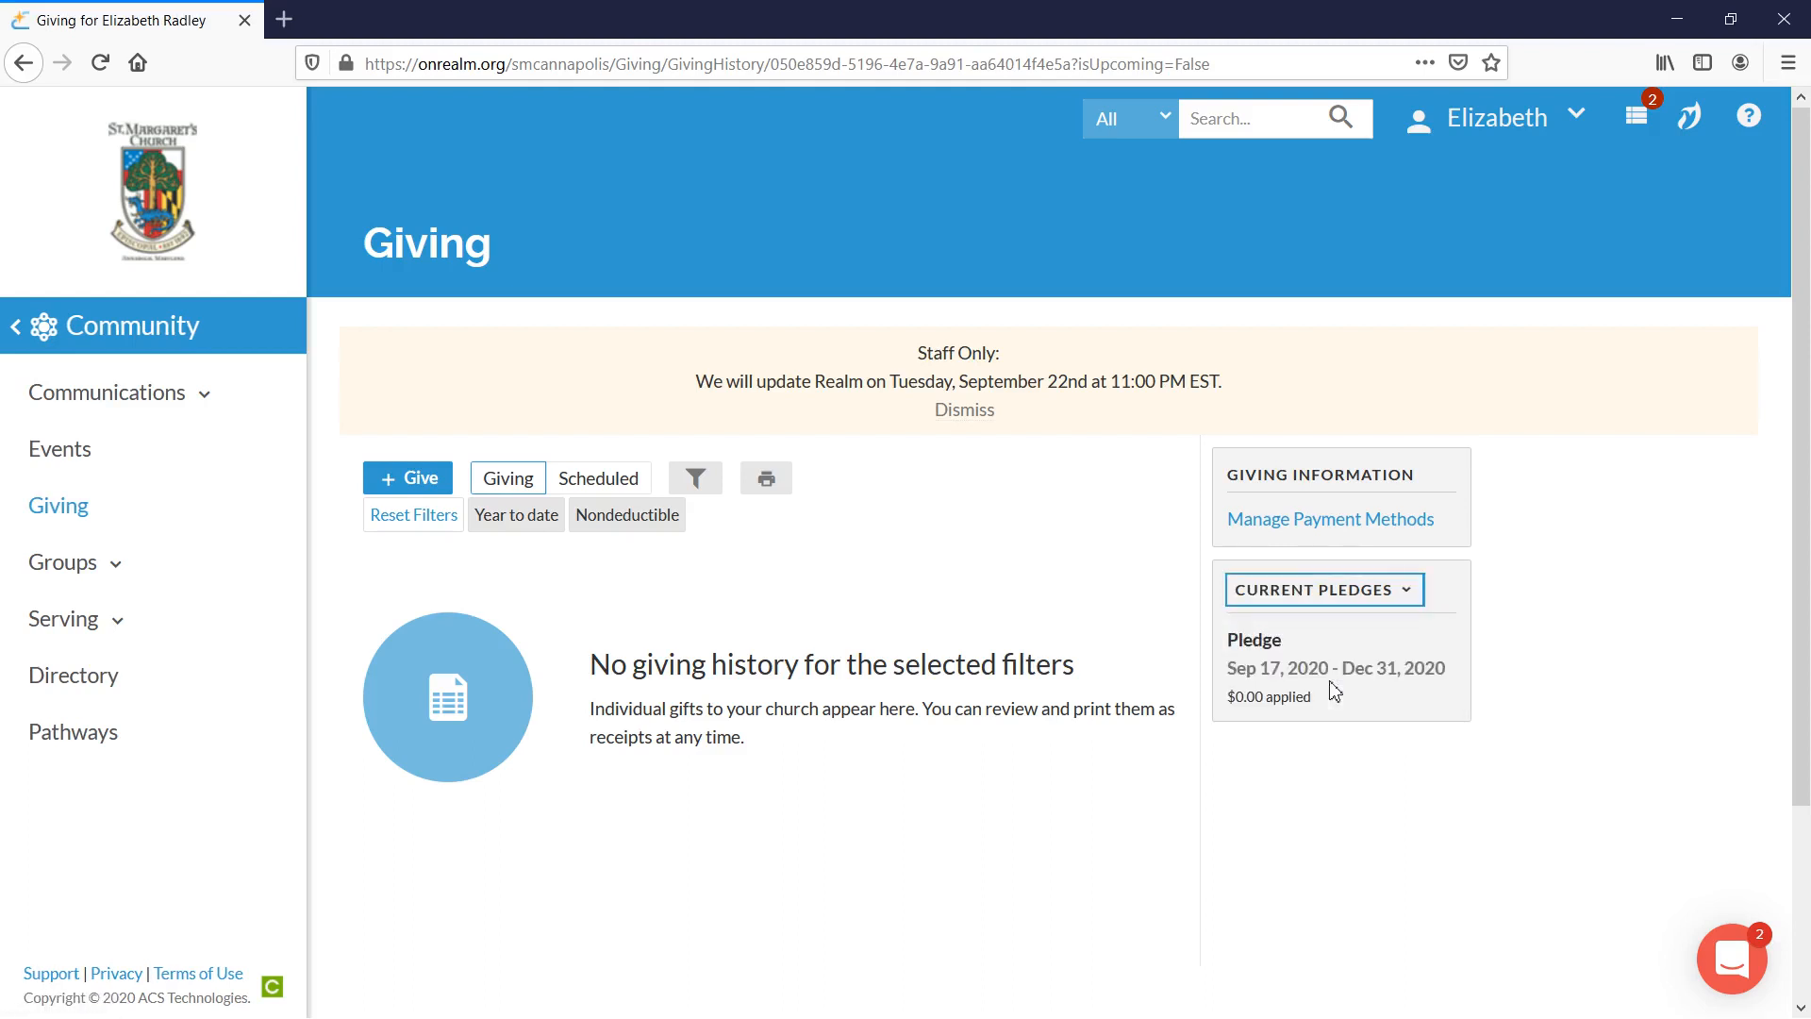
{"action": "mouse_move", "coordinate": [585, 717]}
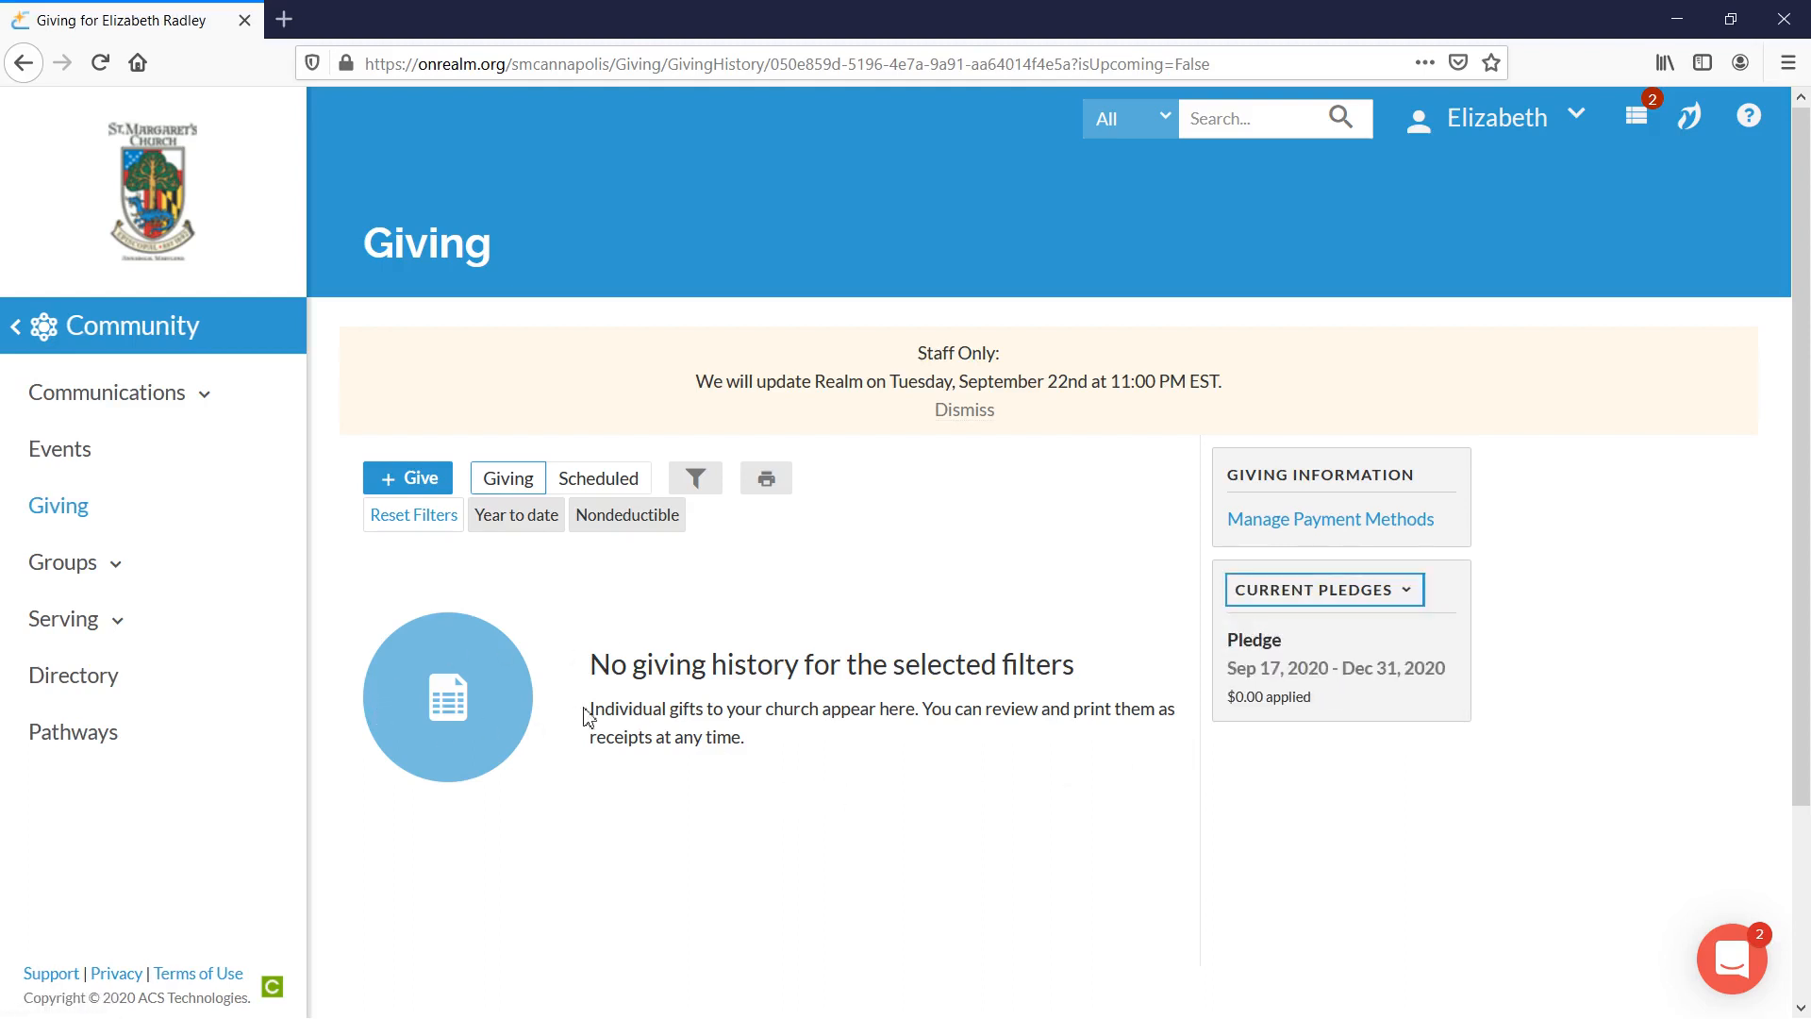
{"action": "mouse_move", "coordinate": [943, 739]}
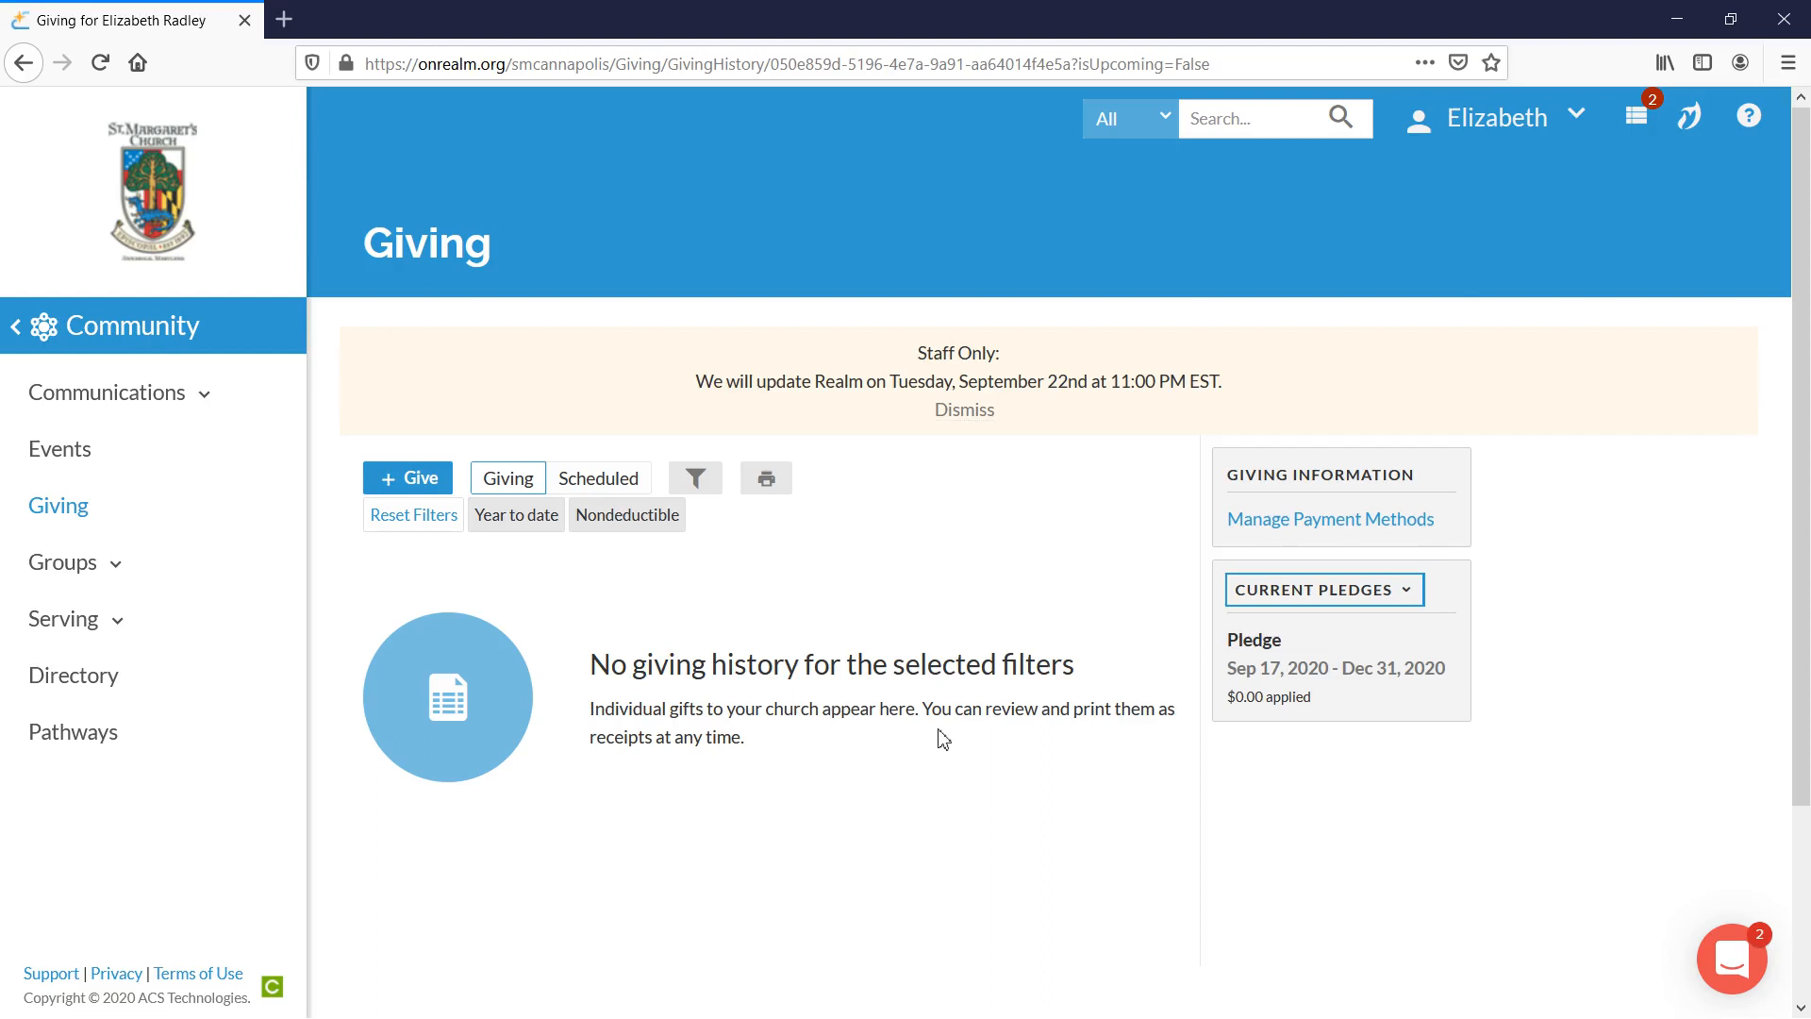
Show Future Pledges, listing the $120.00 pledge for Jan 1 – Dec 31, 2021.
{"action": "left_click", "coordinate": [1323, 589]}
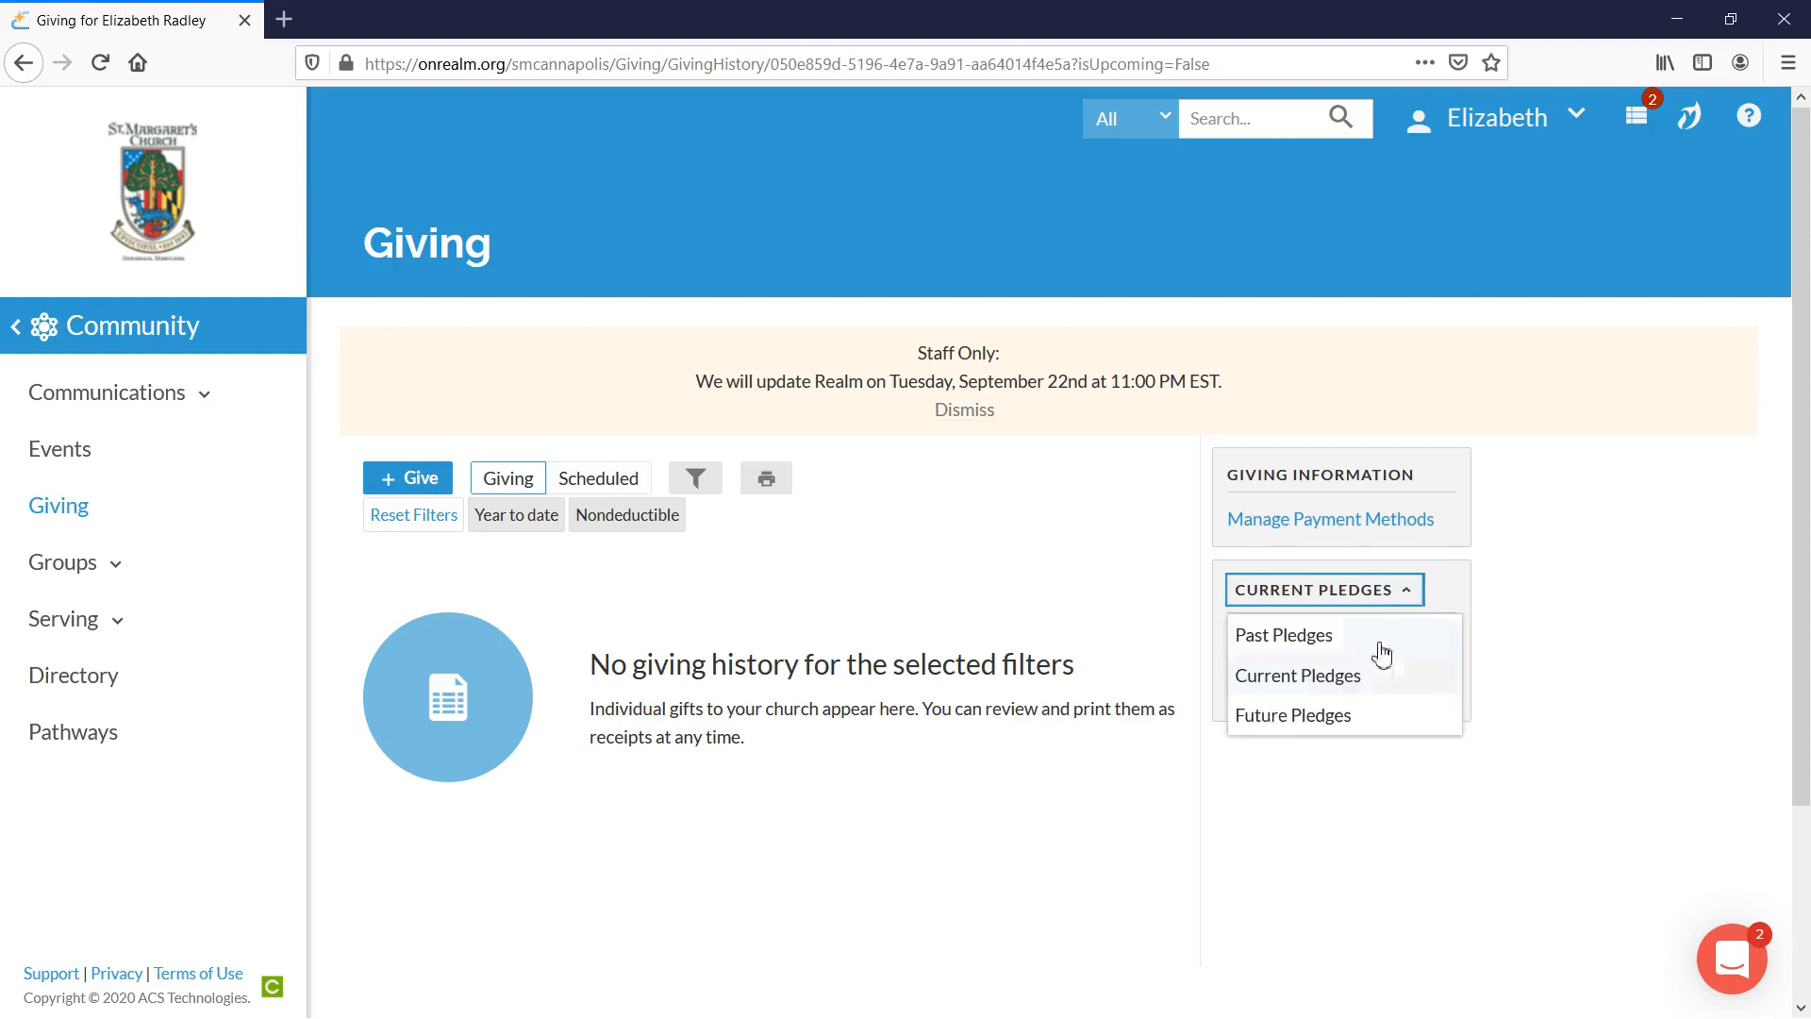
{"action": "left_click", "coordinate": [1290, 715]}
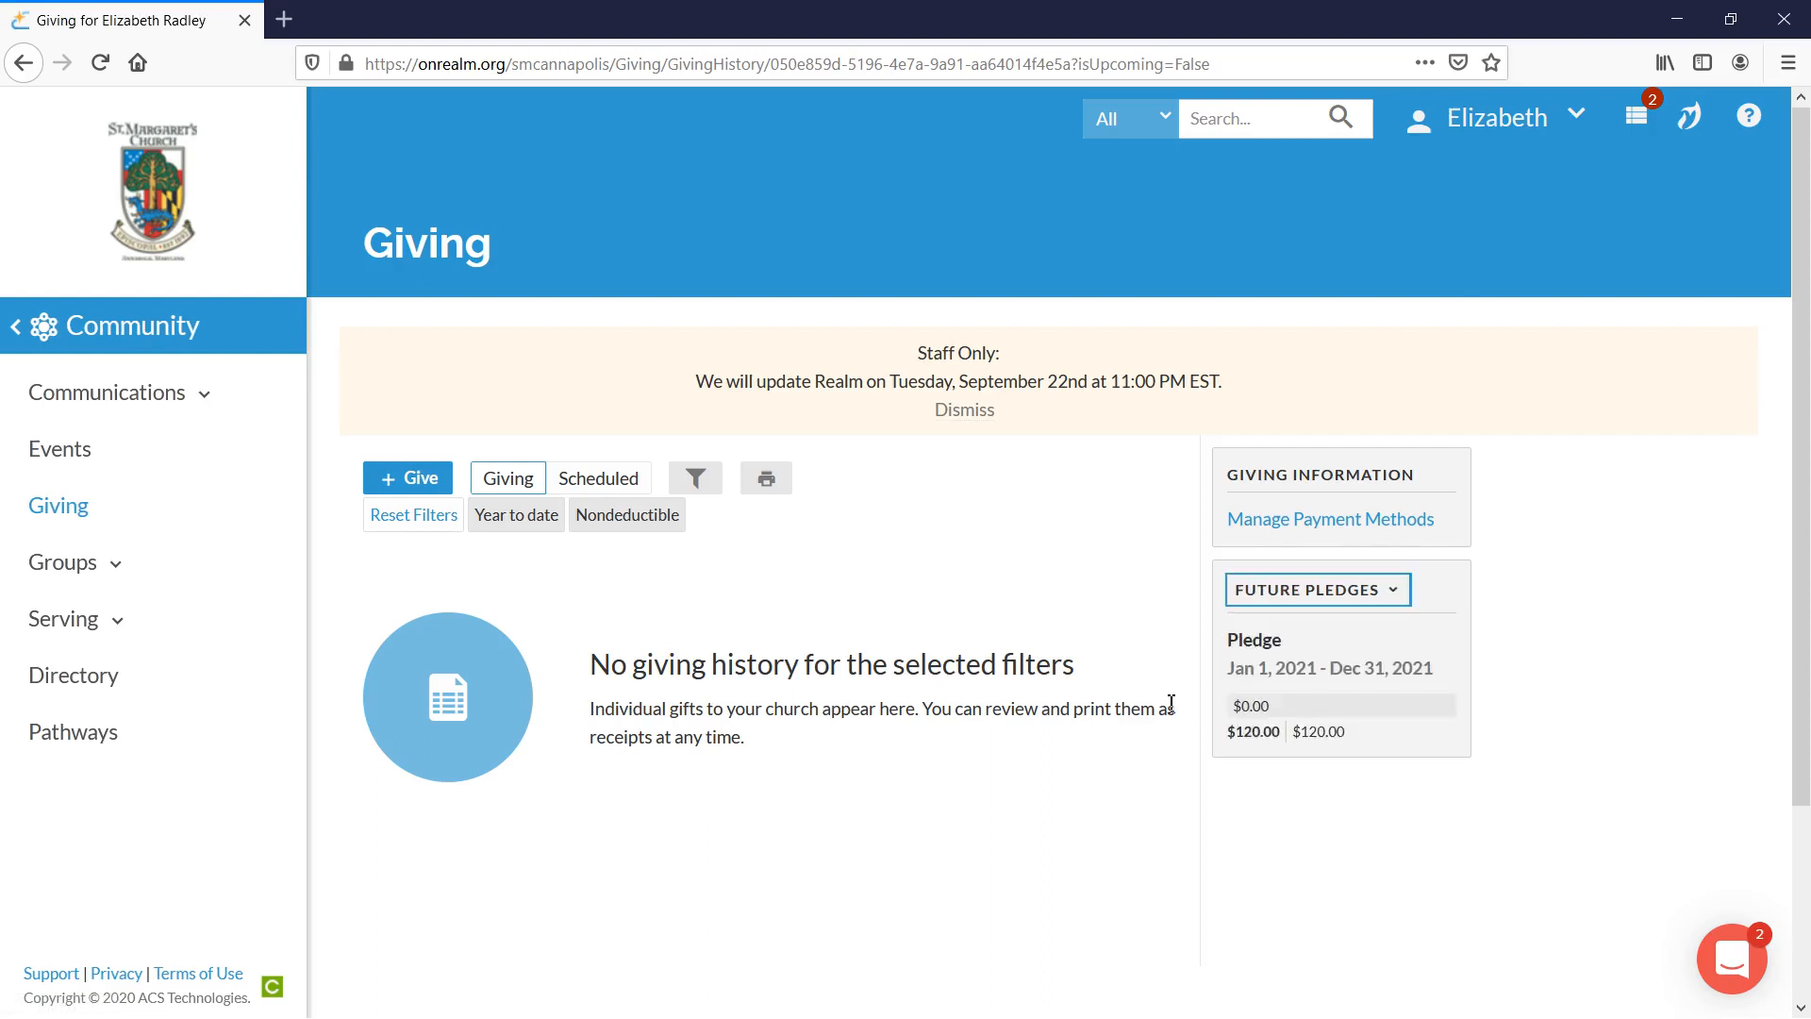
{"action": "mouse_move", "coordinate": [1300, 723]}
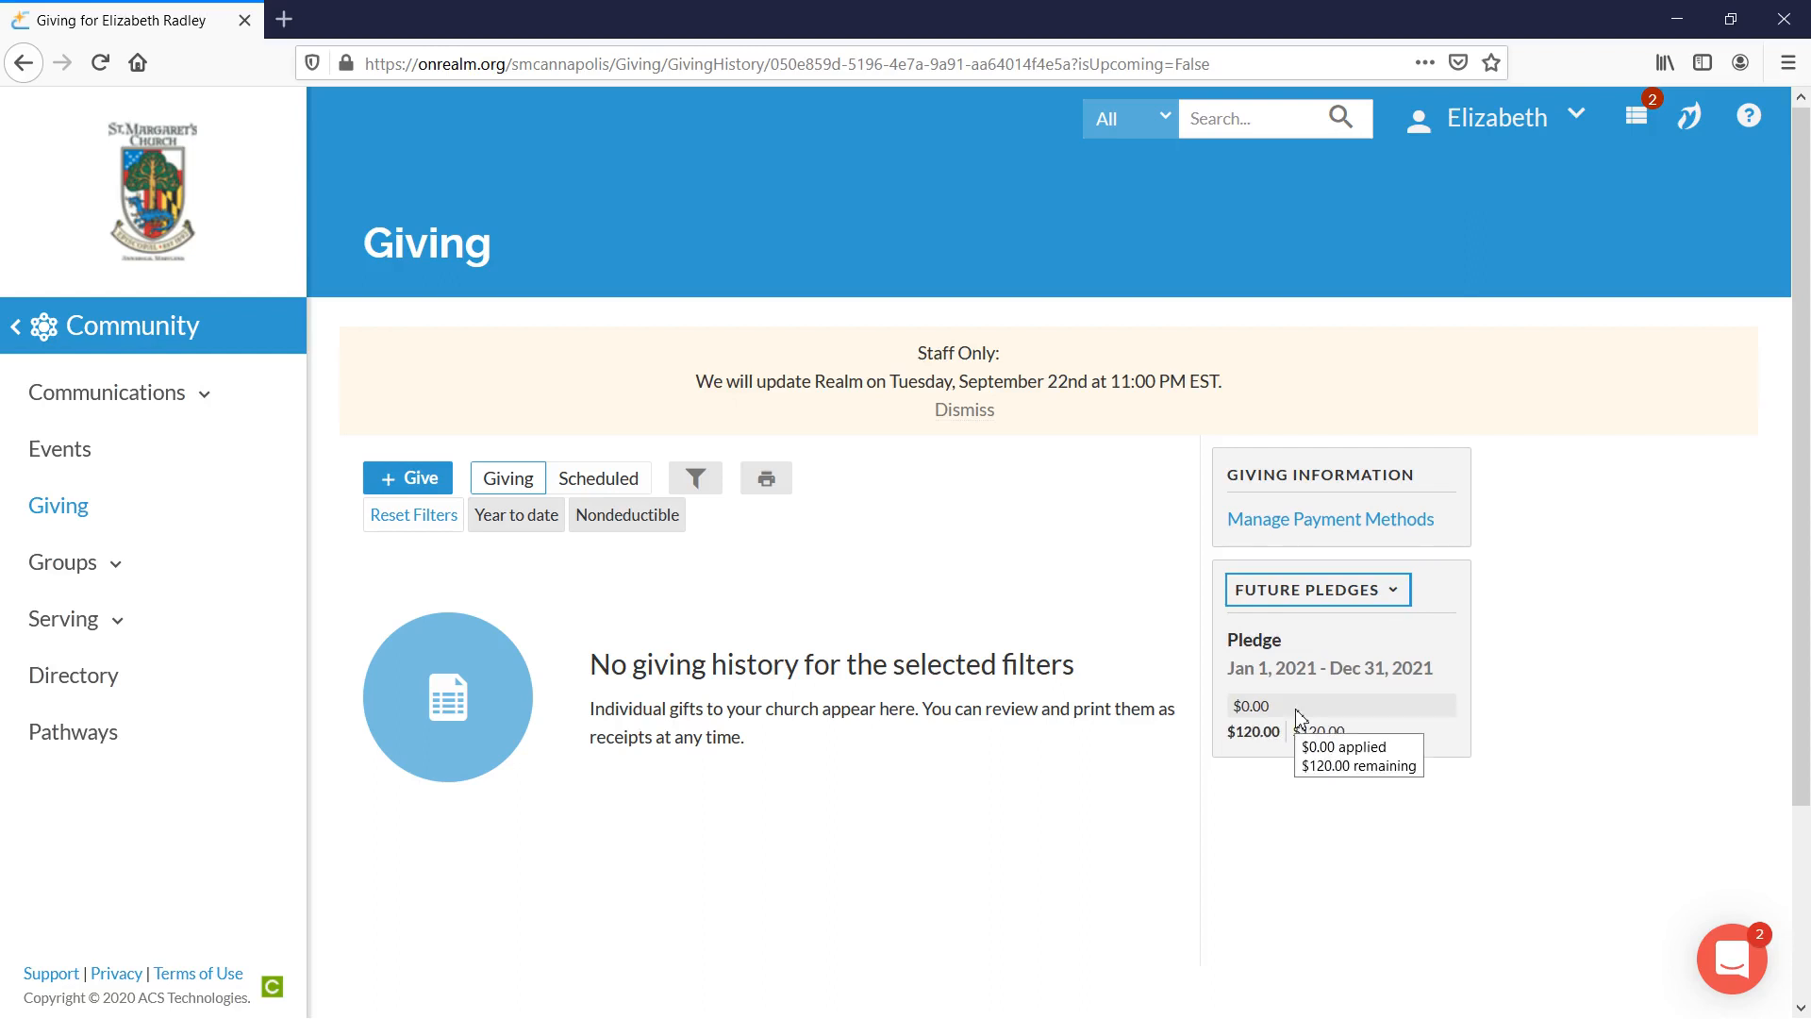
{"action": "mouse_move", "coordinate": [1170, 673]}
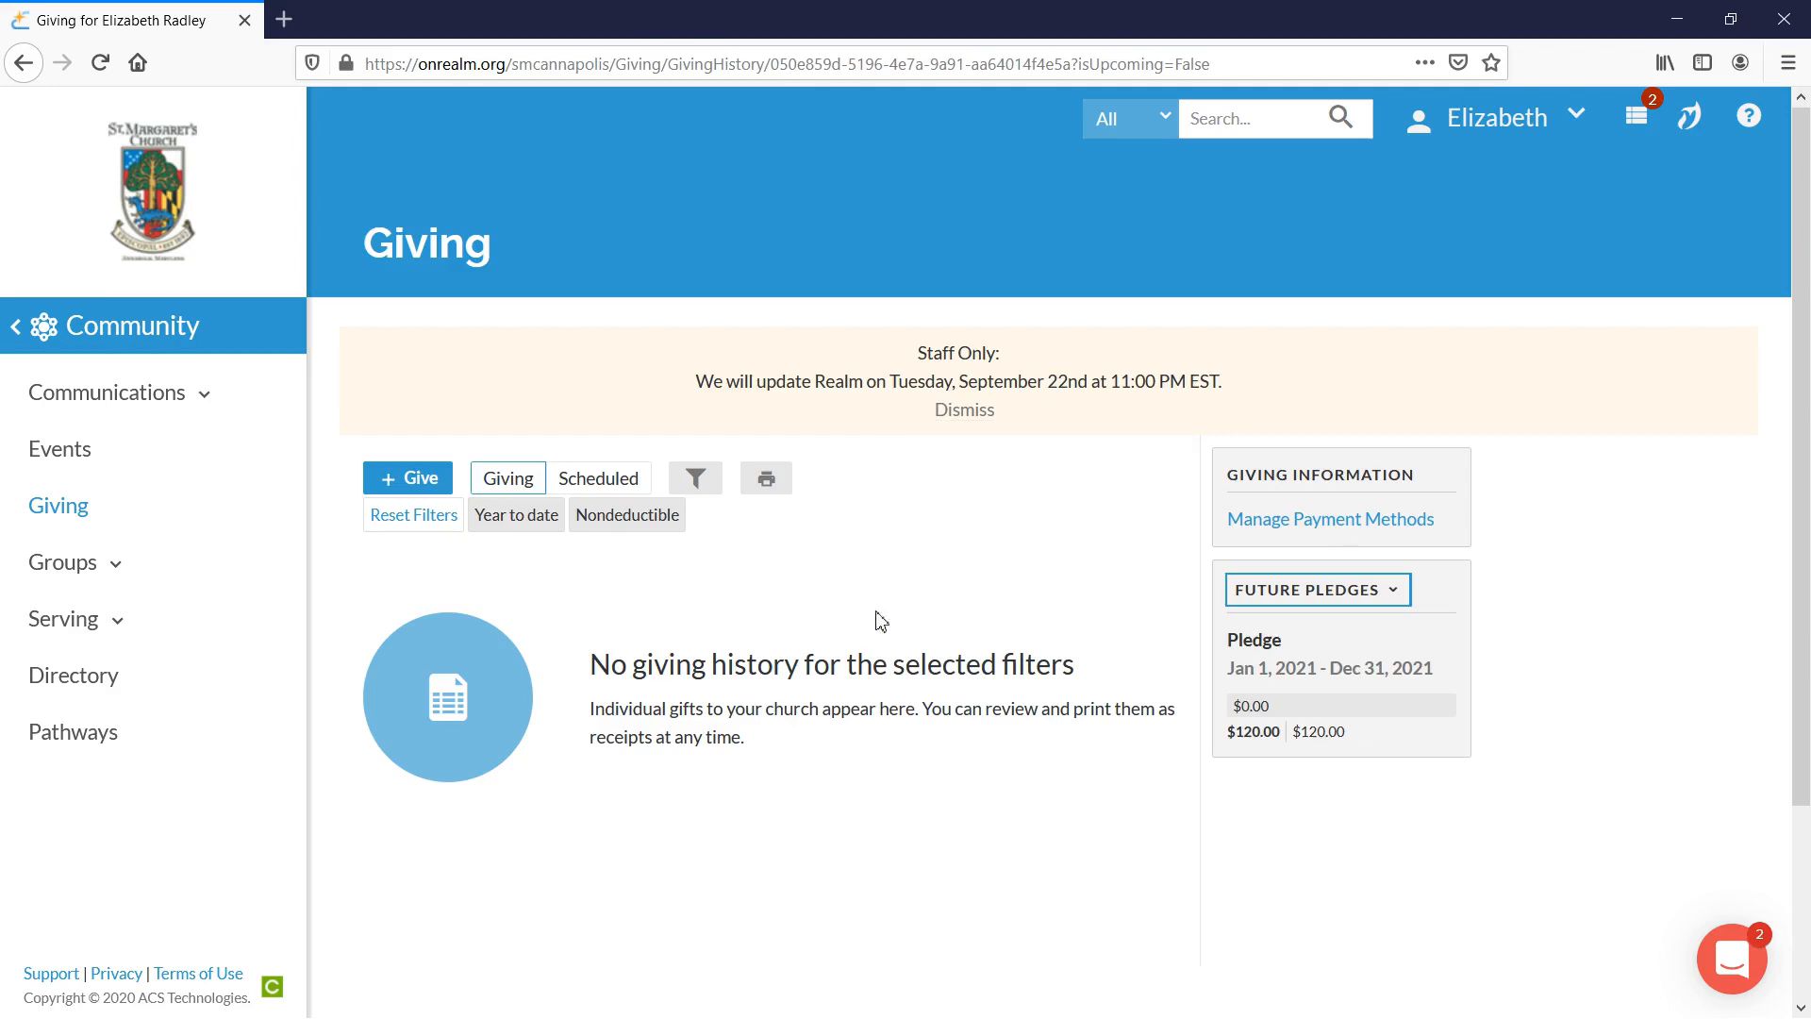
{"action": "mouse_move", "coordinate": [422, 721]}
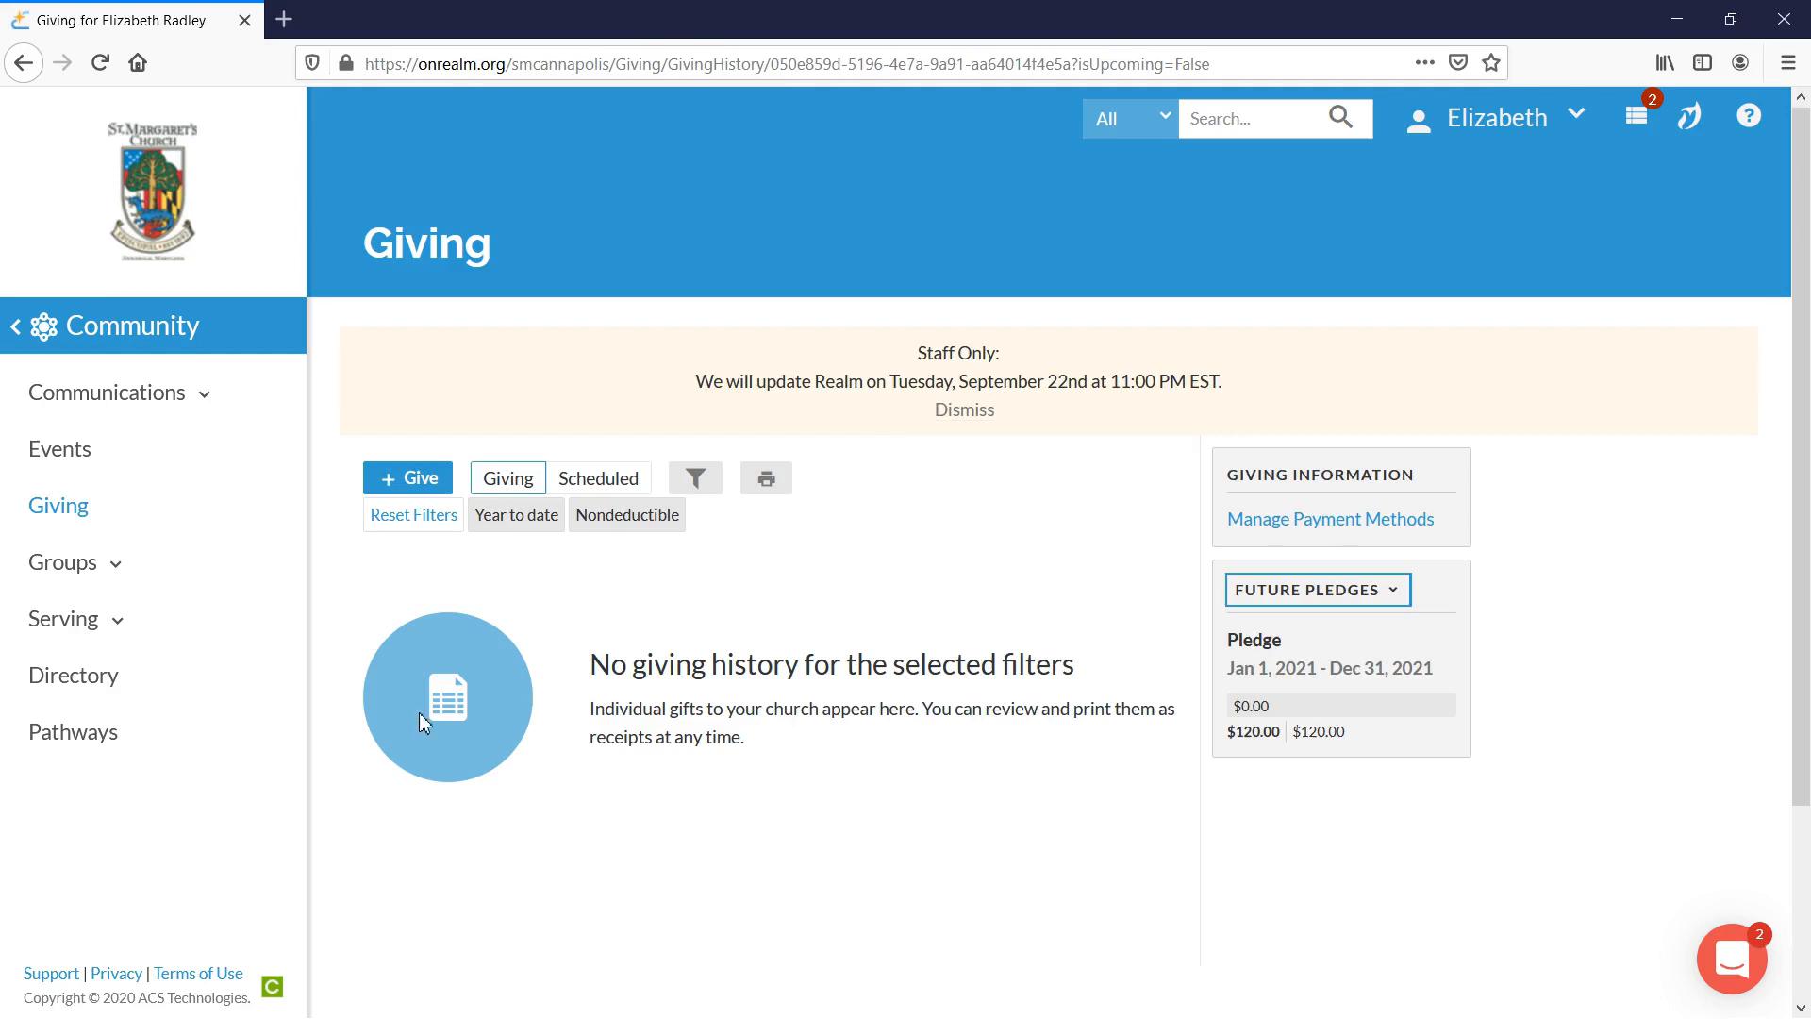